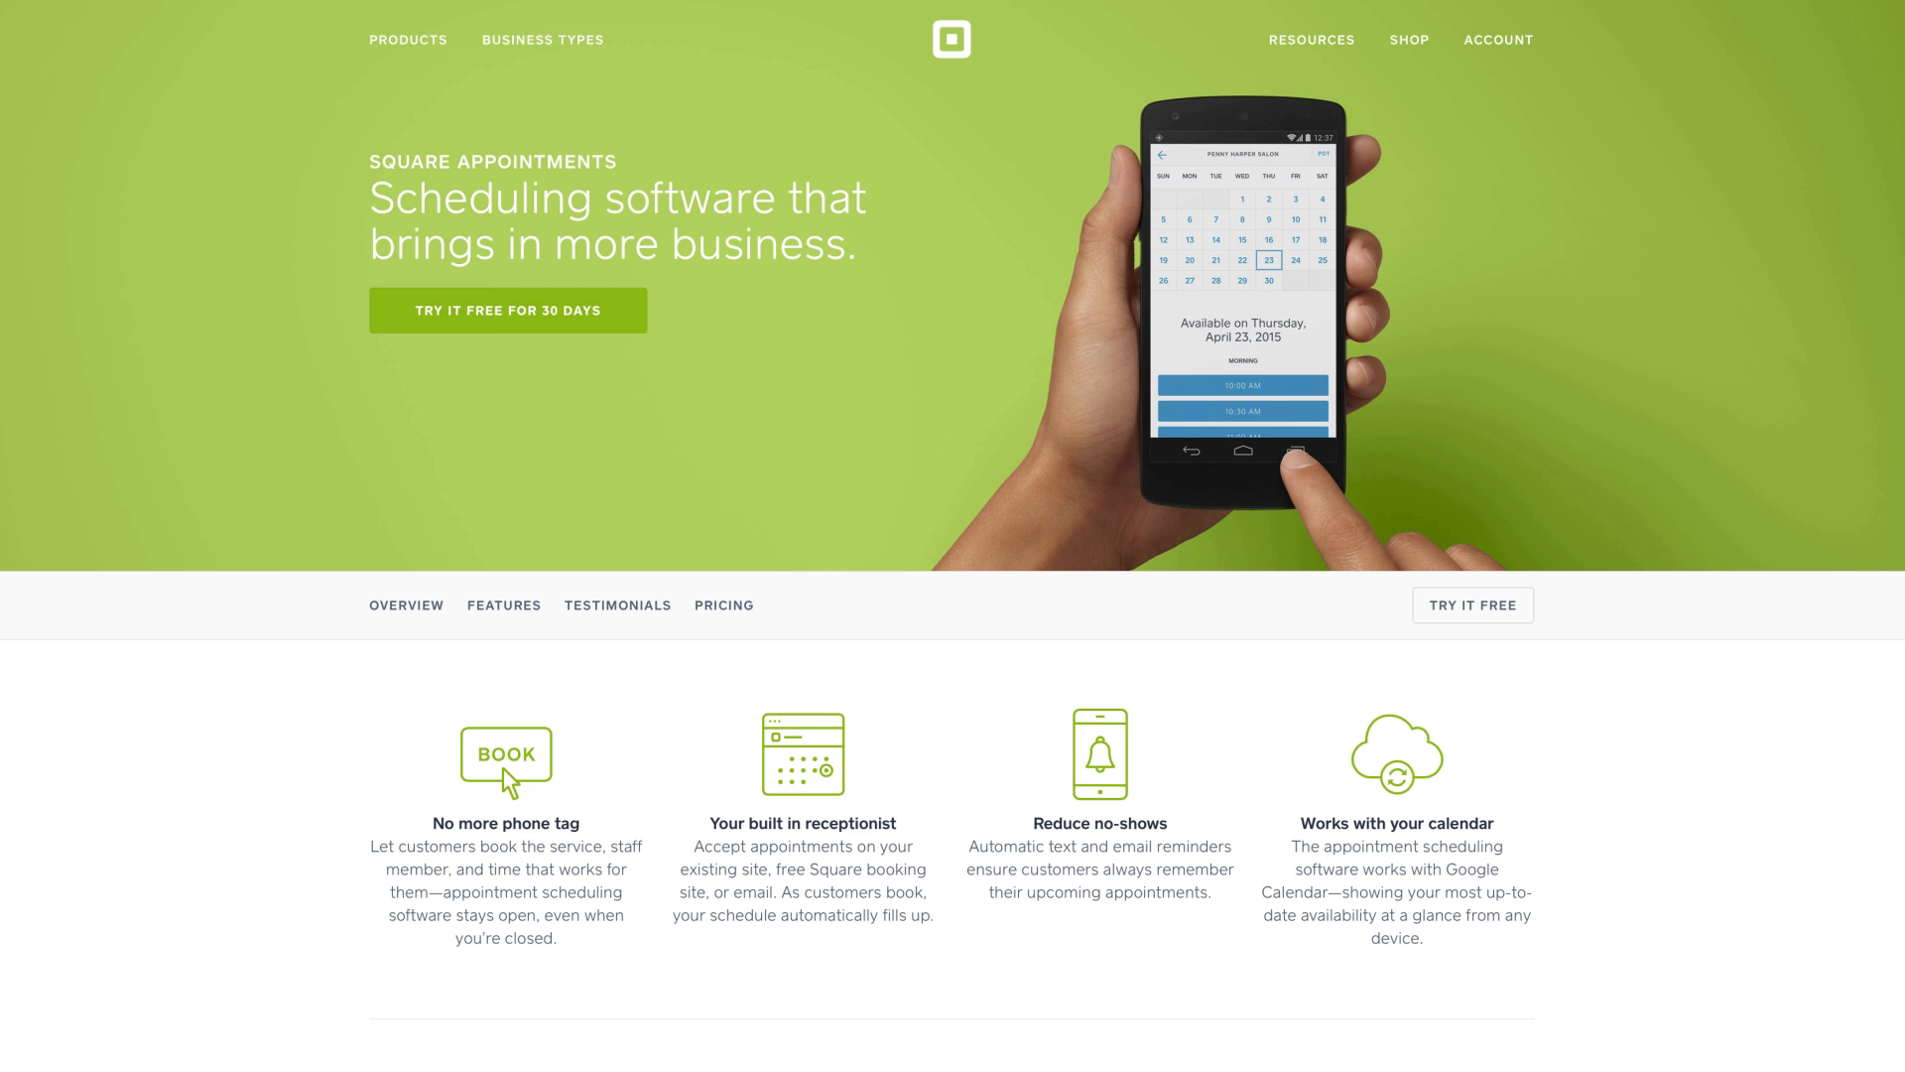
# - Sign in to the salon account with its password and go to the Appointments overview
pyautogui.scroll(-3)
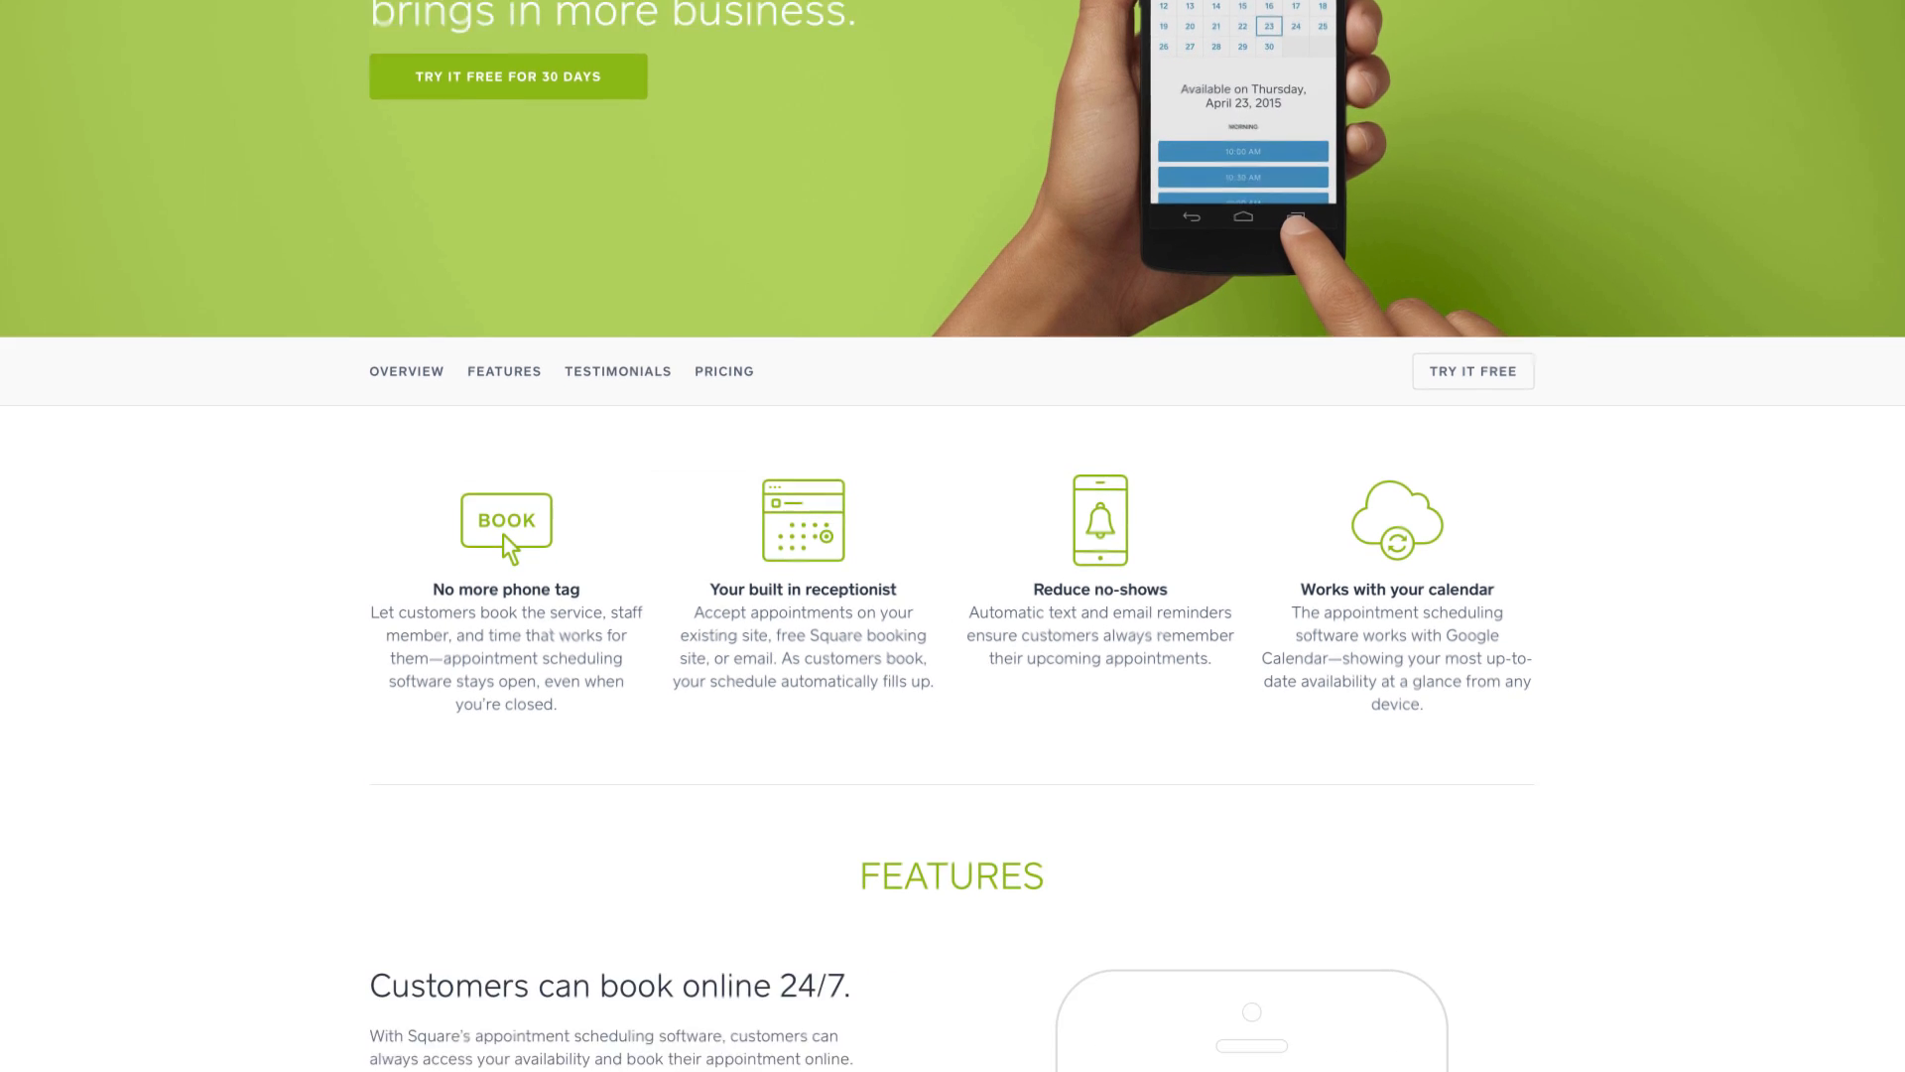
pyautogui.scroll(-3)
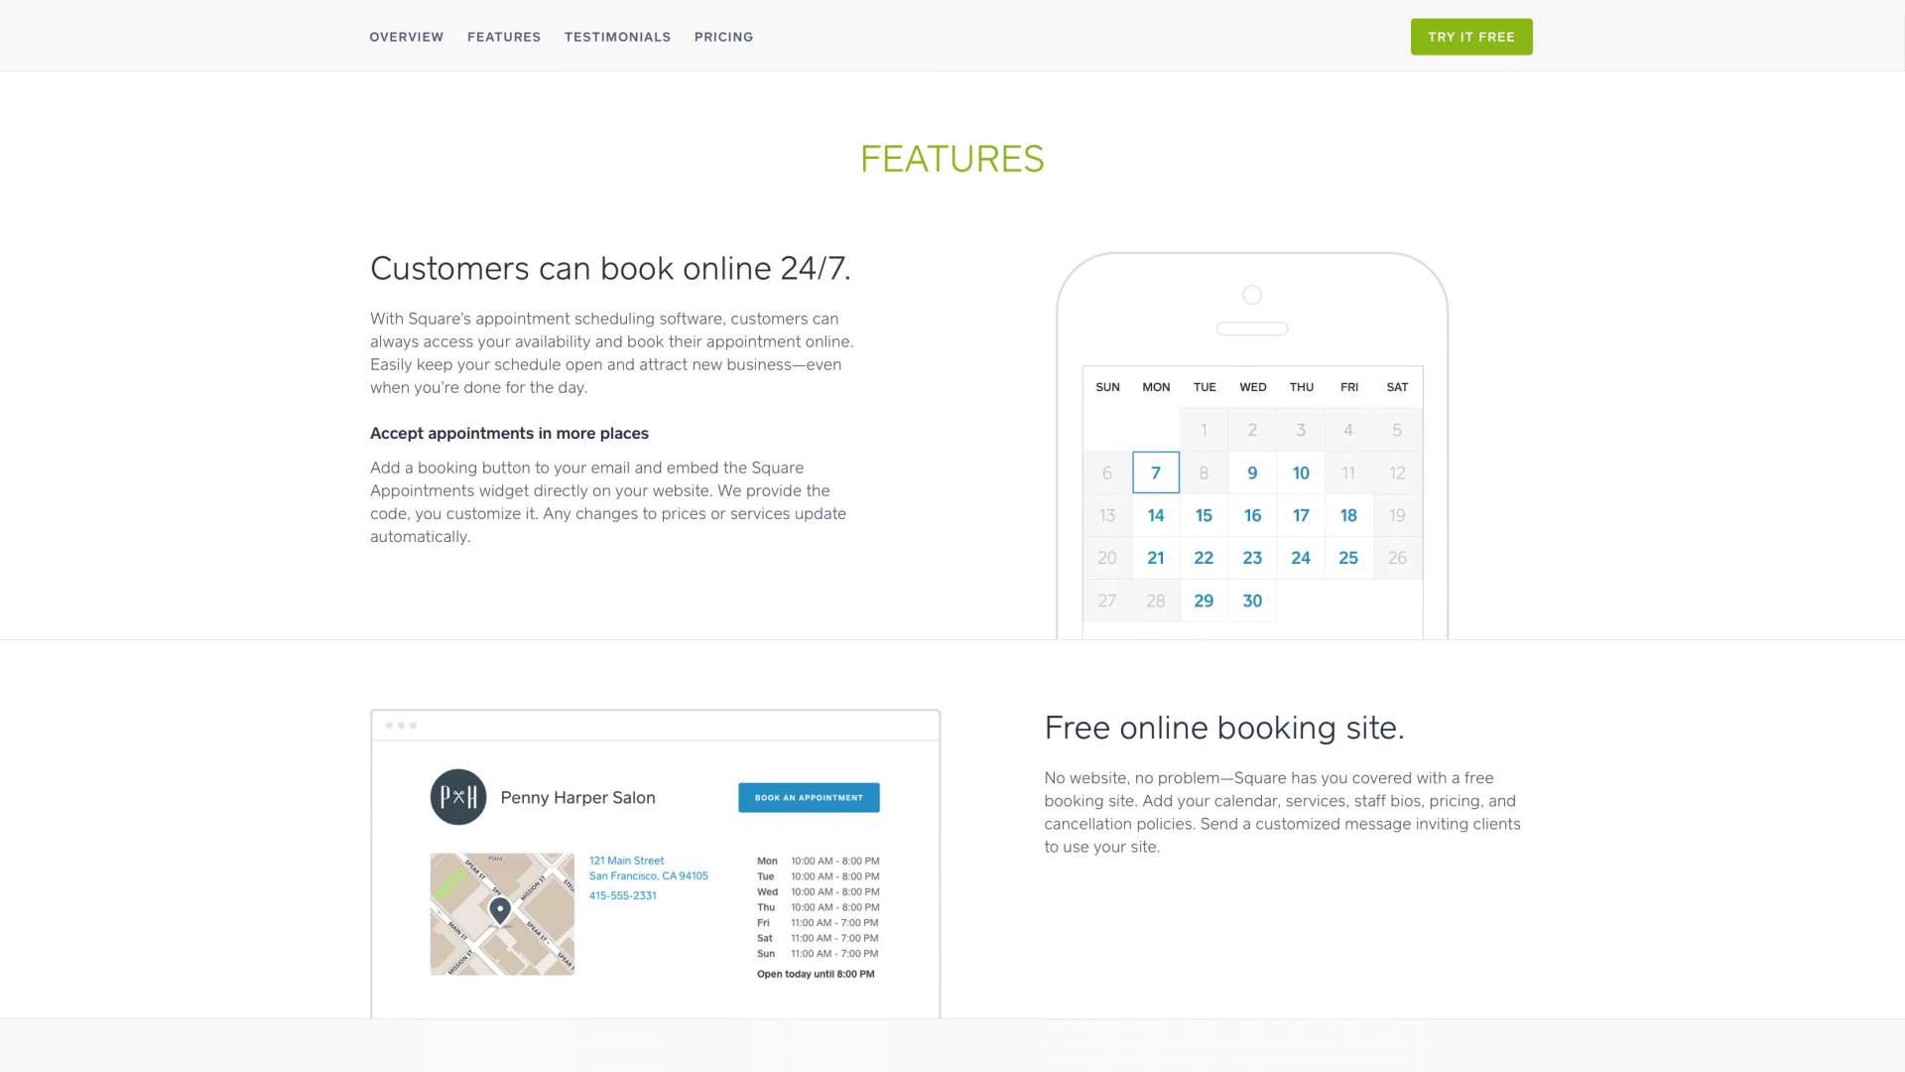
pyautogui.scroll(-3)
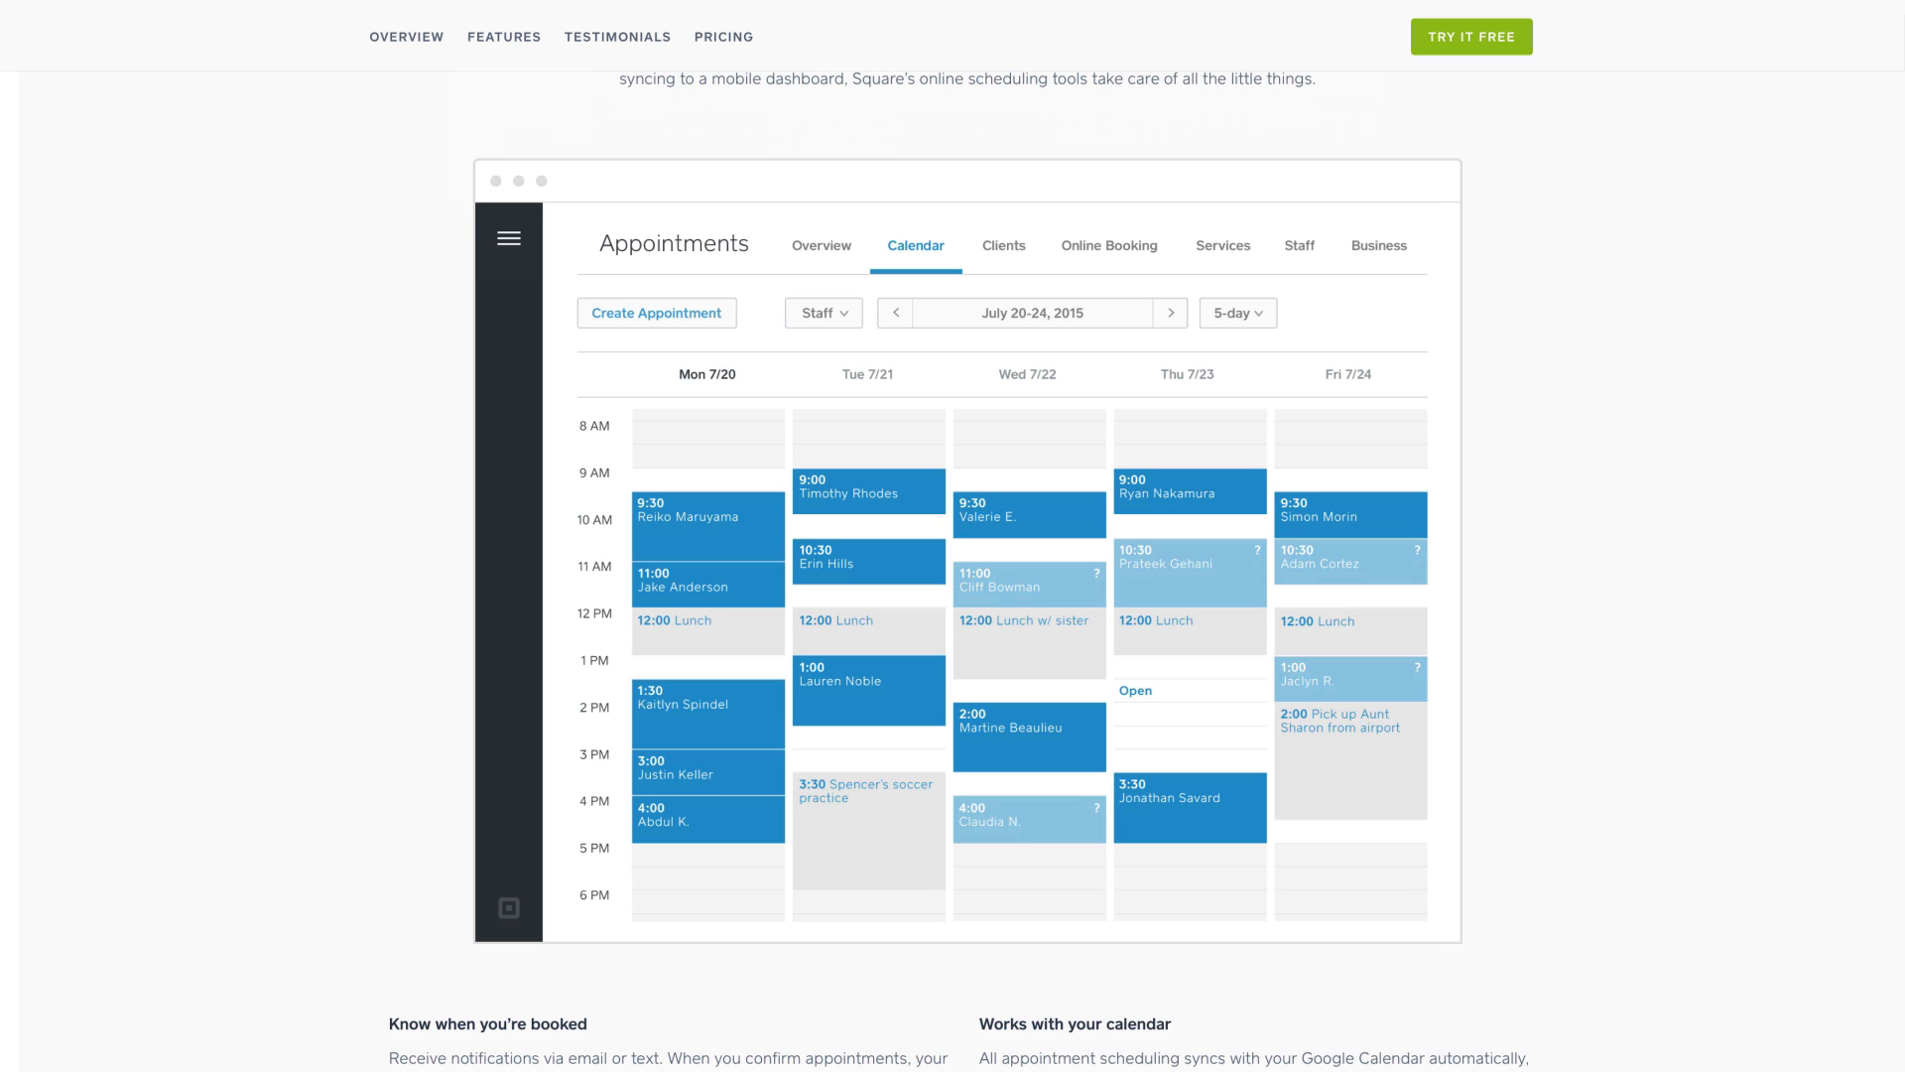
pyautogui.moveTo(1544, 147)
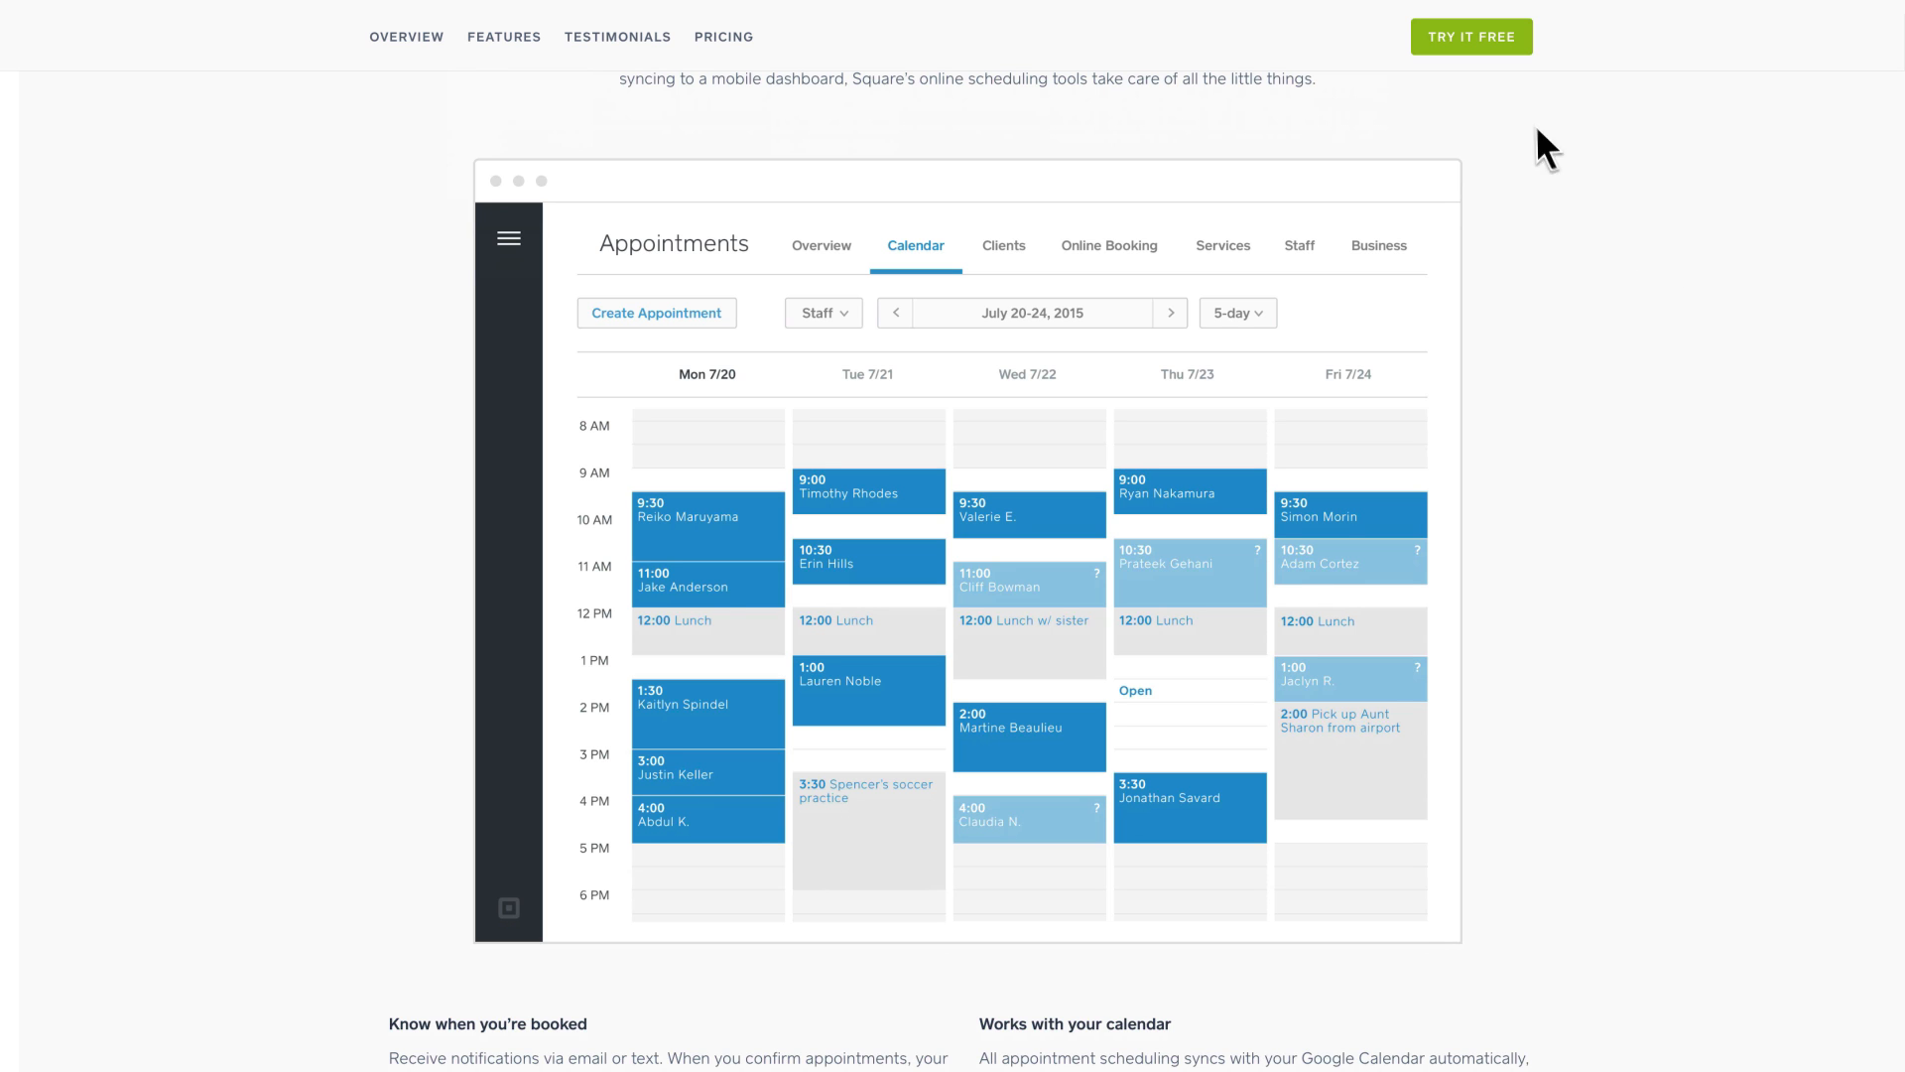
pyautogui.click(1471, 36)
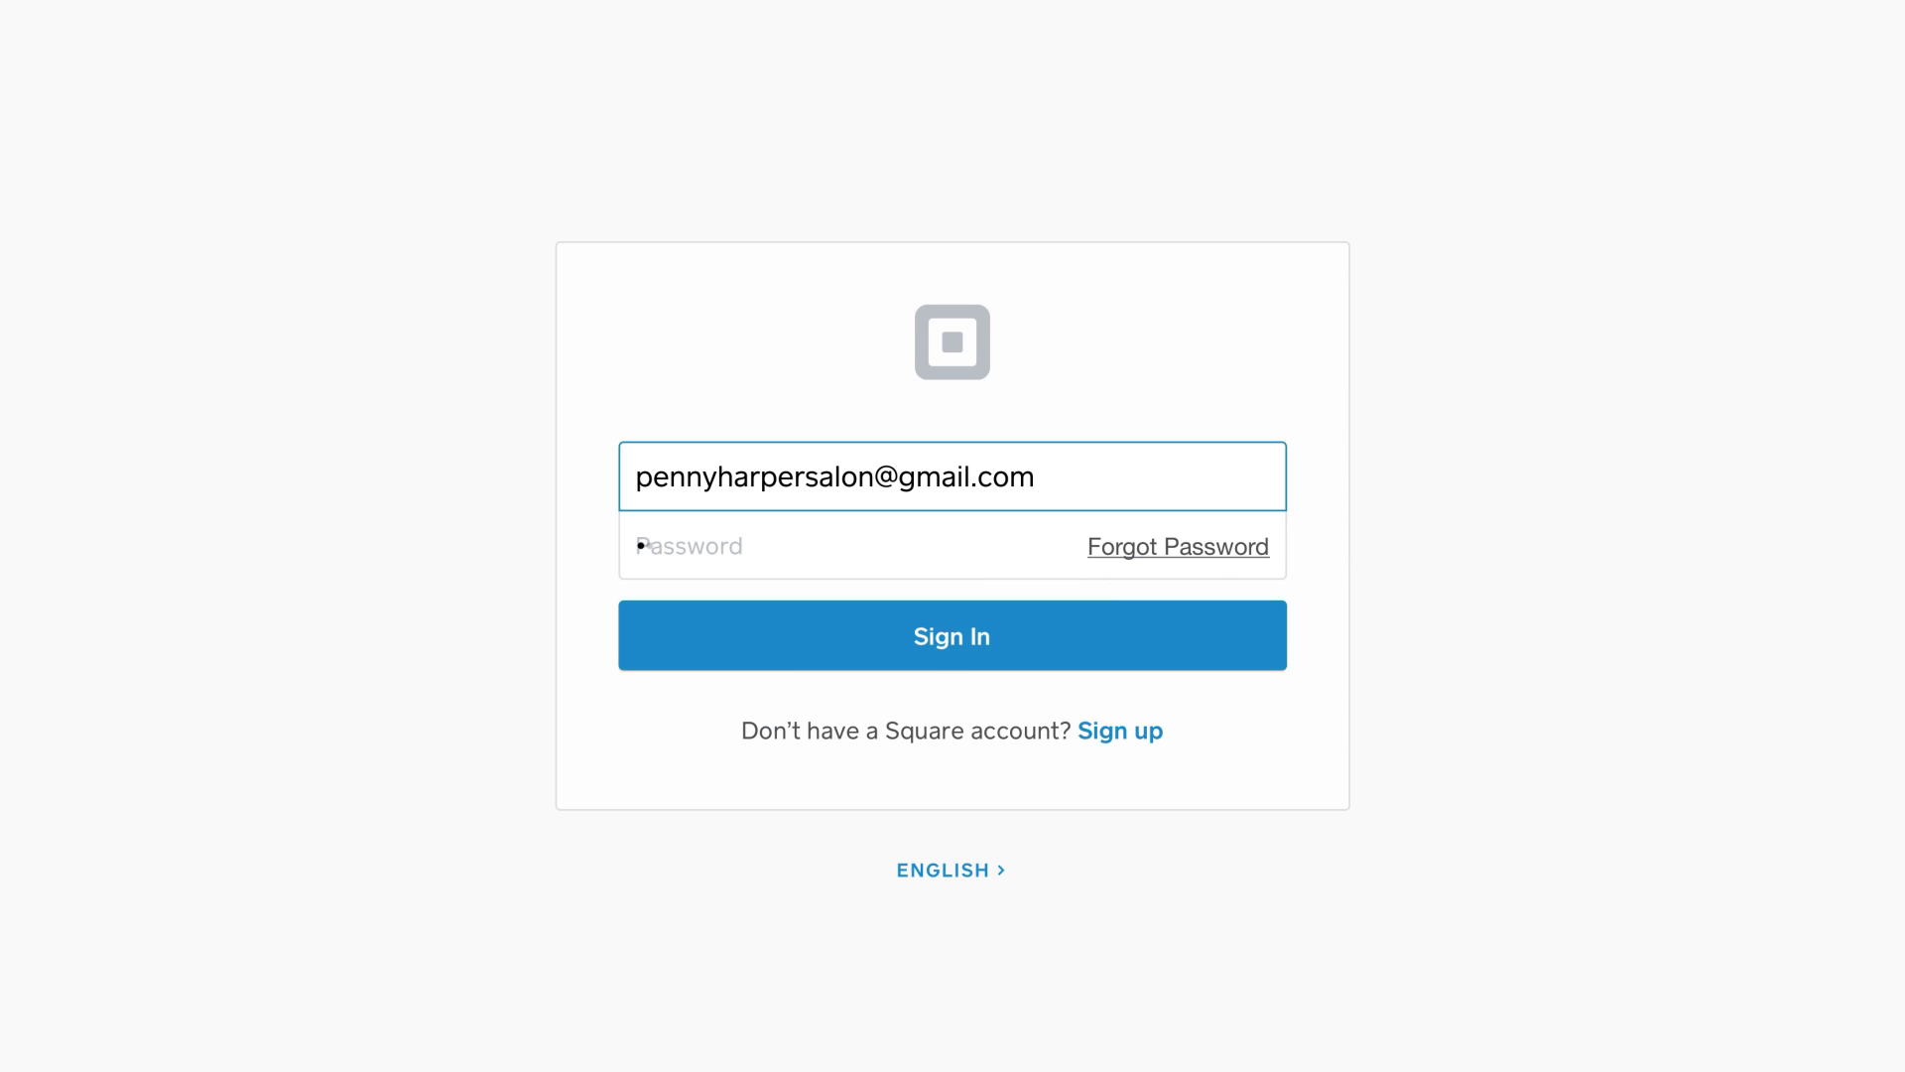
pyautogui.click(951, 635)
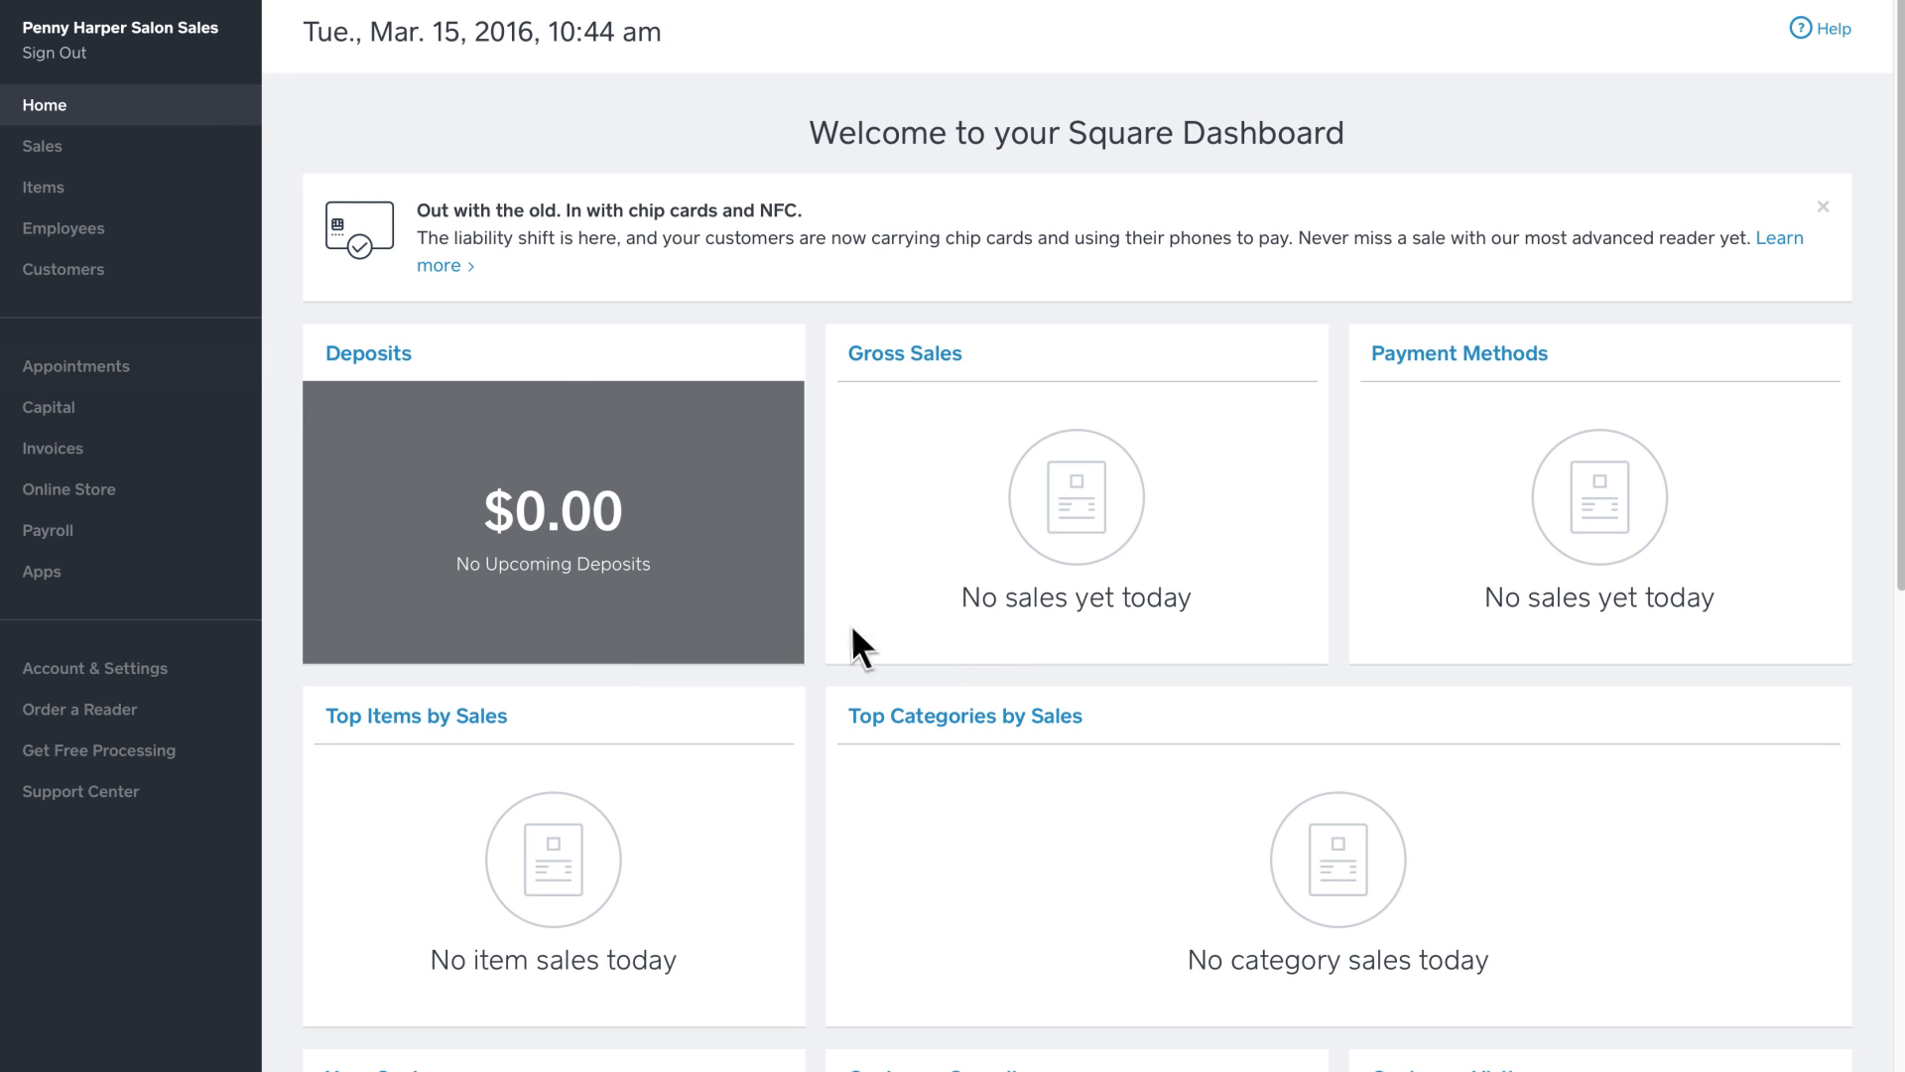
pyautogui.click(75, 365)
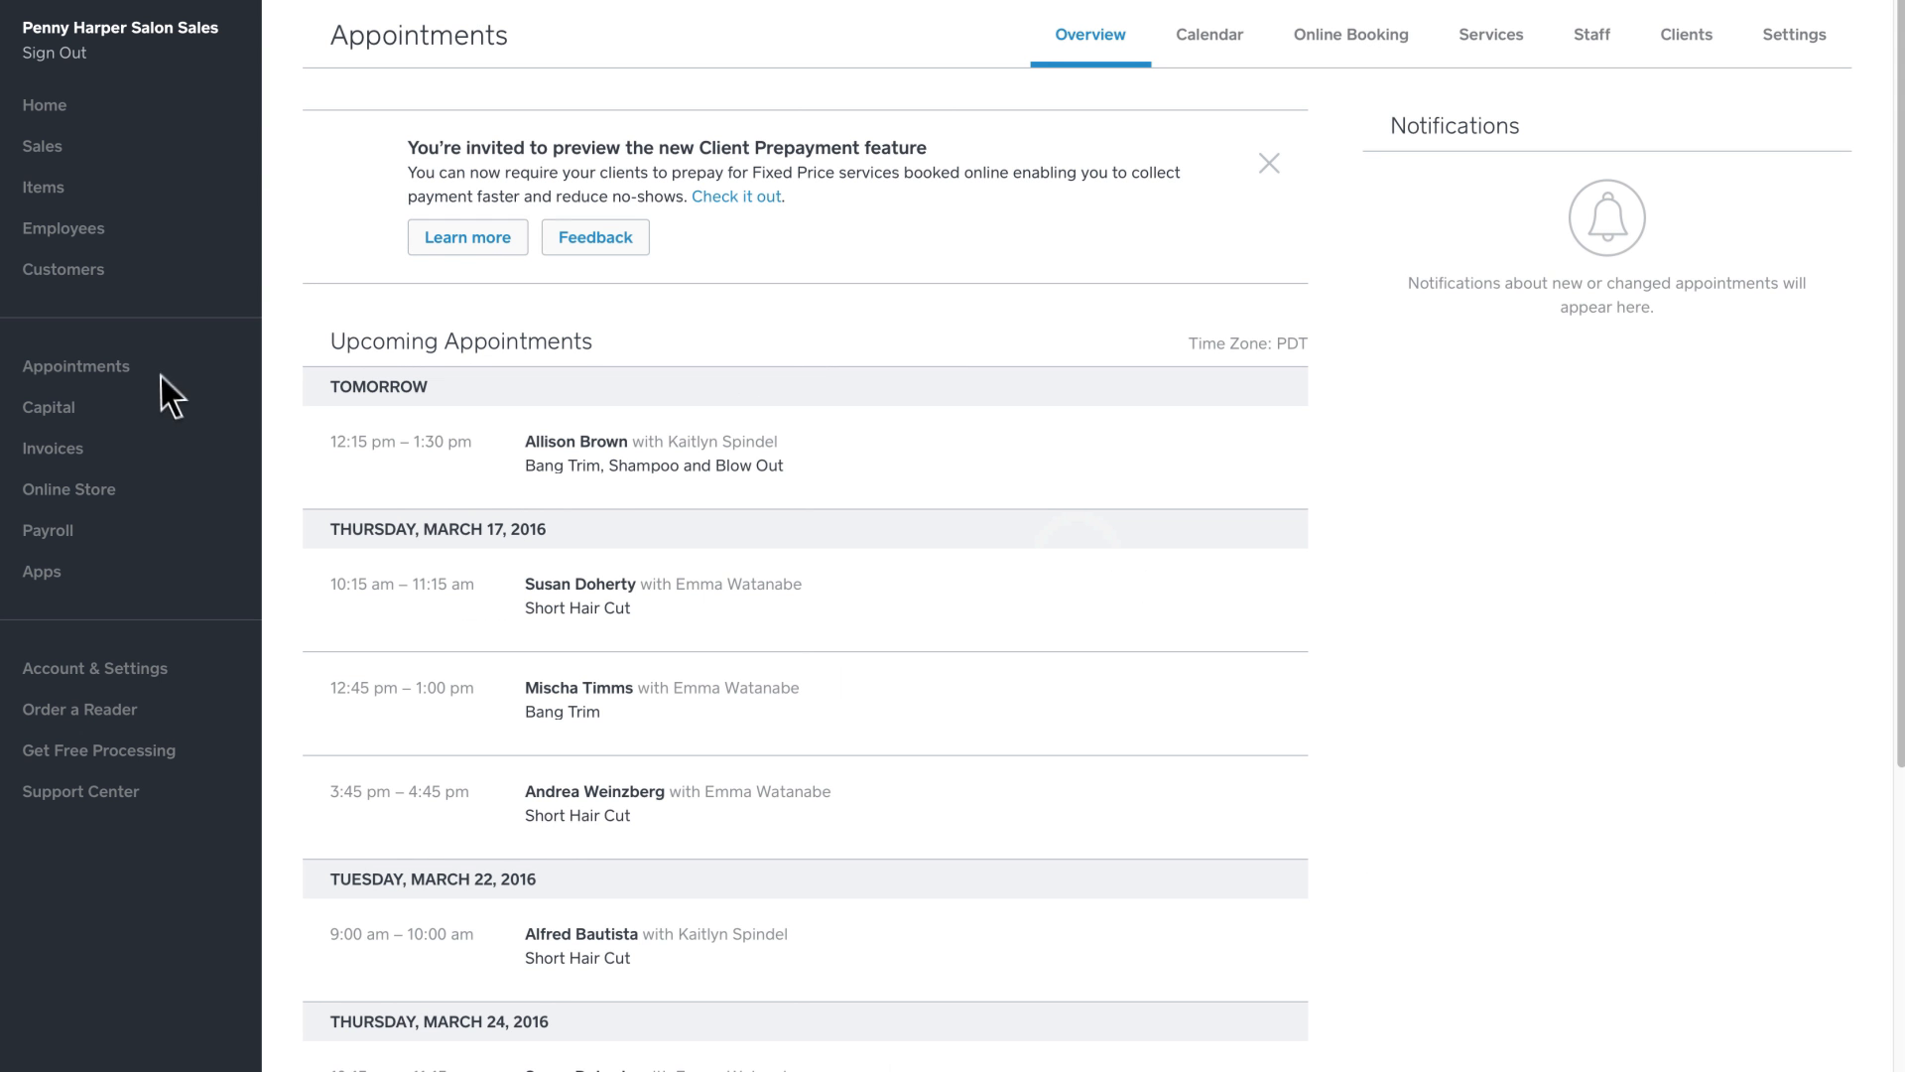
pyautogui.moveTo(604, 379)
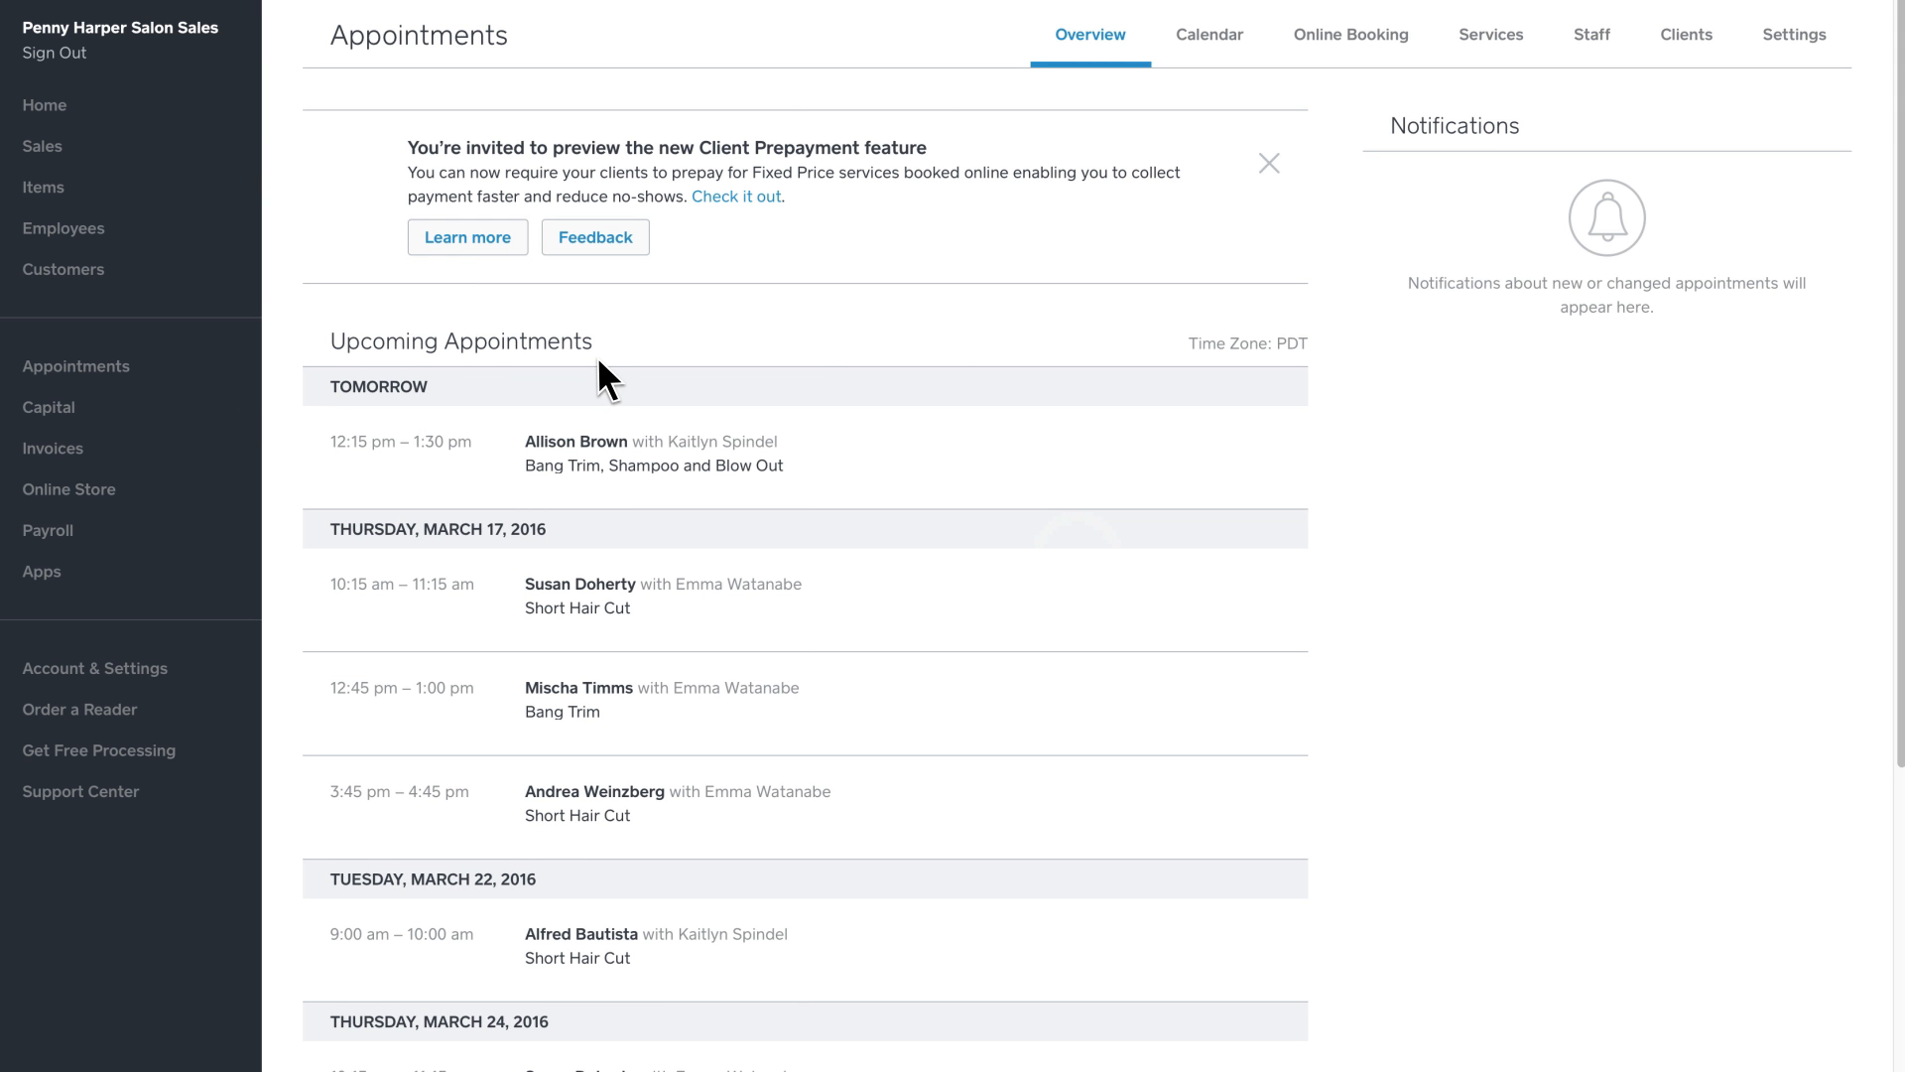
# - Switch the bookings calendar from Day to Month view, then head to the appointment settings
pyautogui.click(1209, 34)
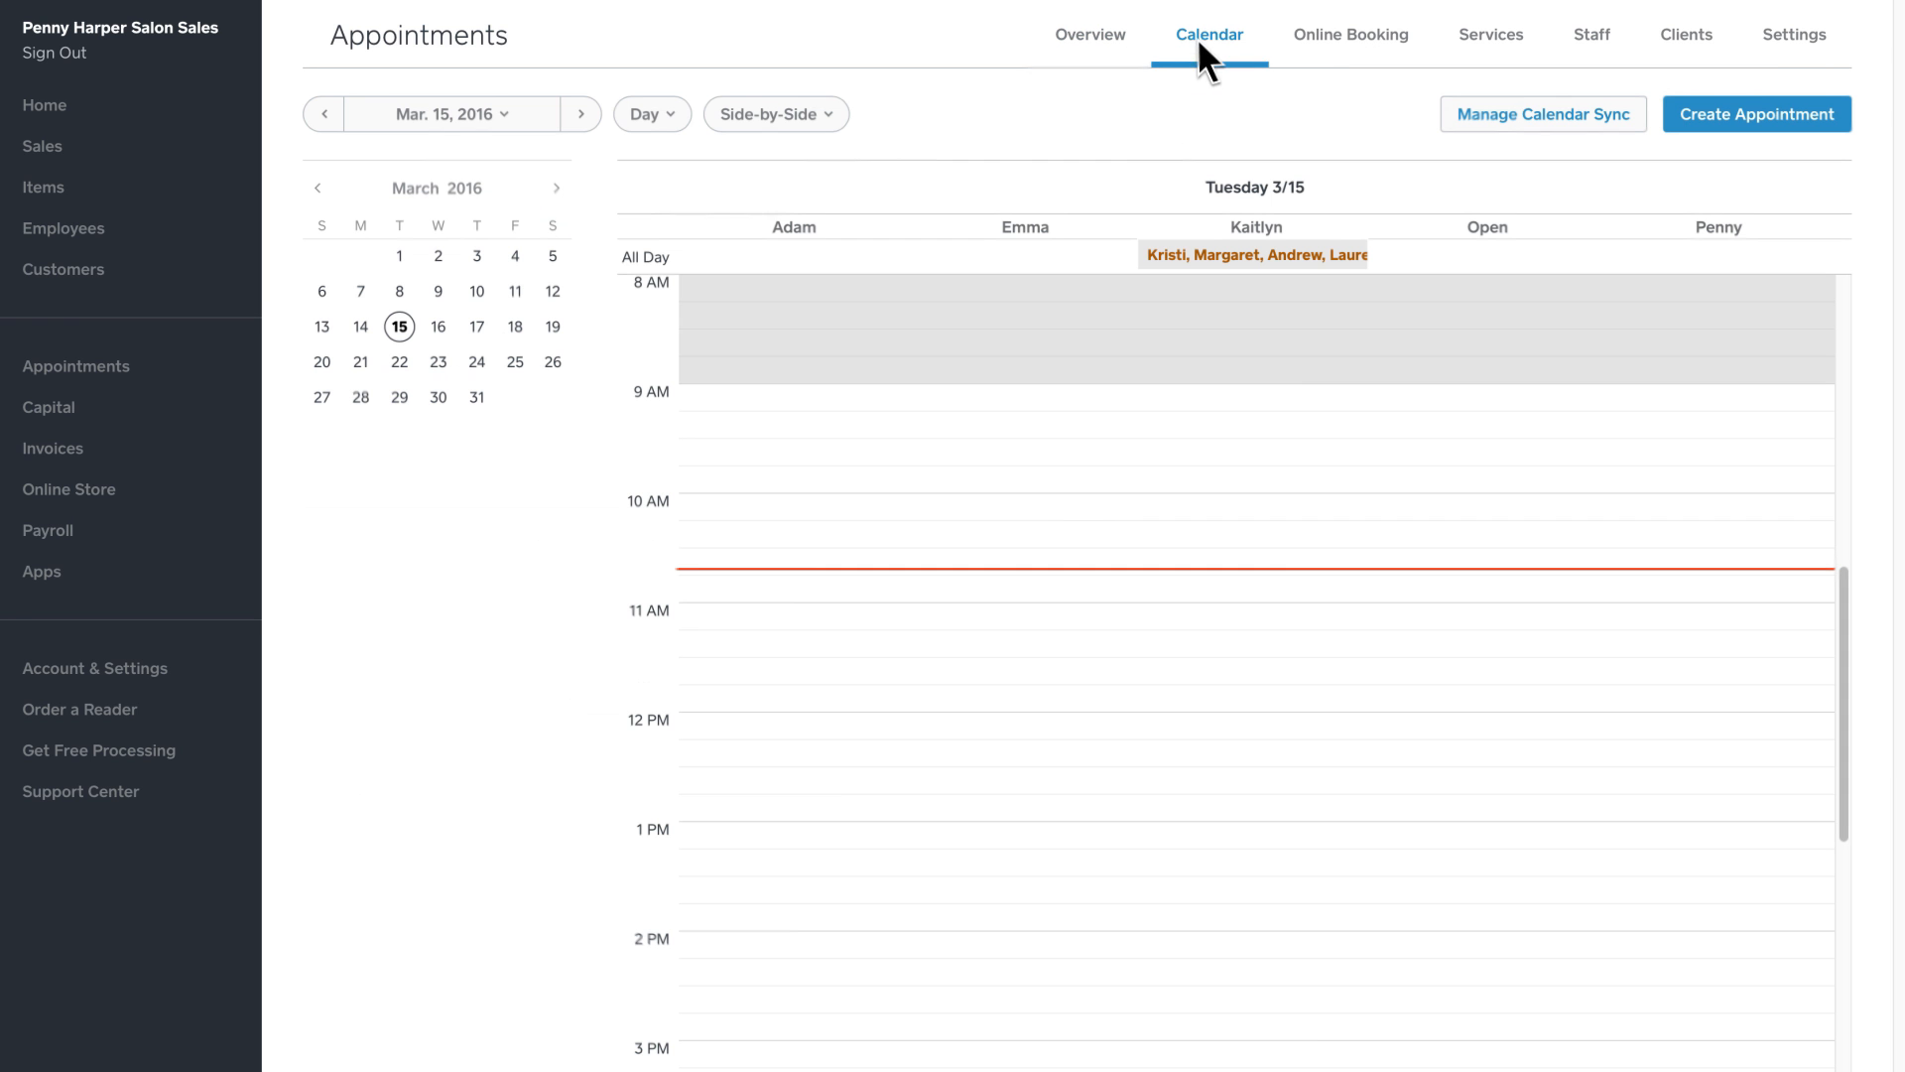
pyautogui.click(649, 113)
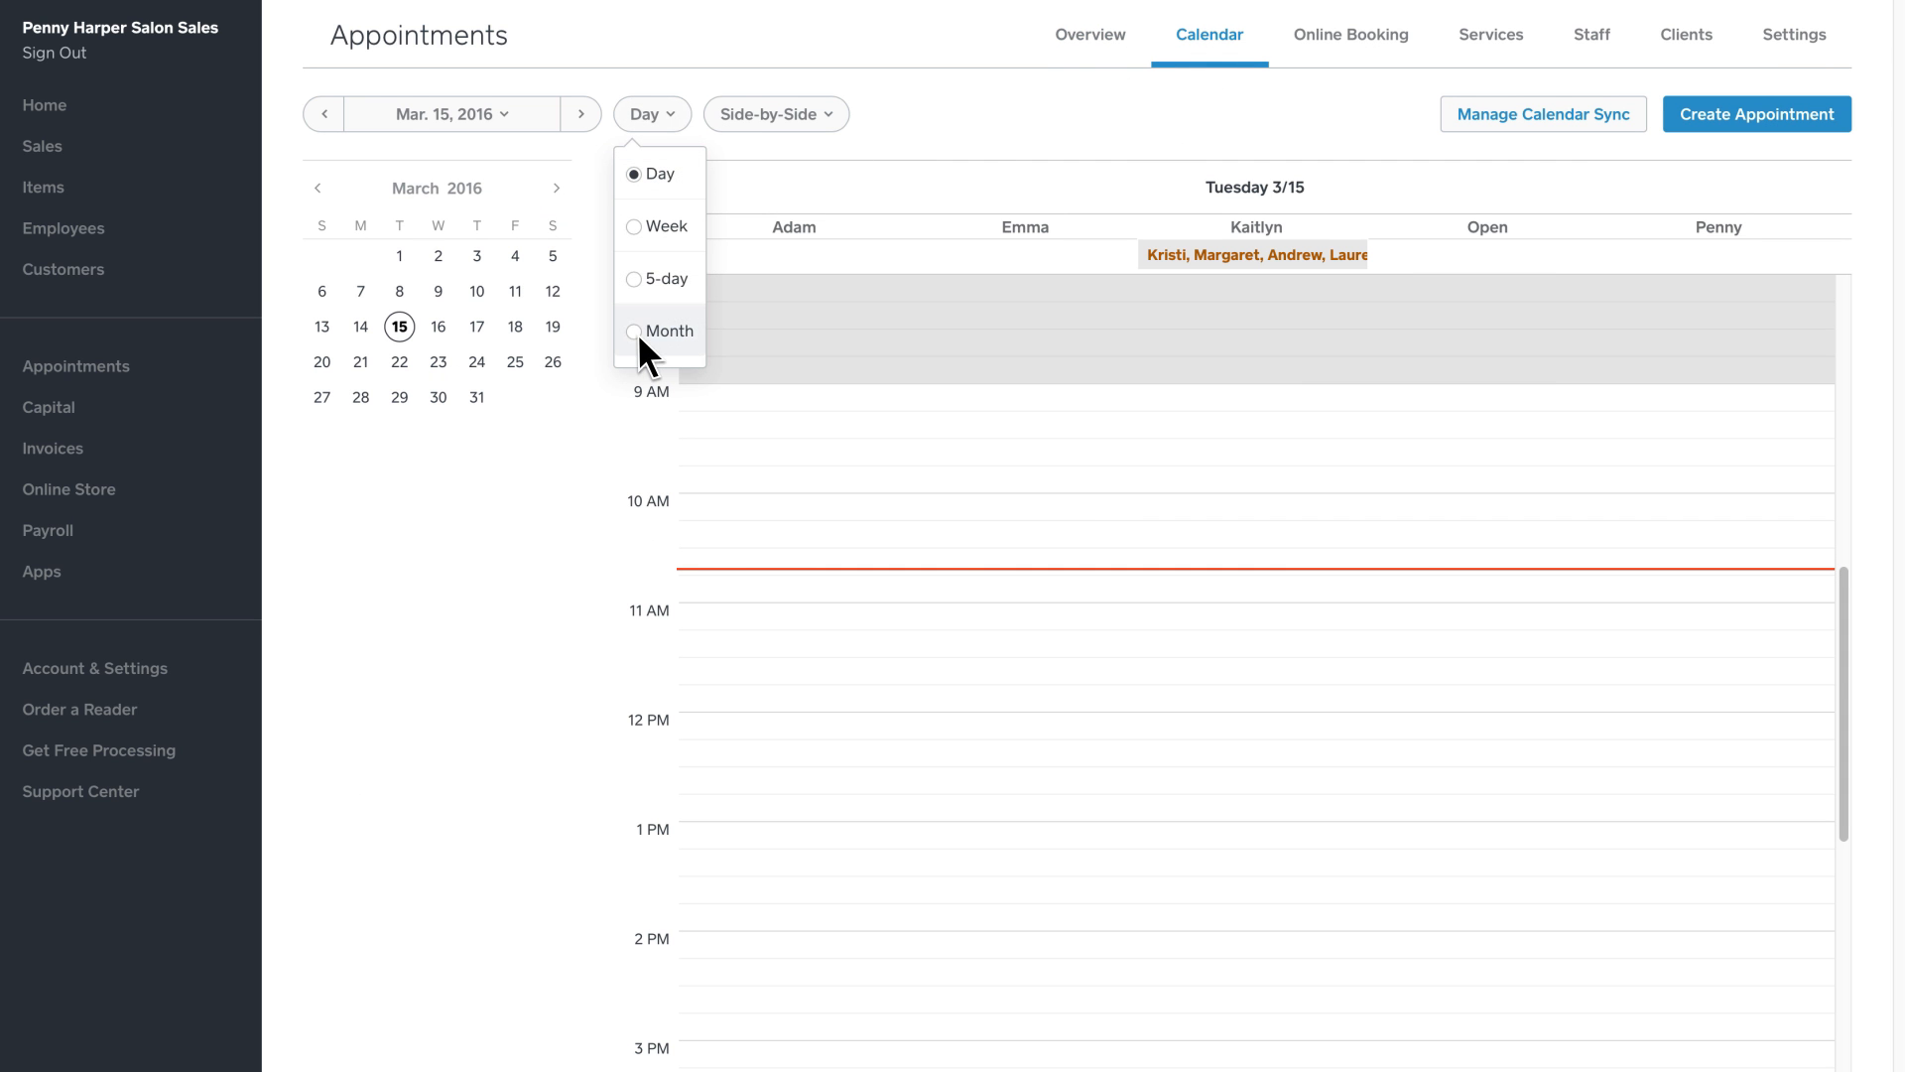
pyautogui.click(670, 331)
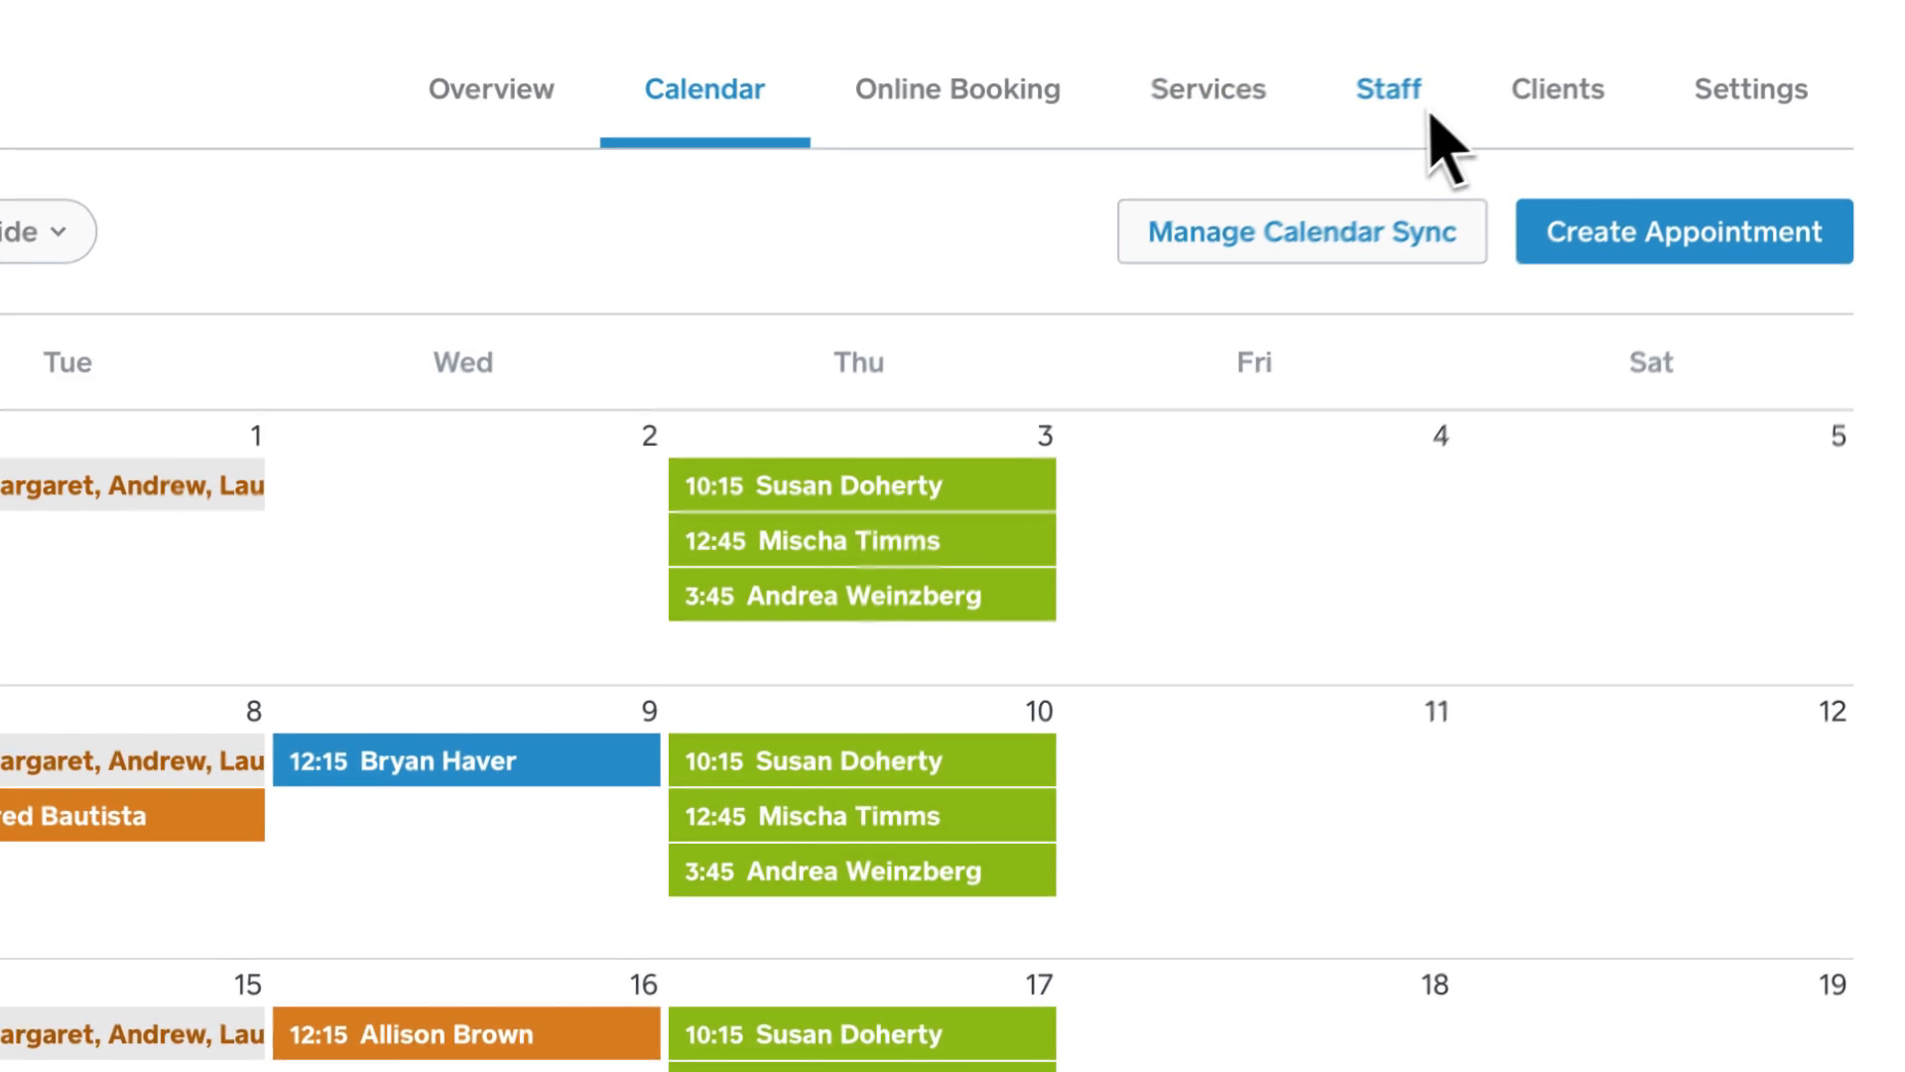
pyautogui.click(1746, 89)
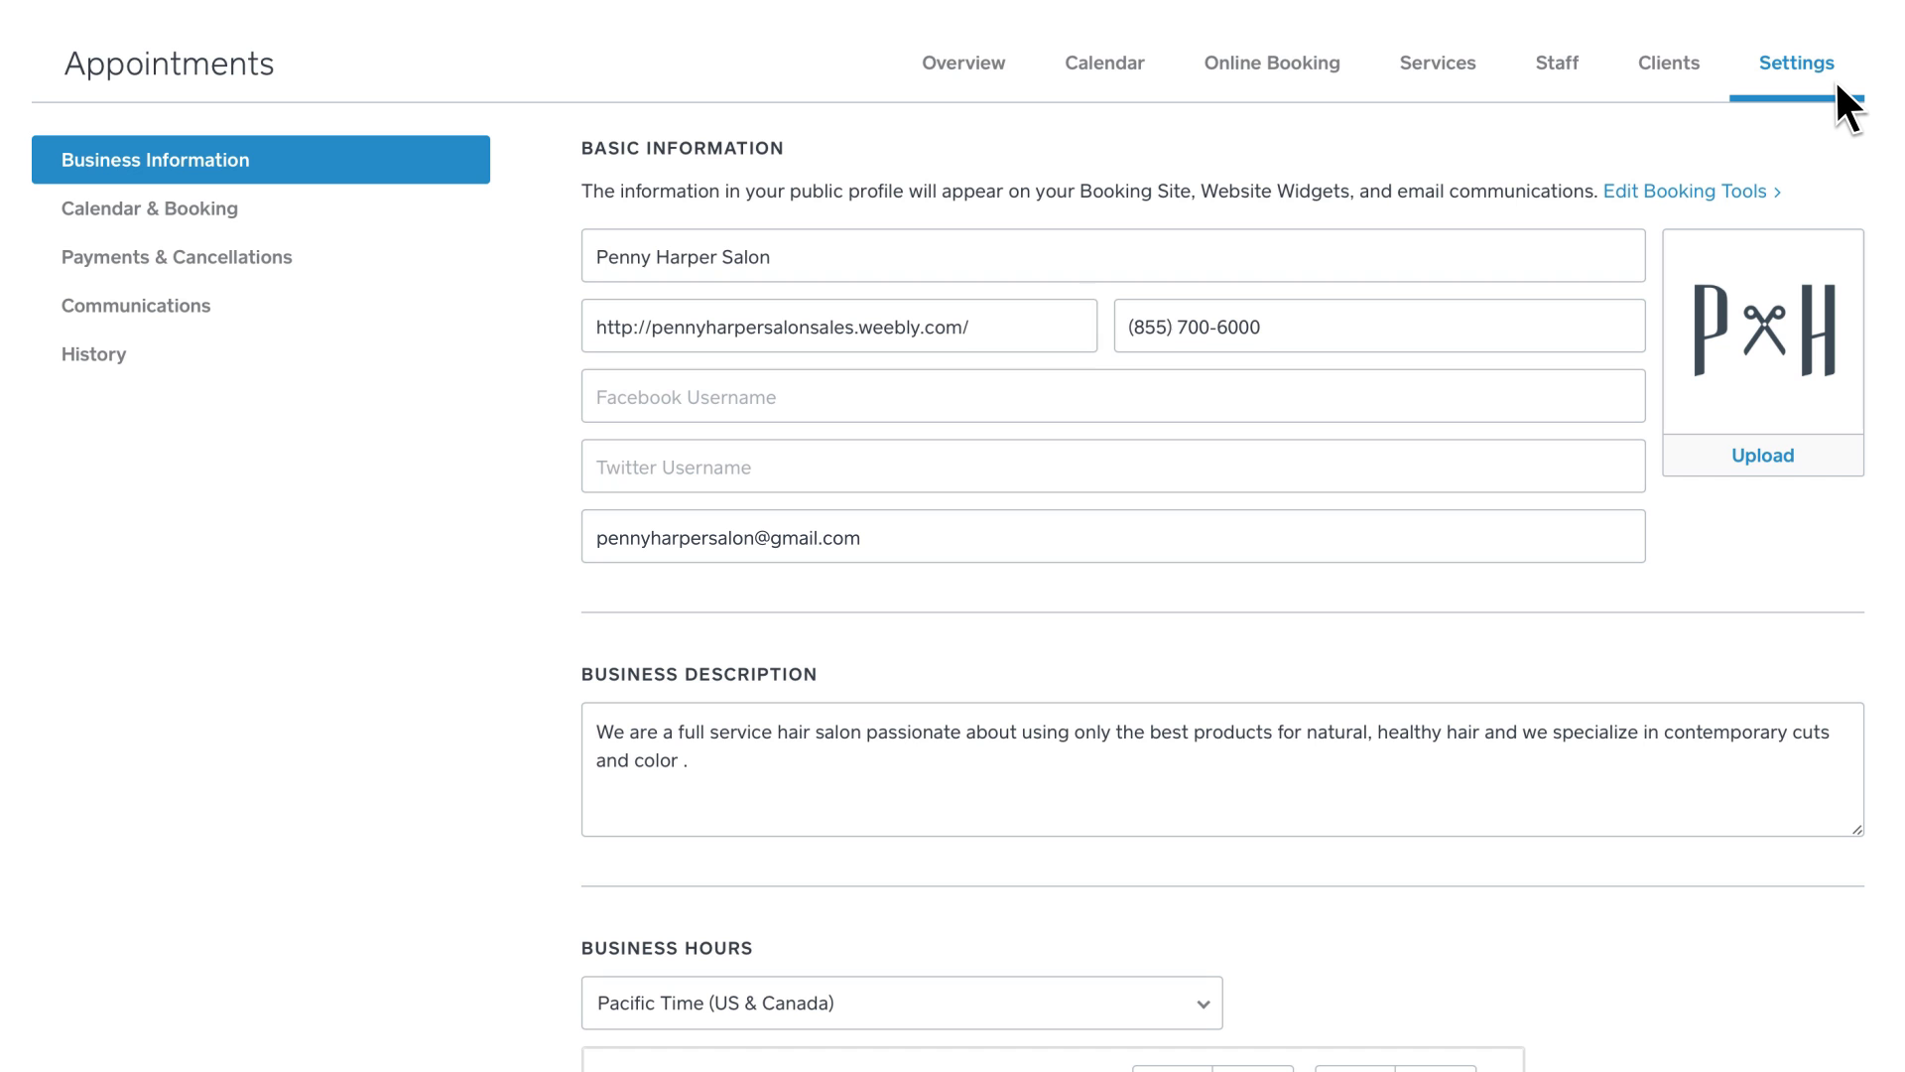
pyautogui.moveTo(1774, 137)
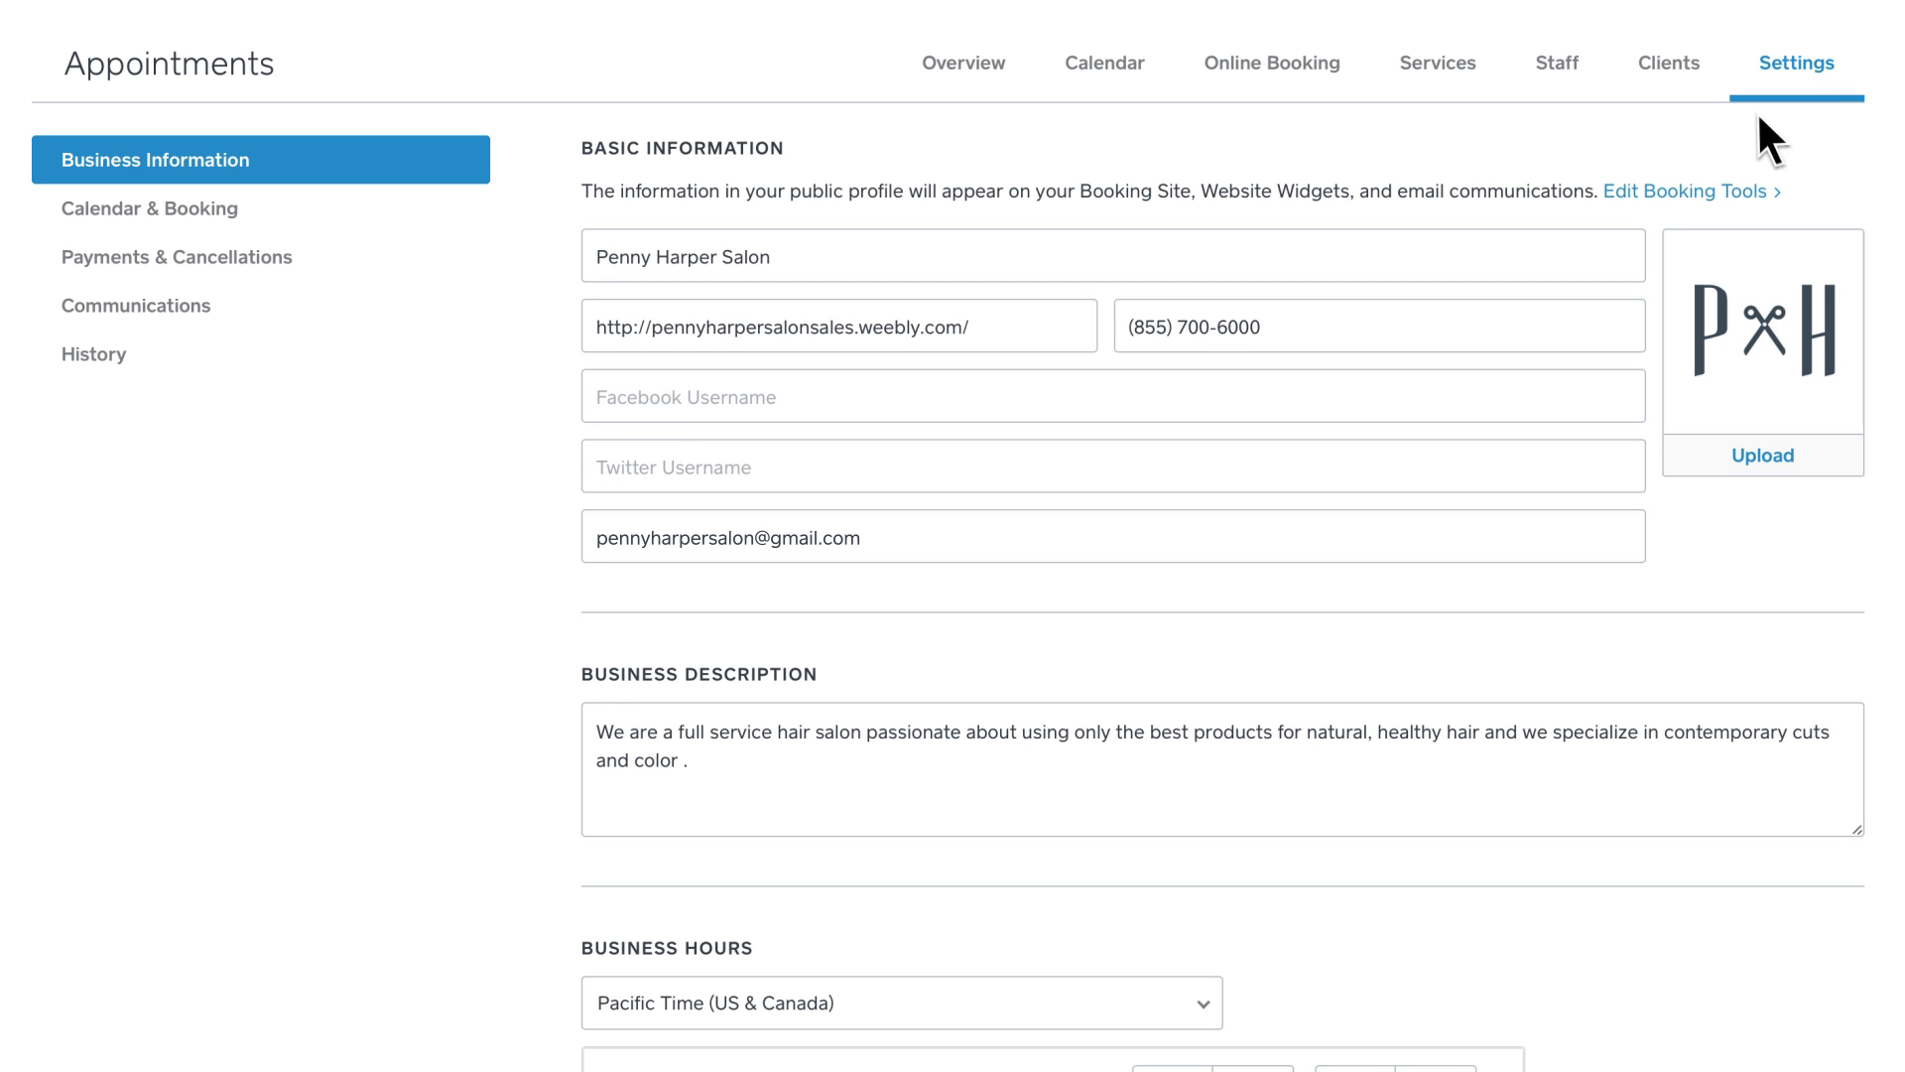
# - In Calendar & Booking settings, require the business to accept or decline all appointment requests
pyautogui.click(150, 210)
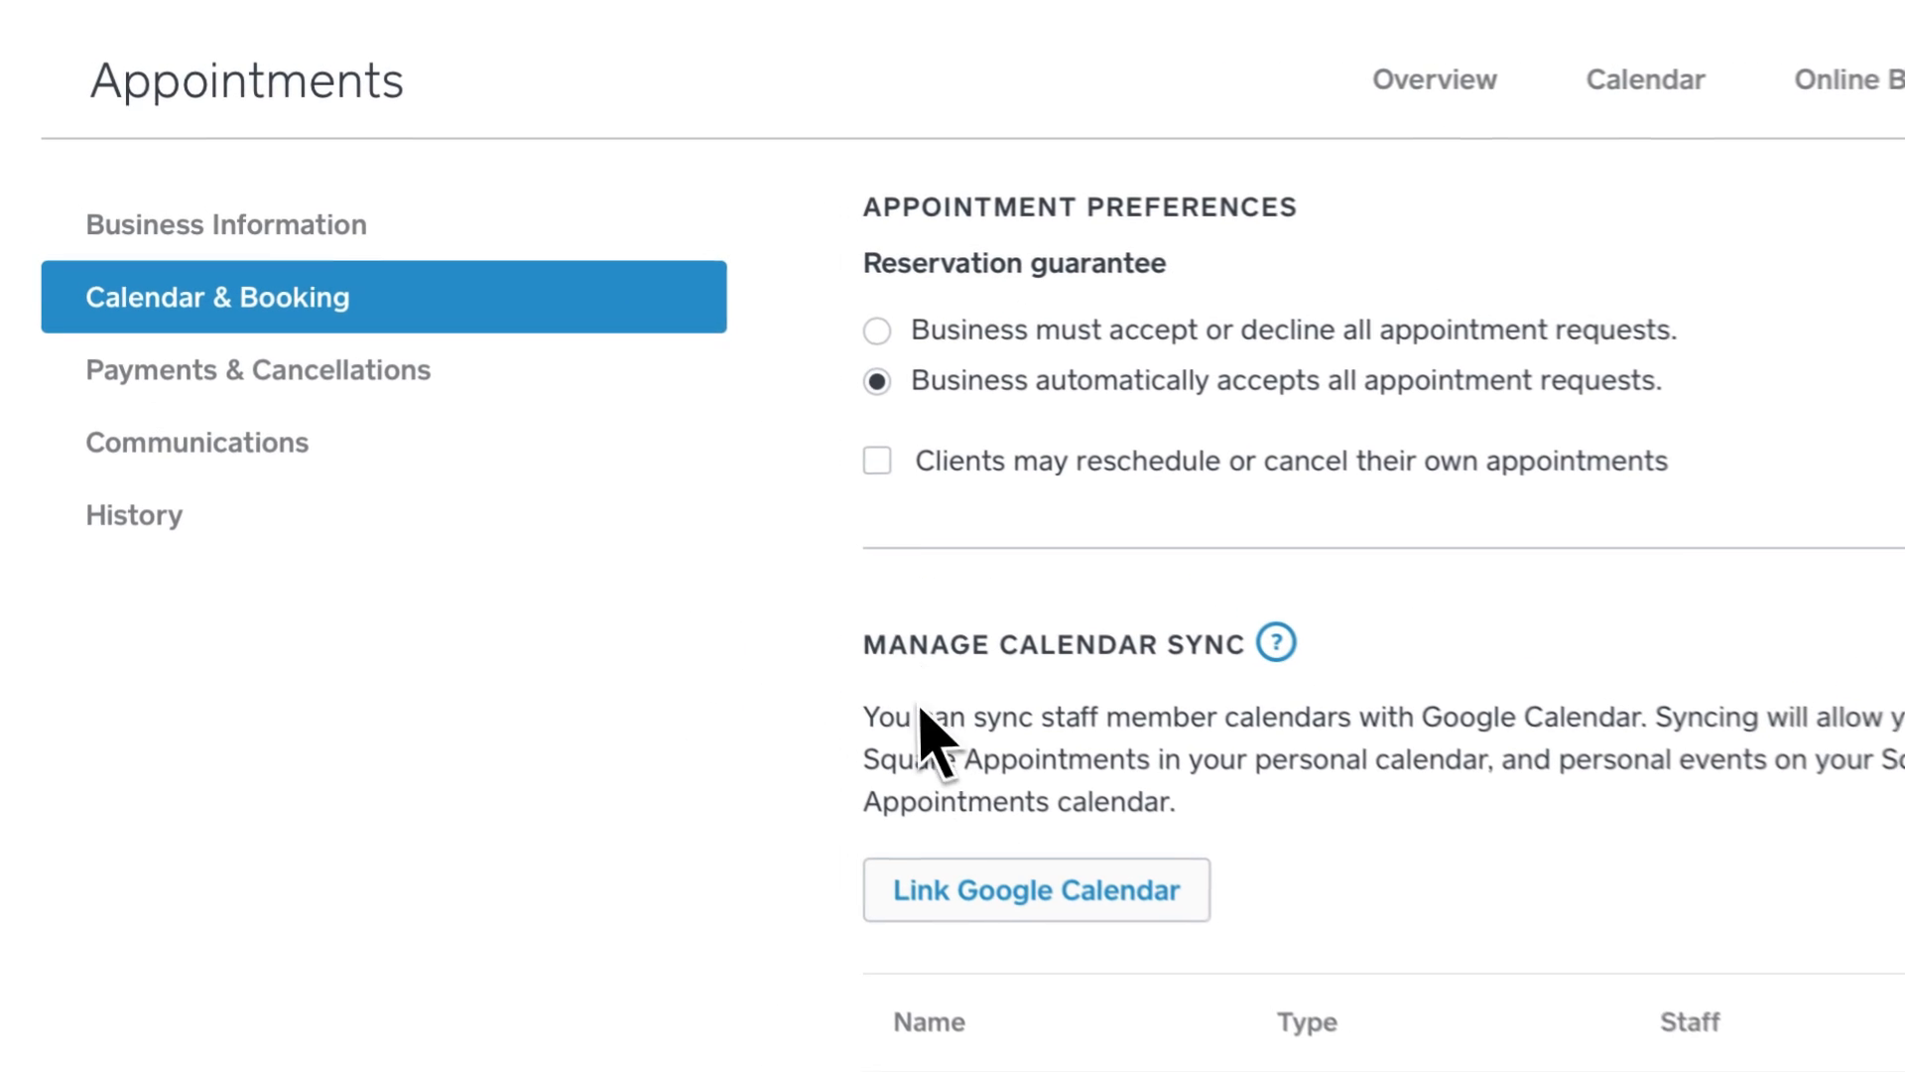
pyautogui.click(875, 332)
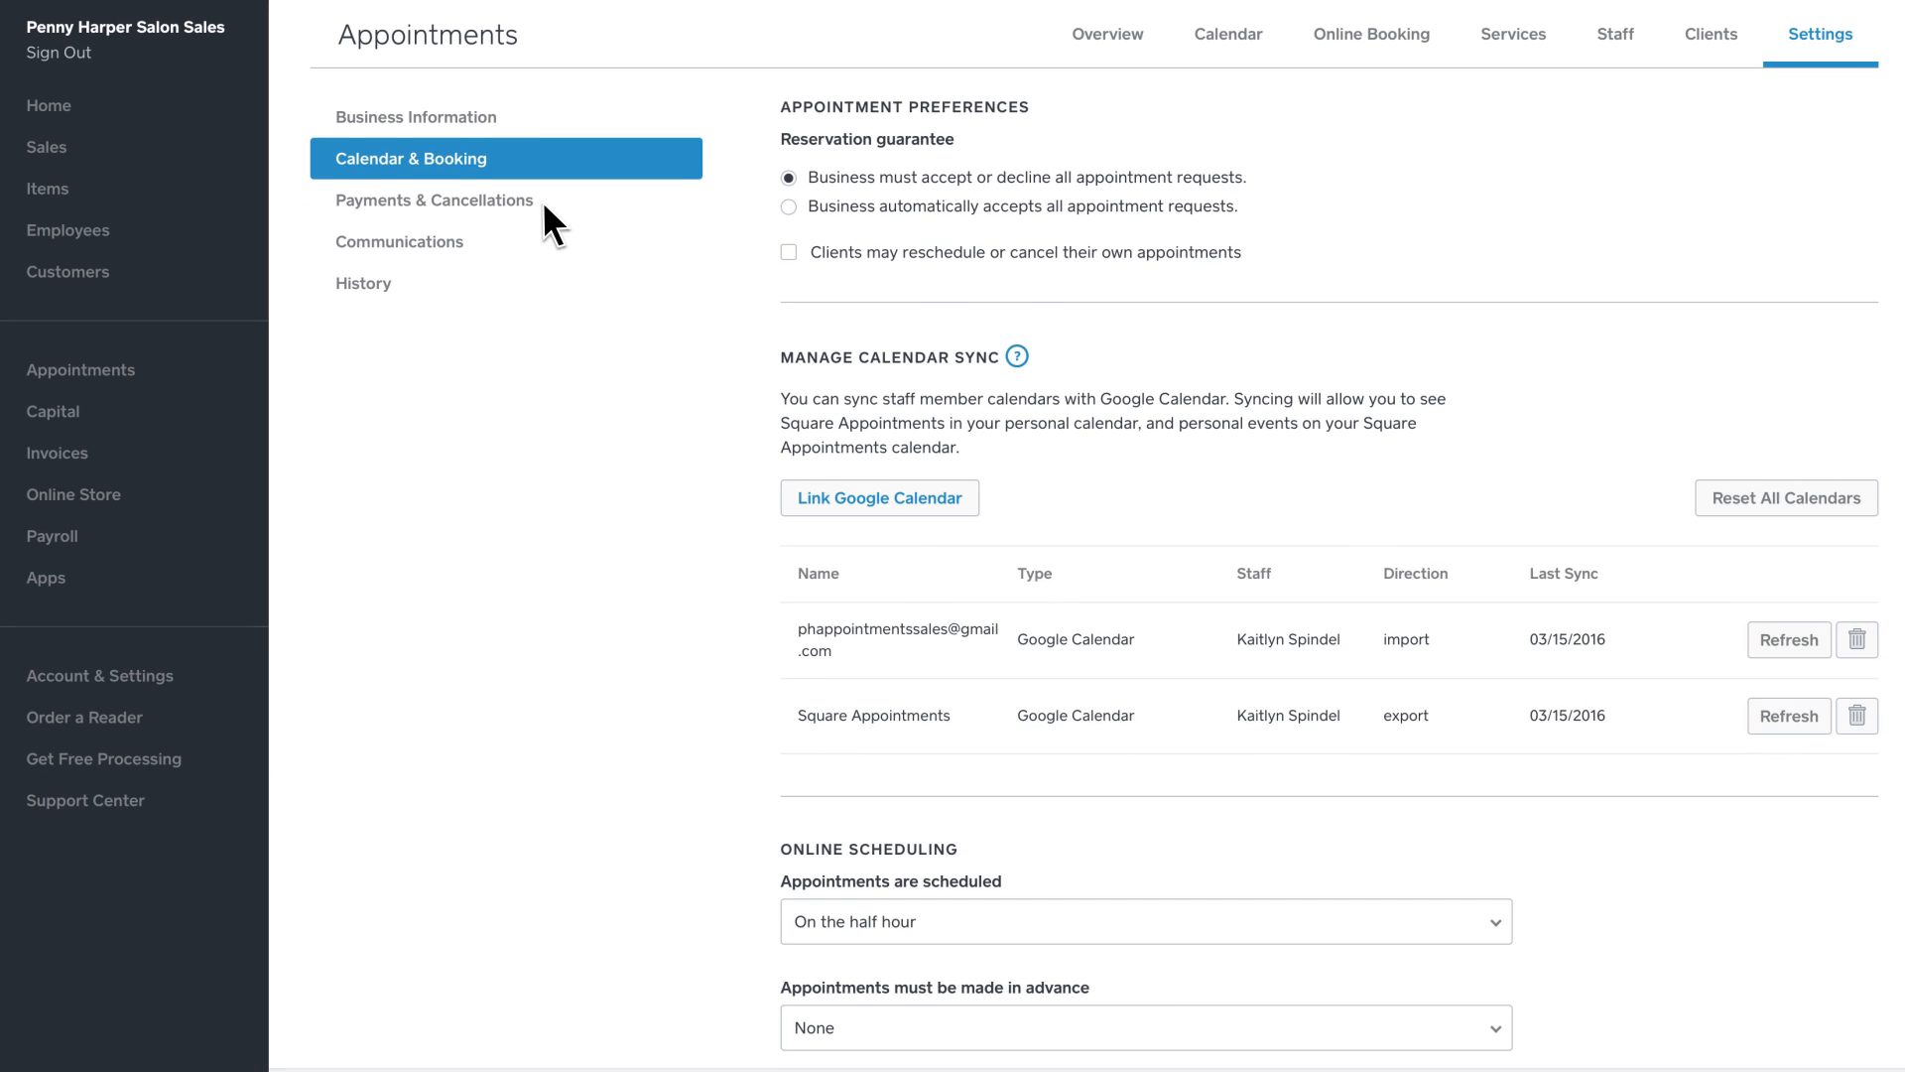
# - In Payments & Cancellations, choose Require Prepayment with the 24-hour cancellation notice policy
pyautogui.click(435, 198)
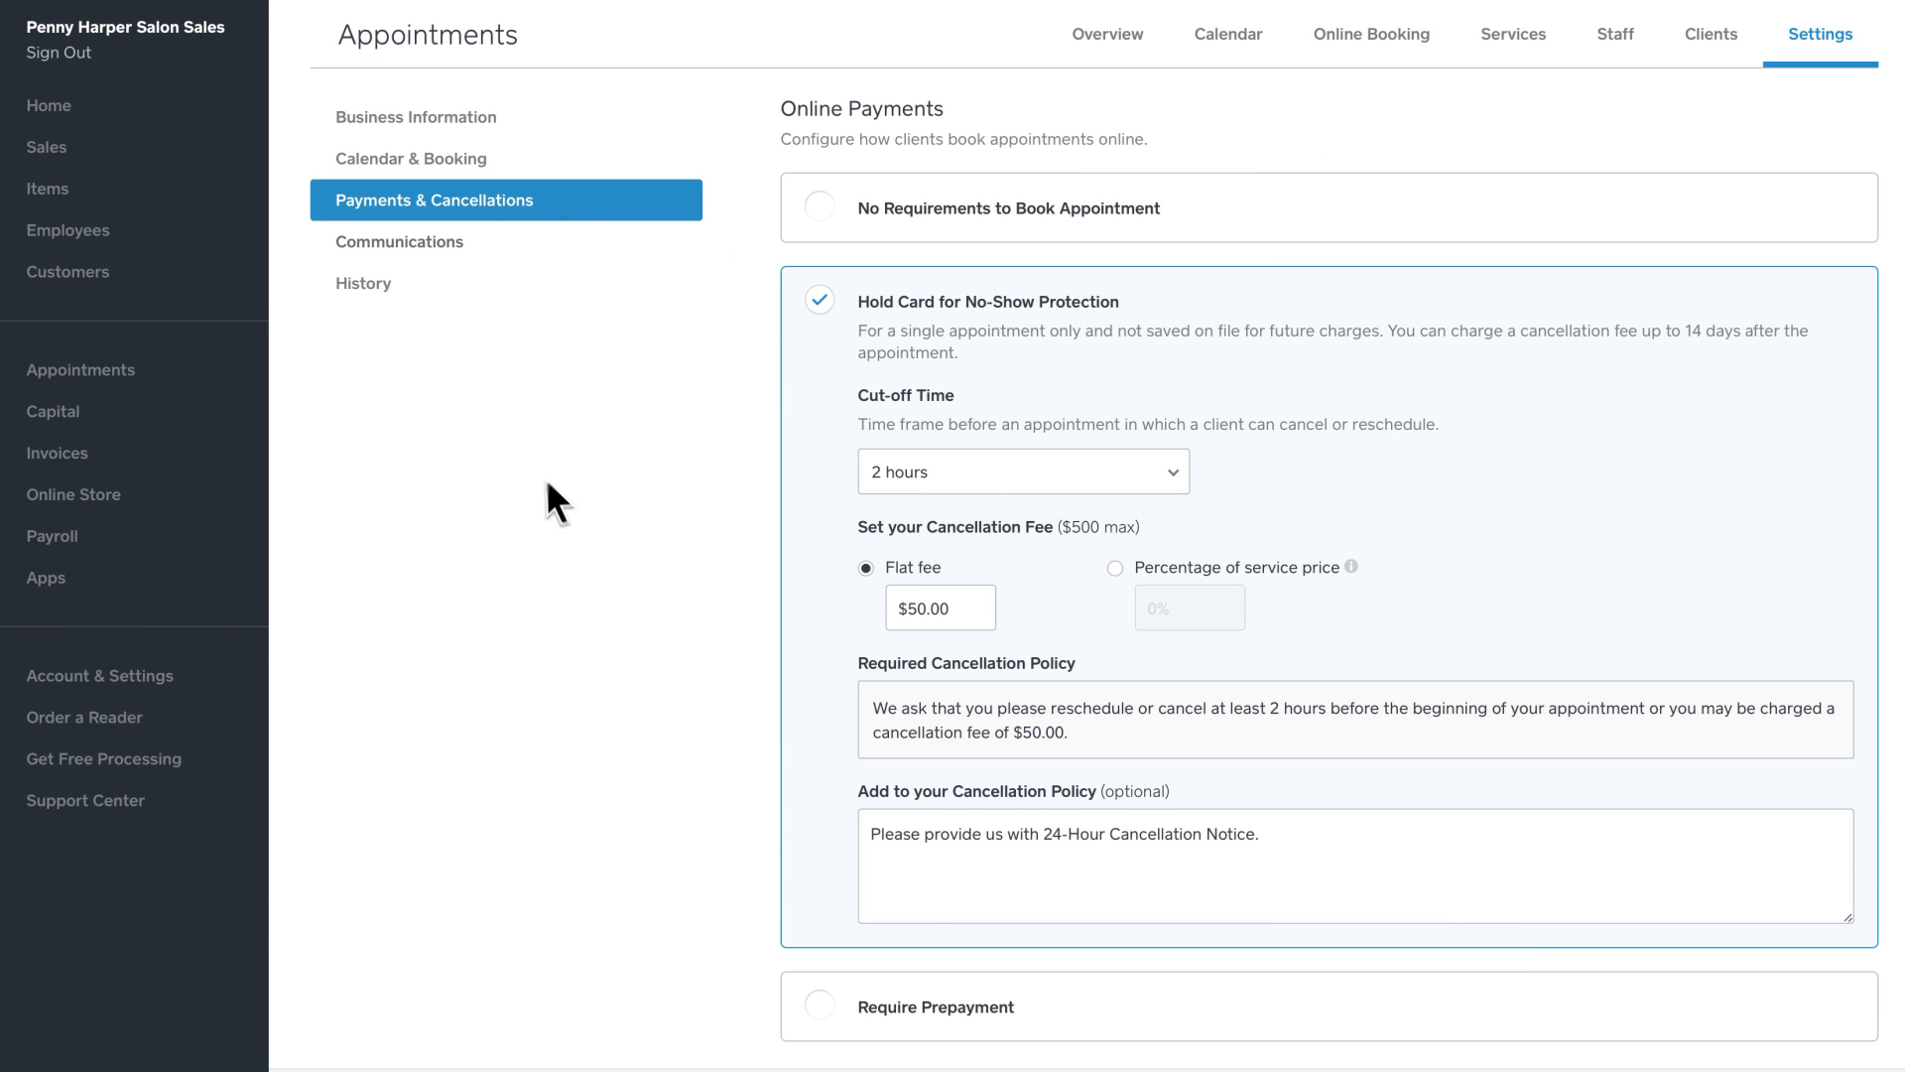
pyautogui.click(820, 1006)
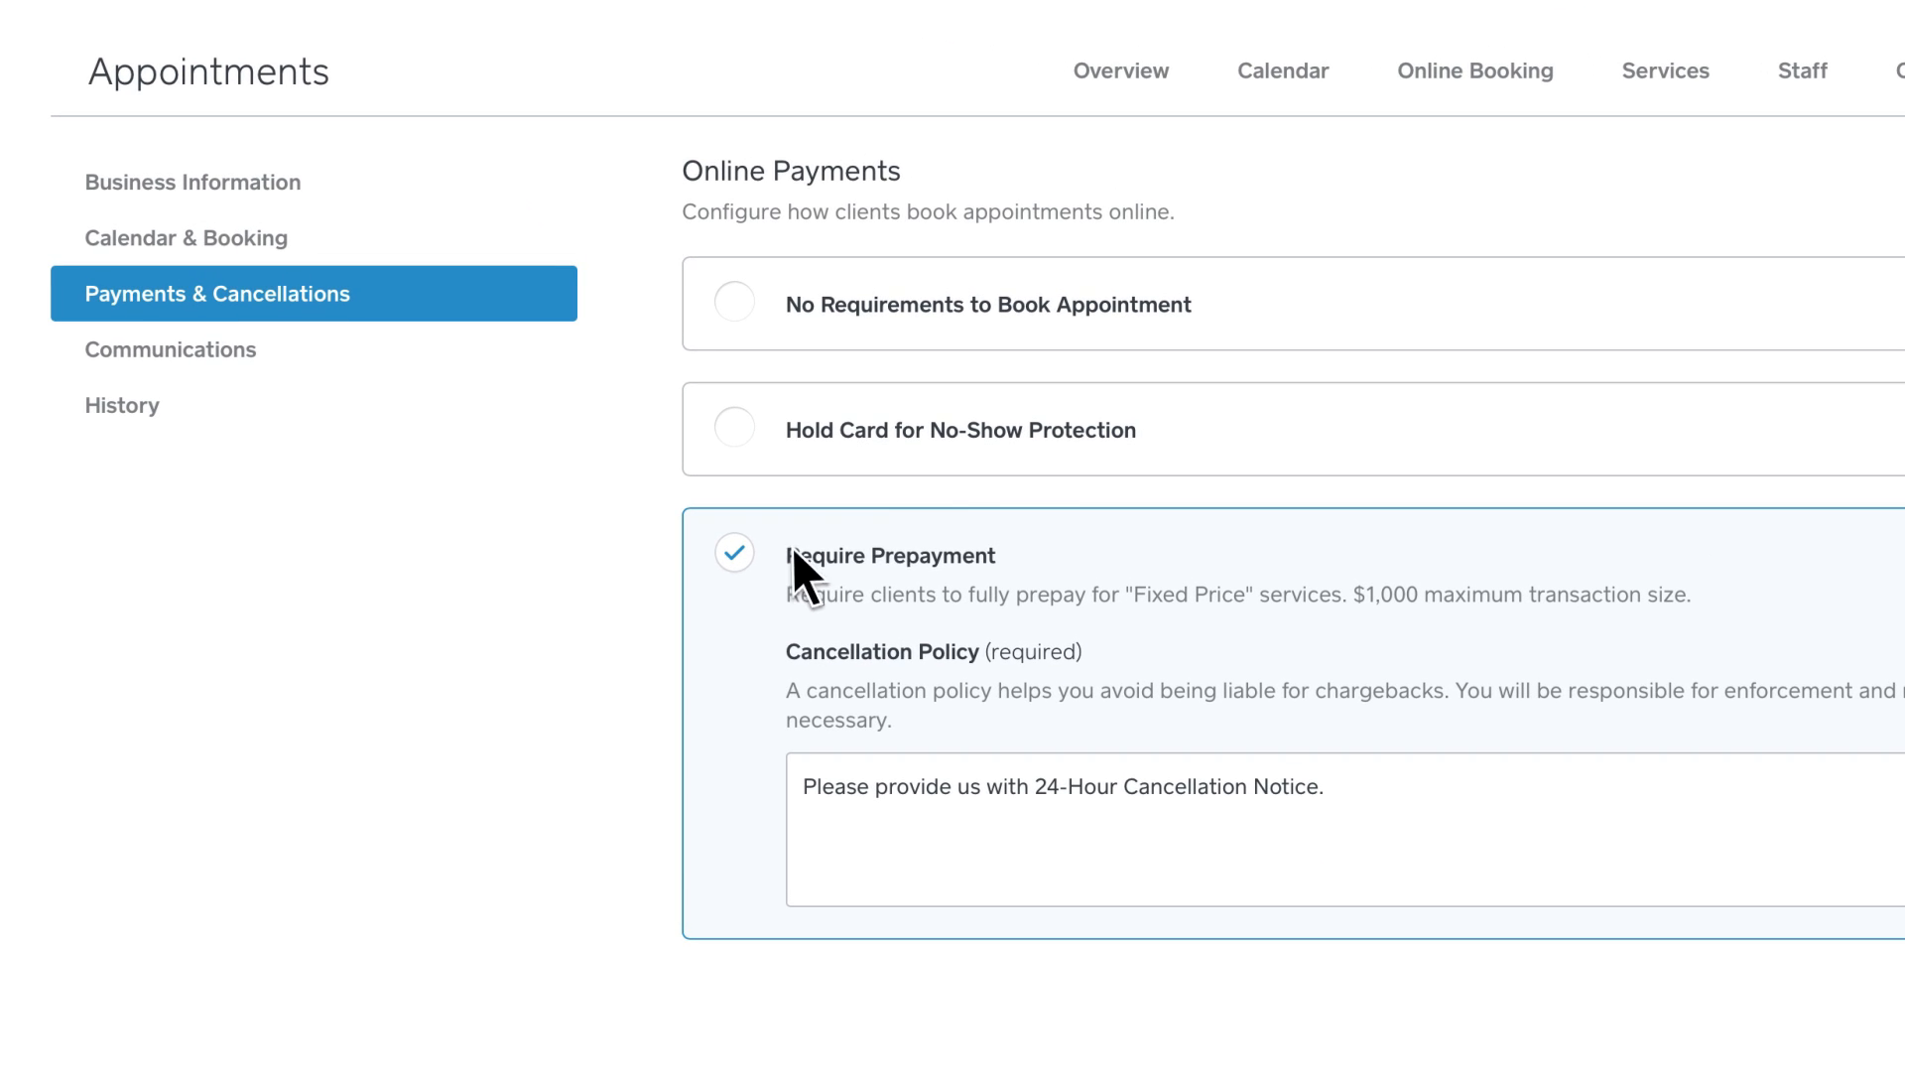
pyautogui.moveTo(1480, 109)
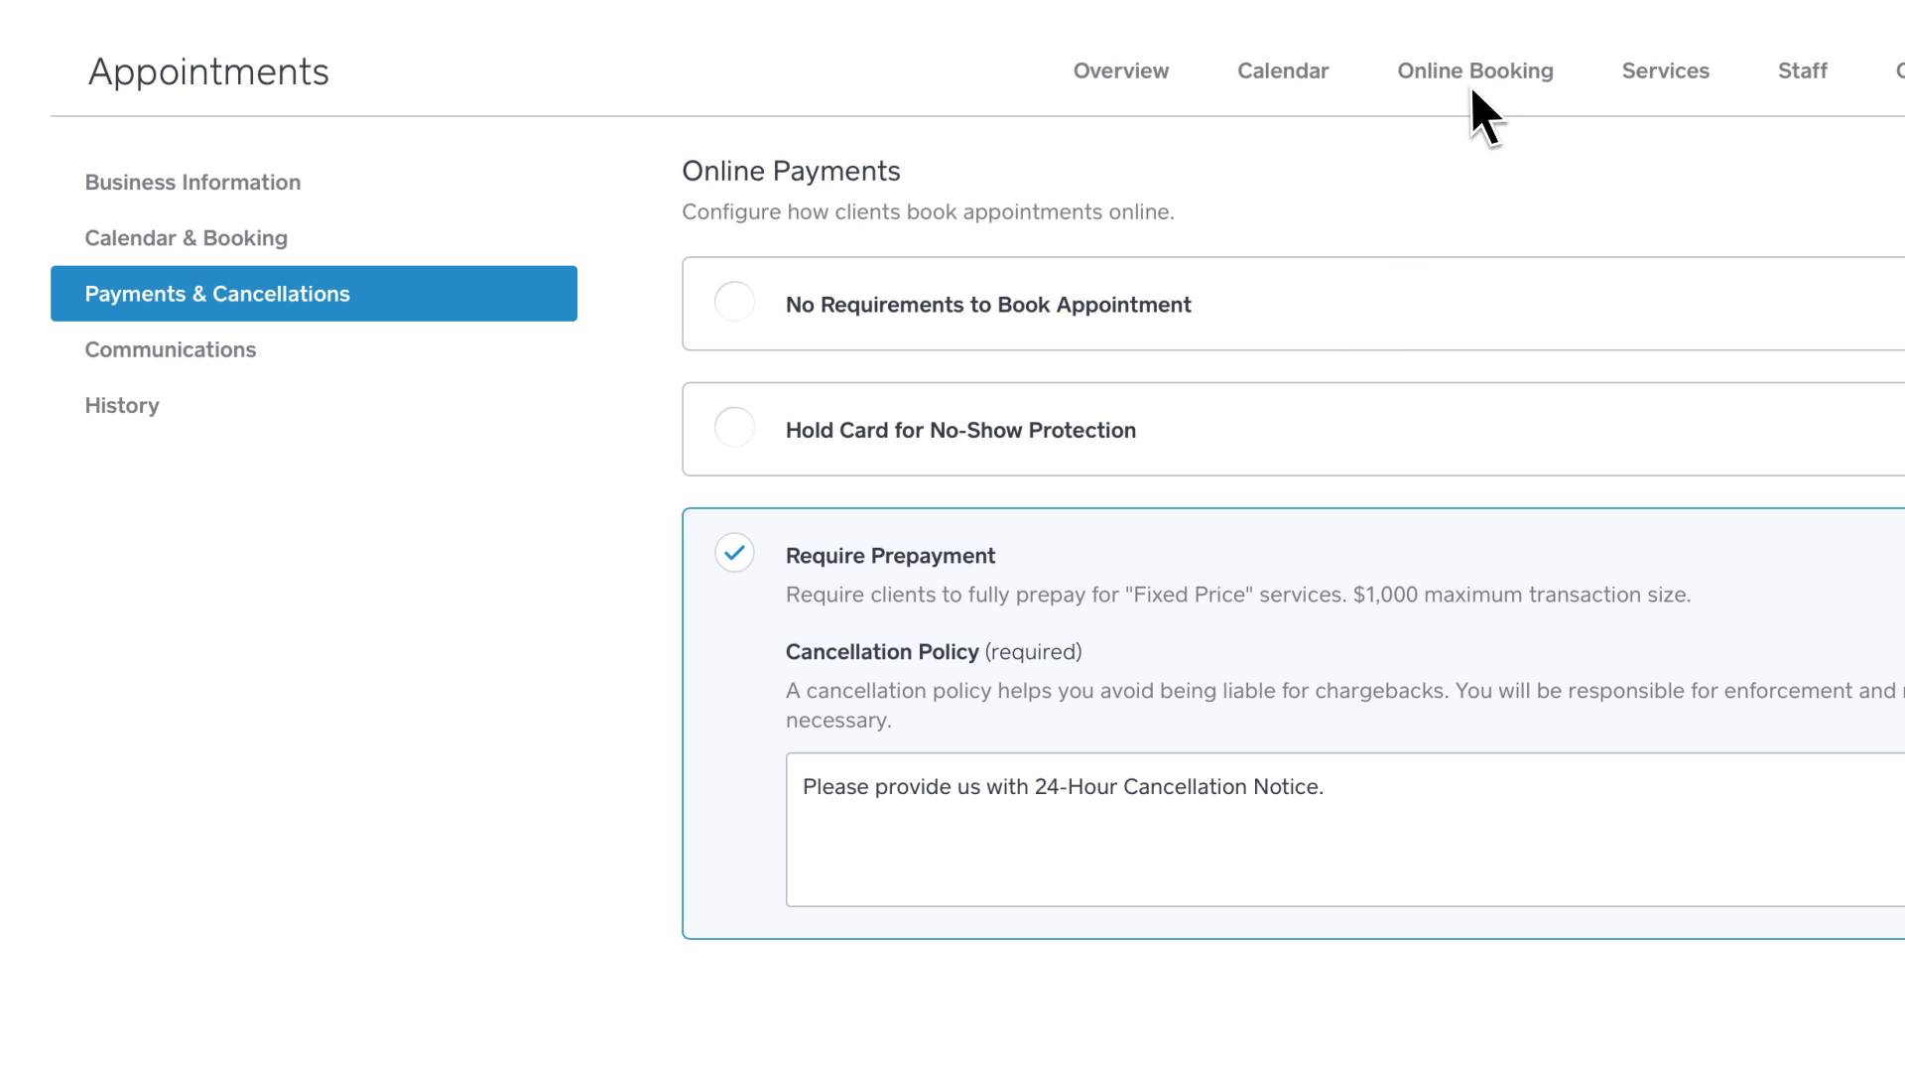
# - Preview the online booking site, choosing Long Hair Cut with Kaitlyn to see her open times
pyautogui.click(1475, 72)
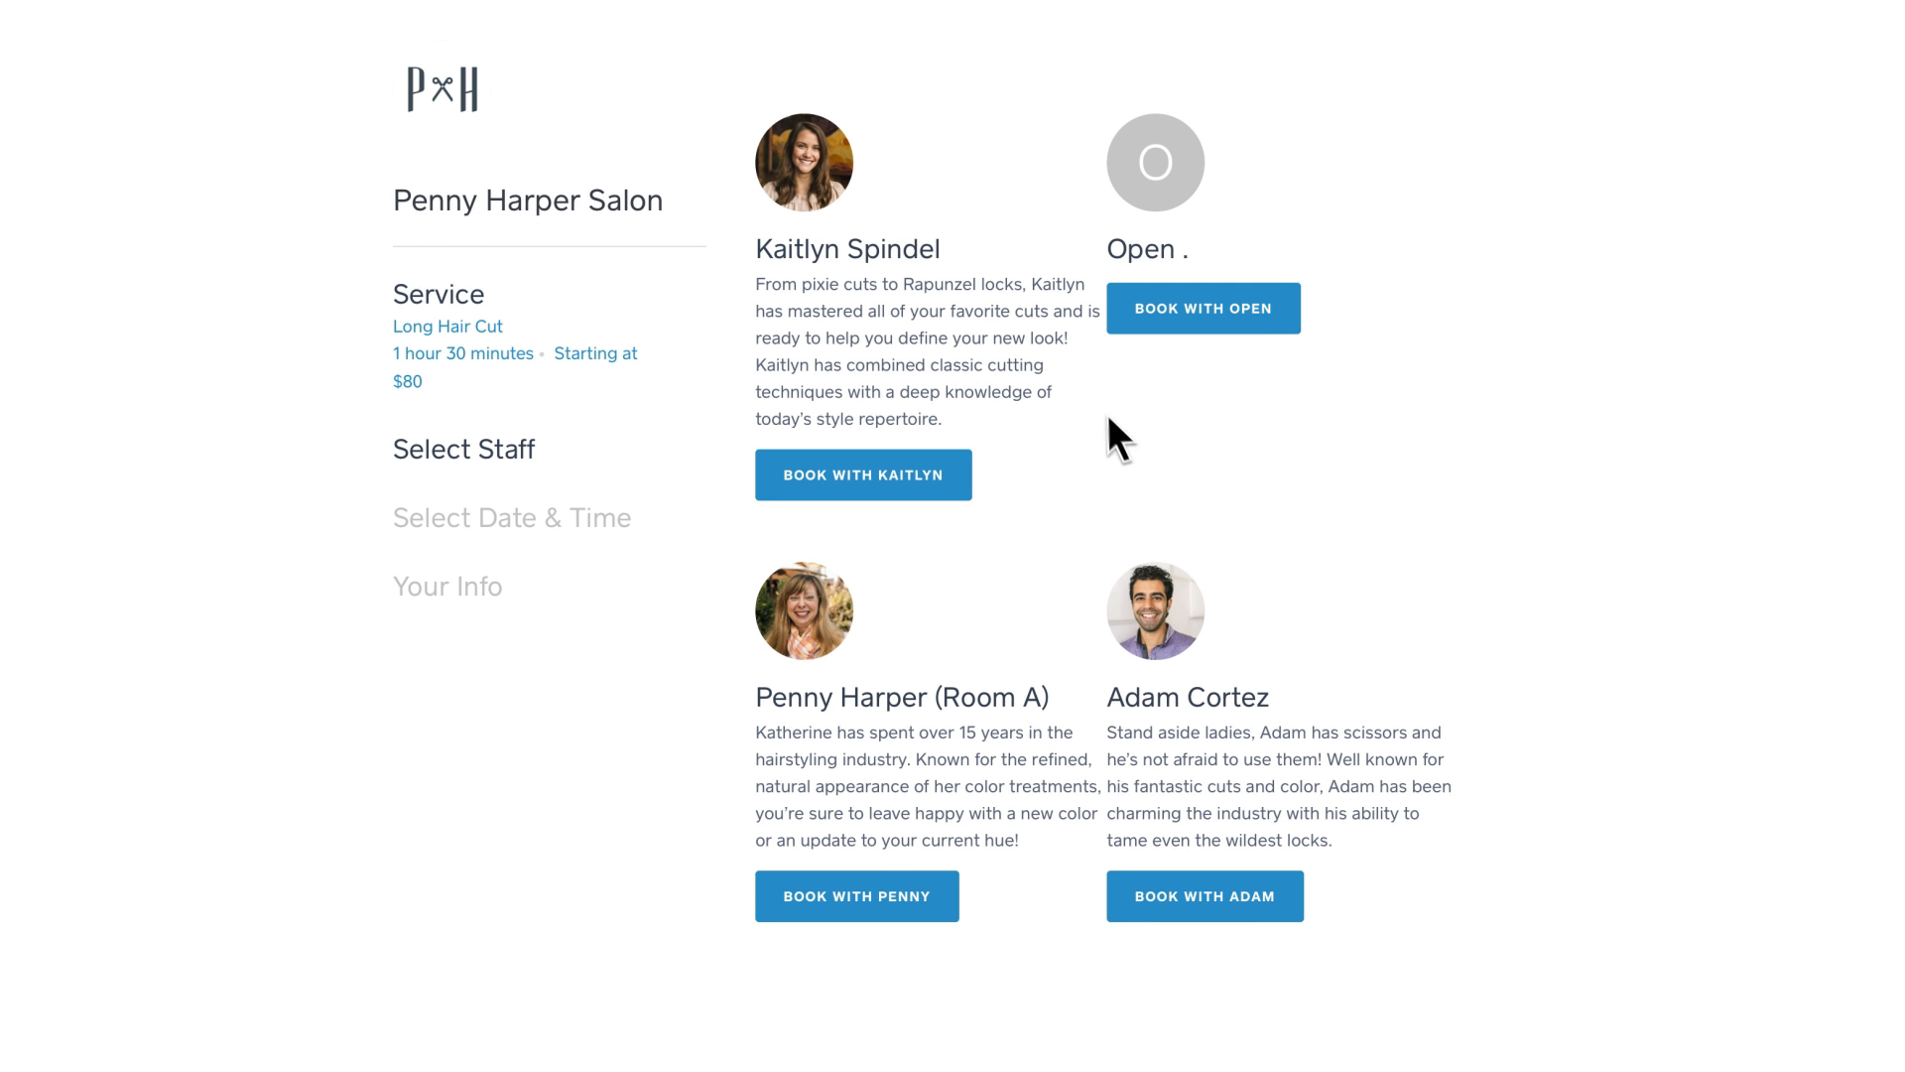
pyautogui.click(863, 474)
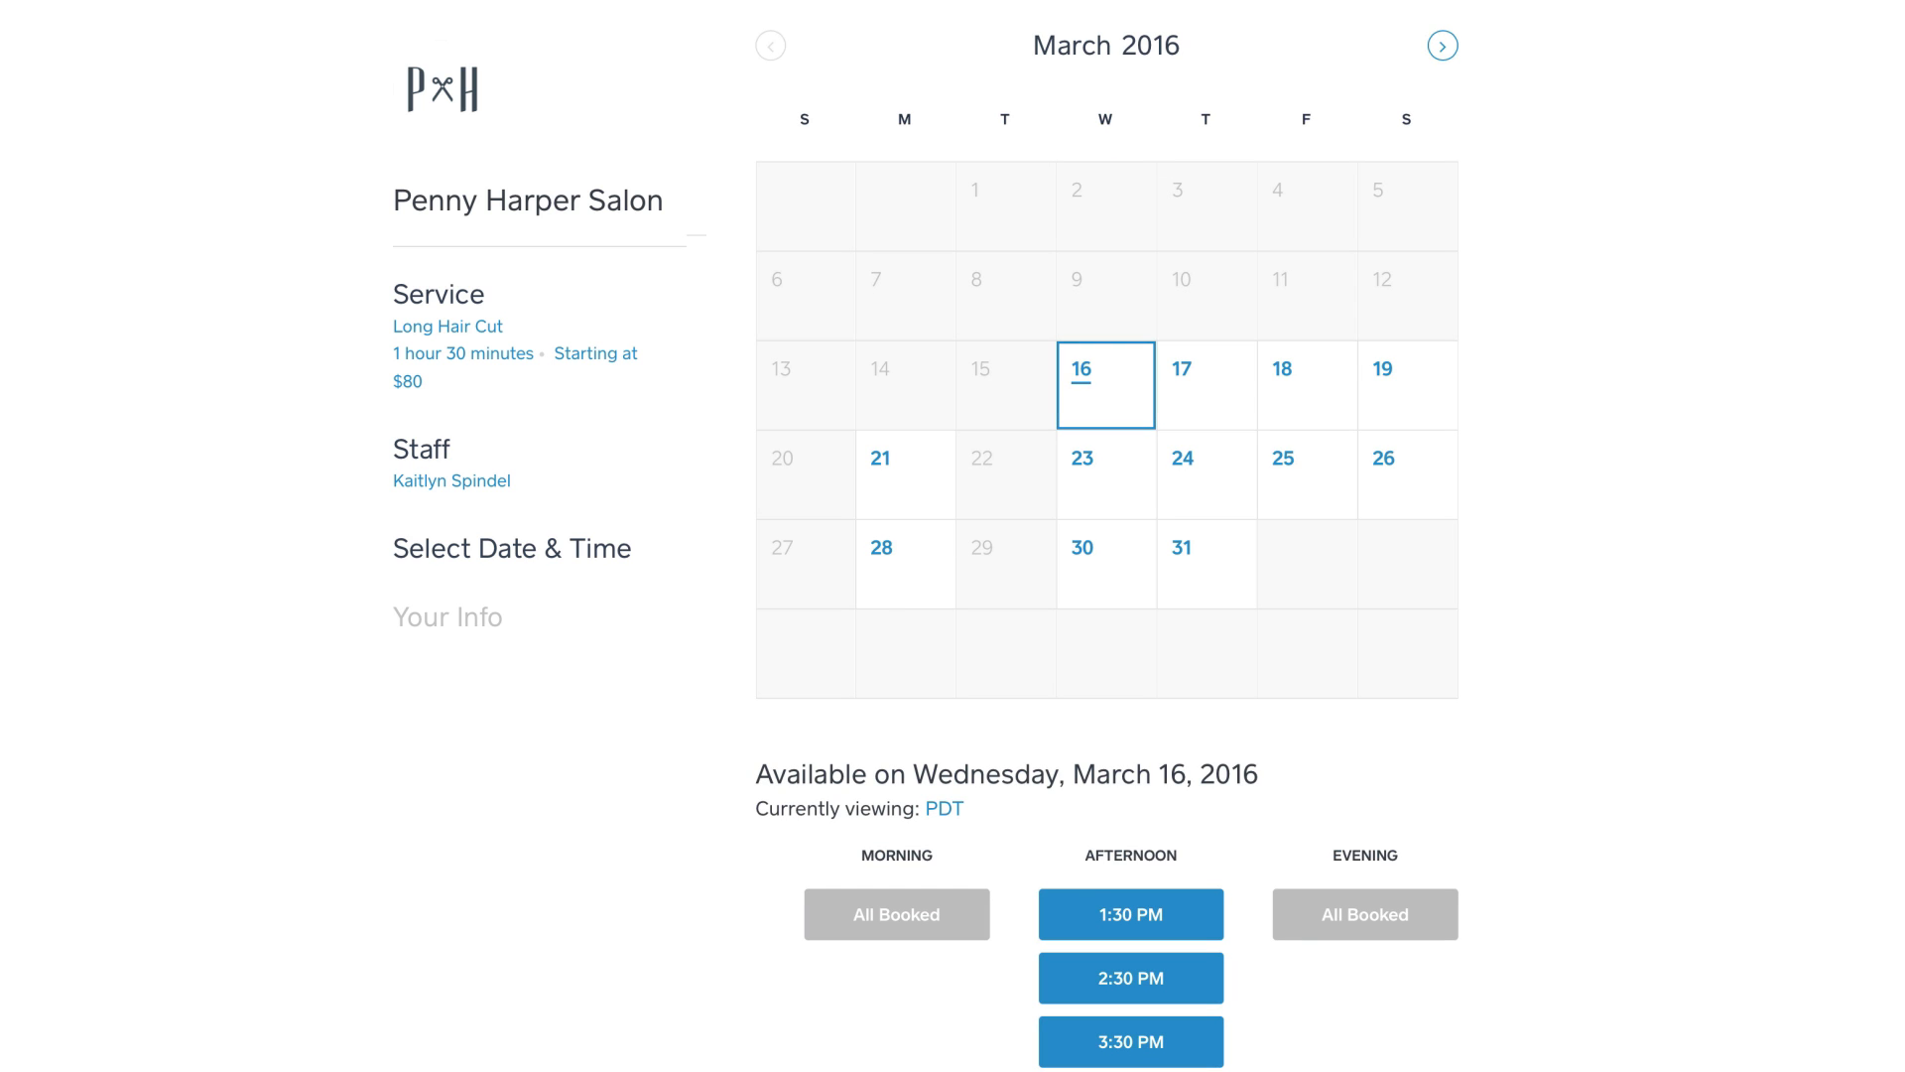
pyautogui.click(1523, 42)
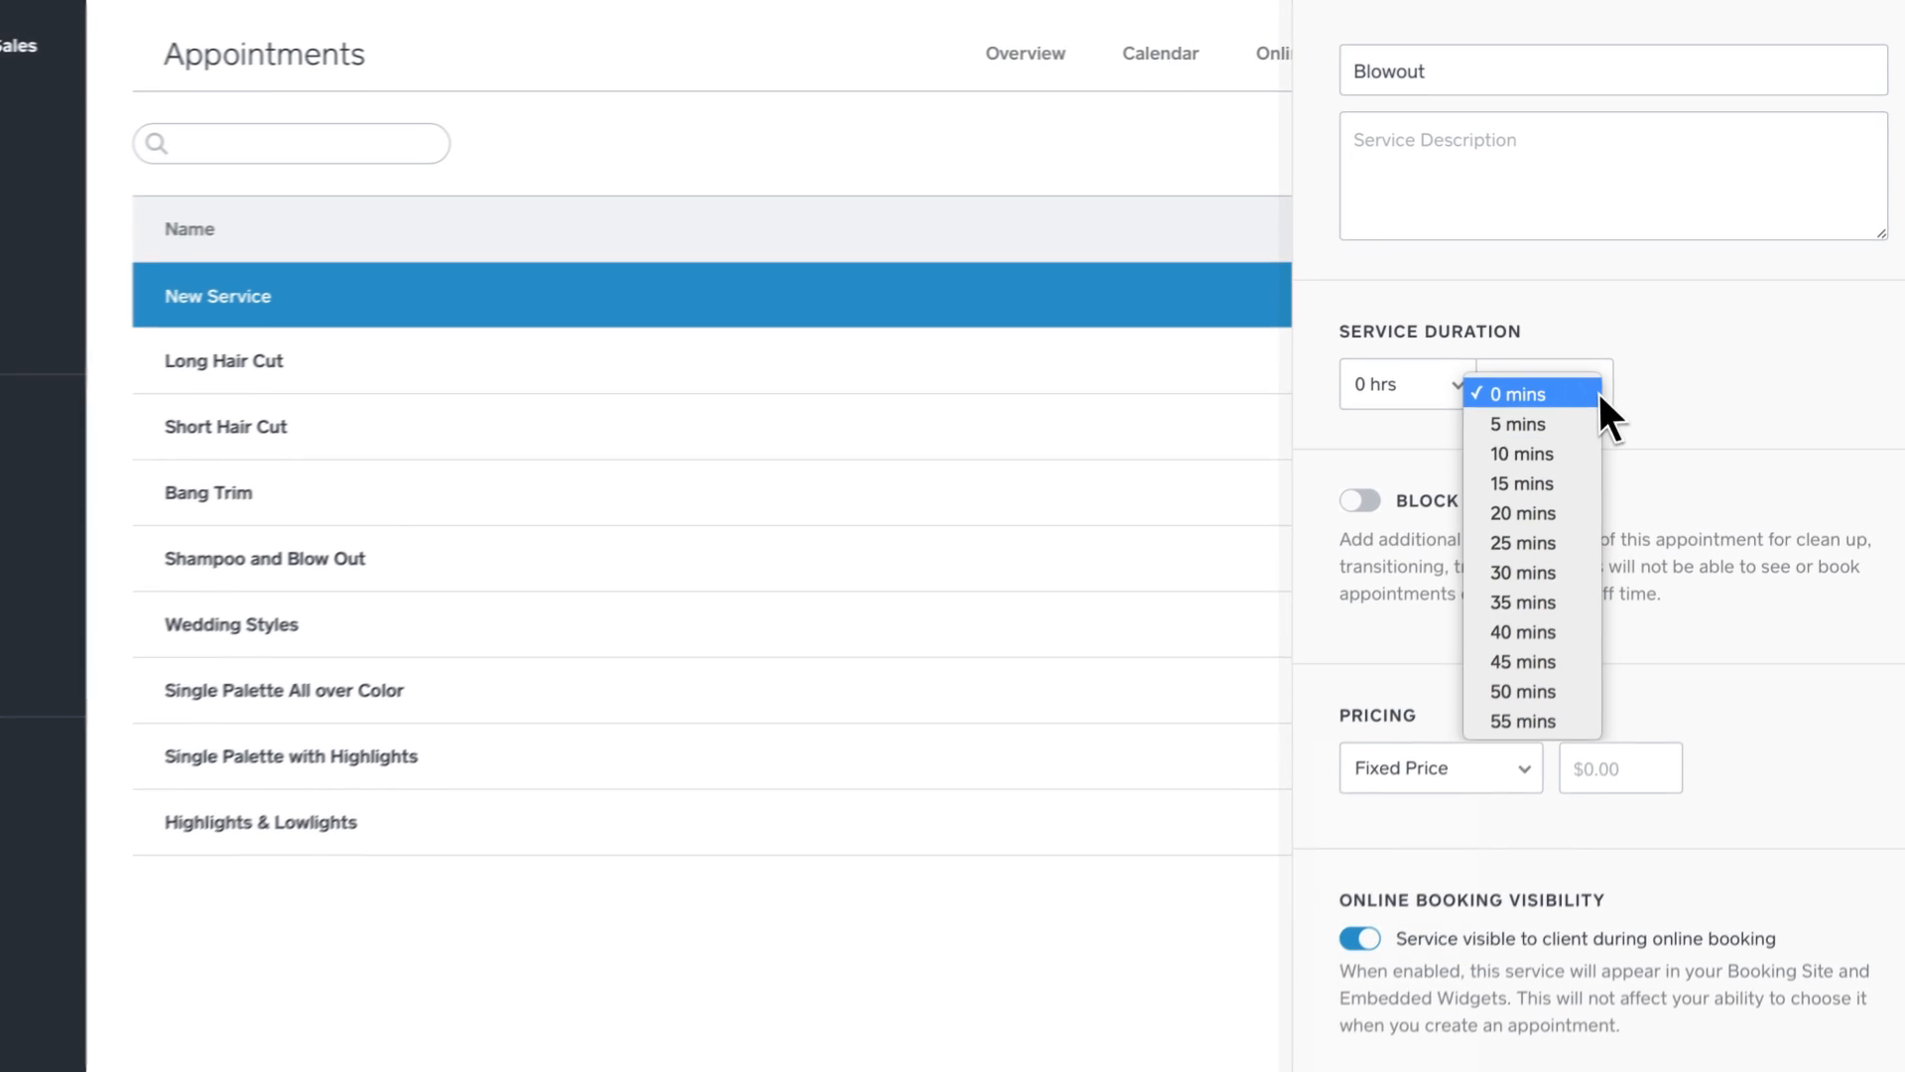
# - Save the Blowout service with 45 mins duration, $40.00 price and 10-minute block off time
pyautogui.click(1522, 660)
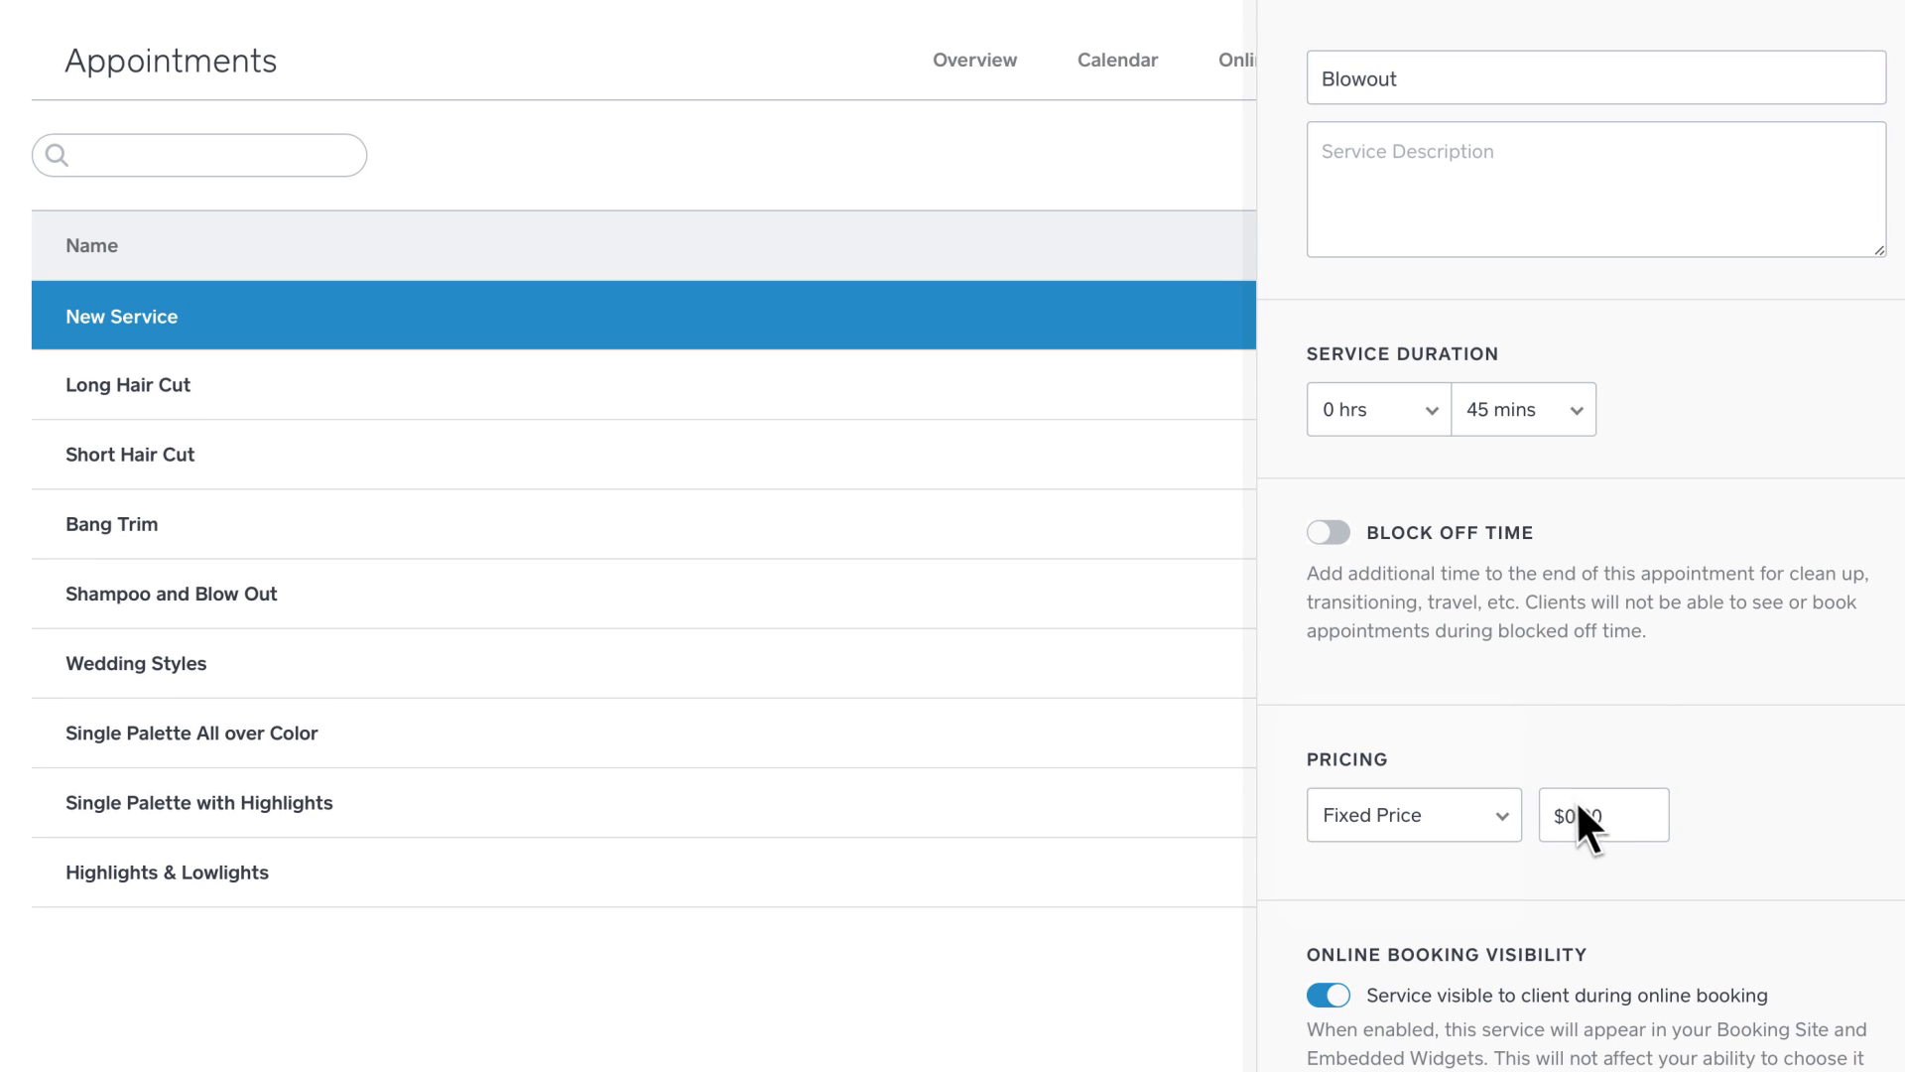
pyautogui.write('40.00')
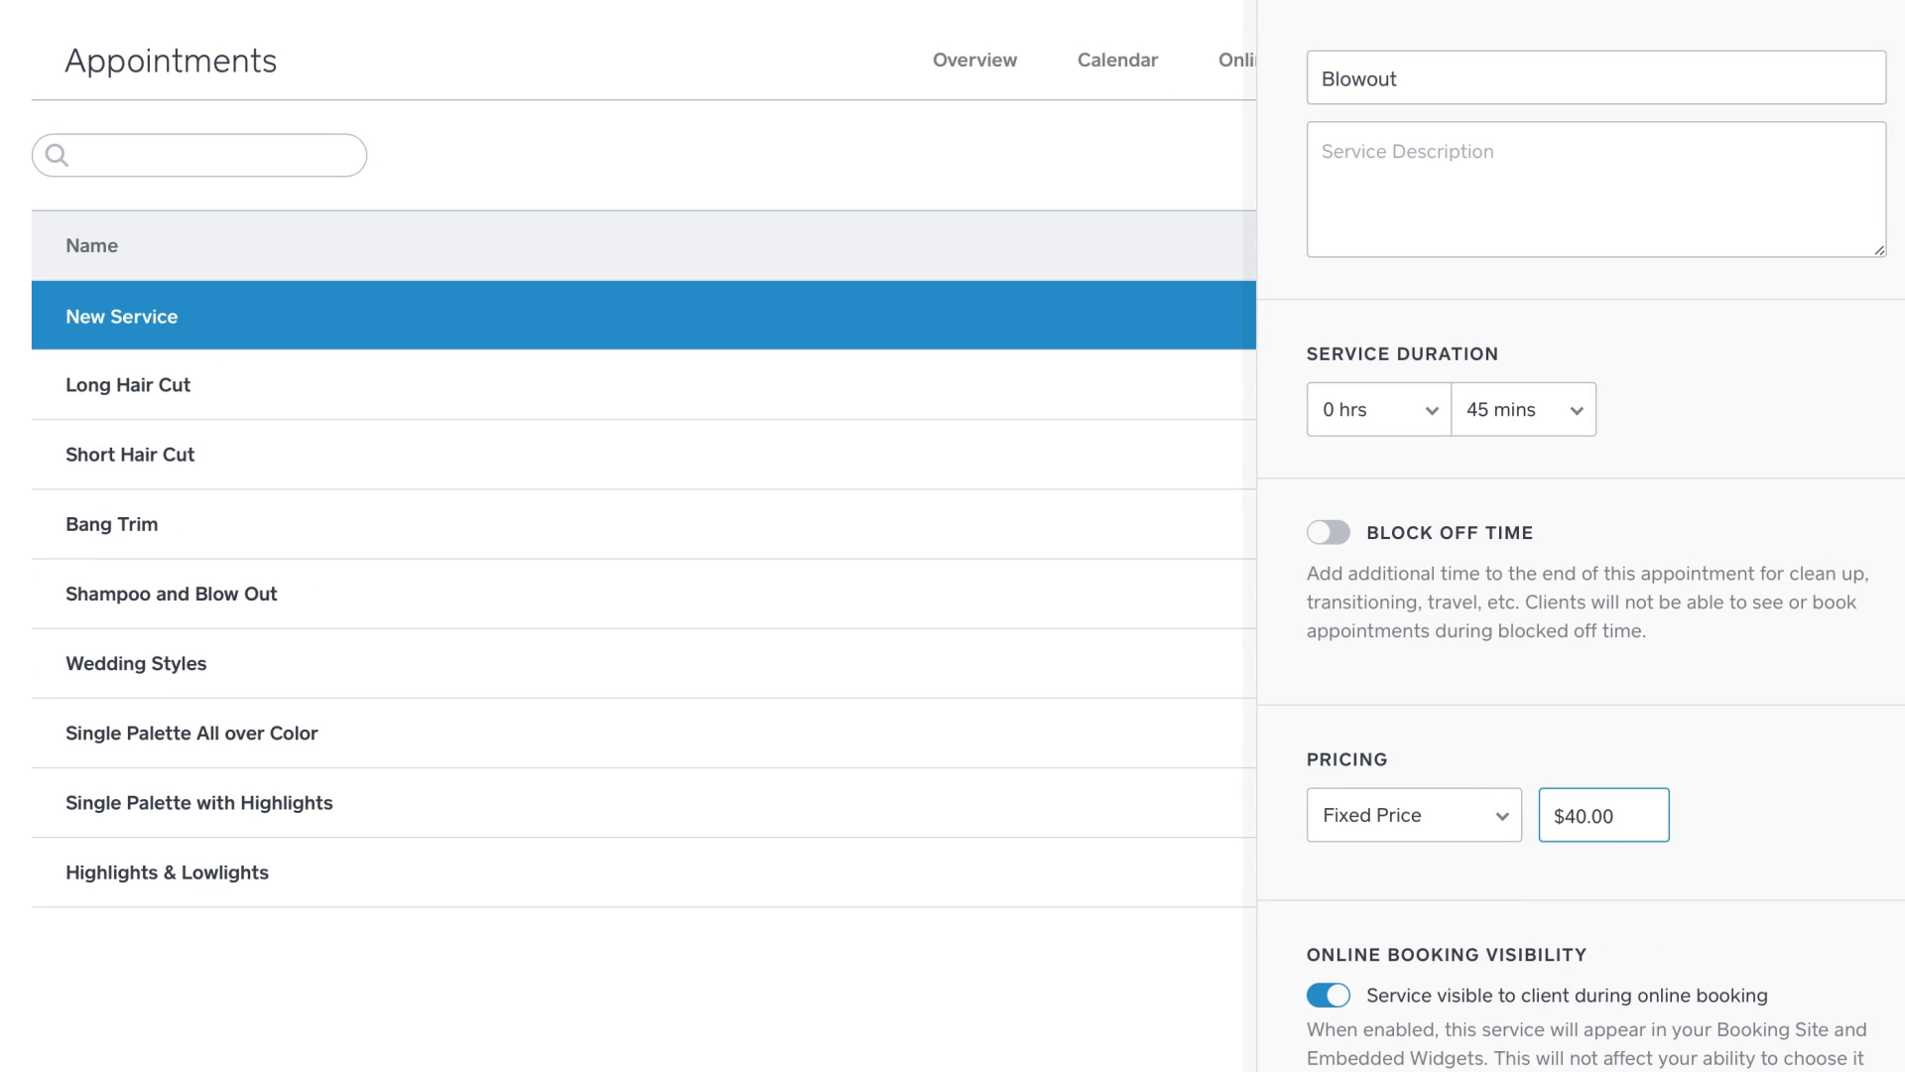
pyautogui.click(1596, 191)
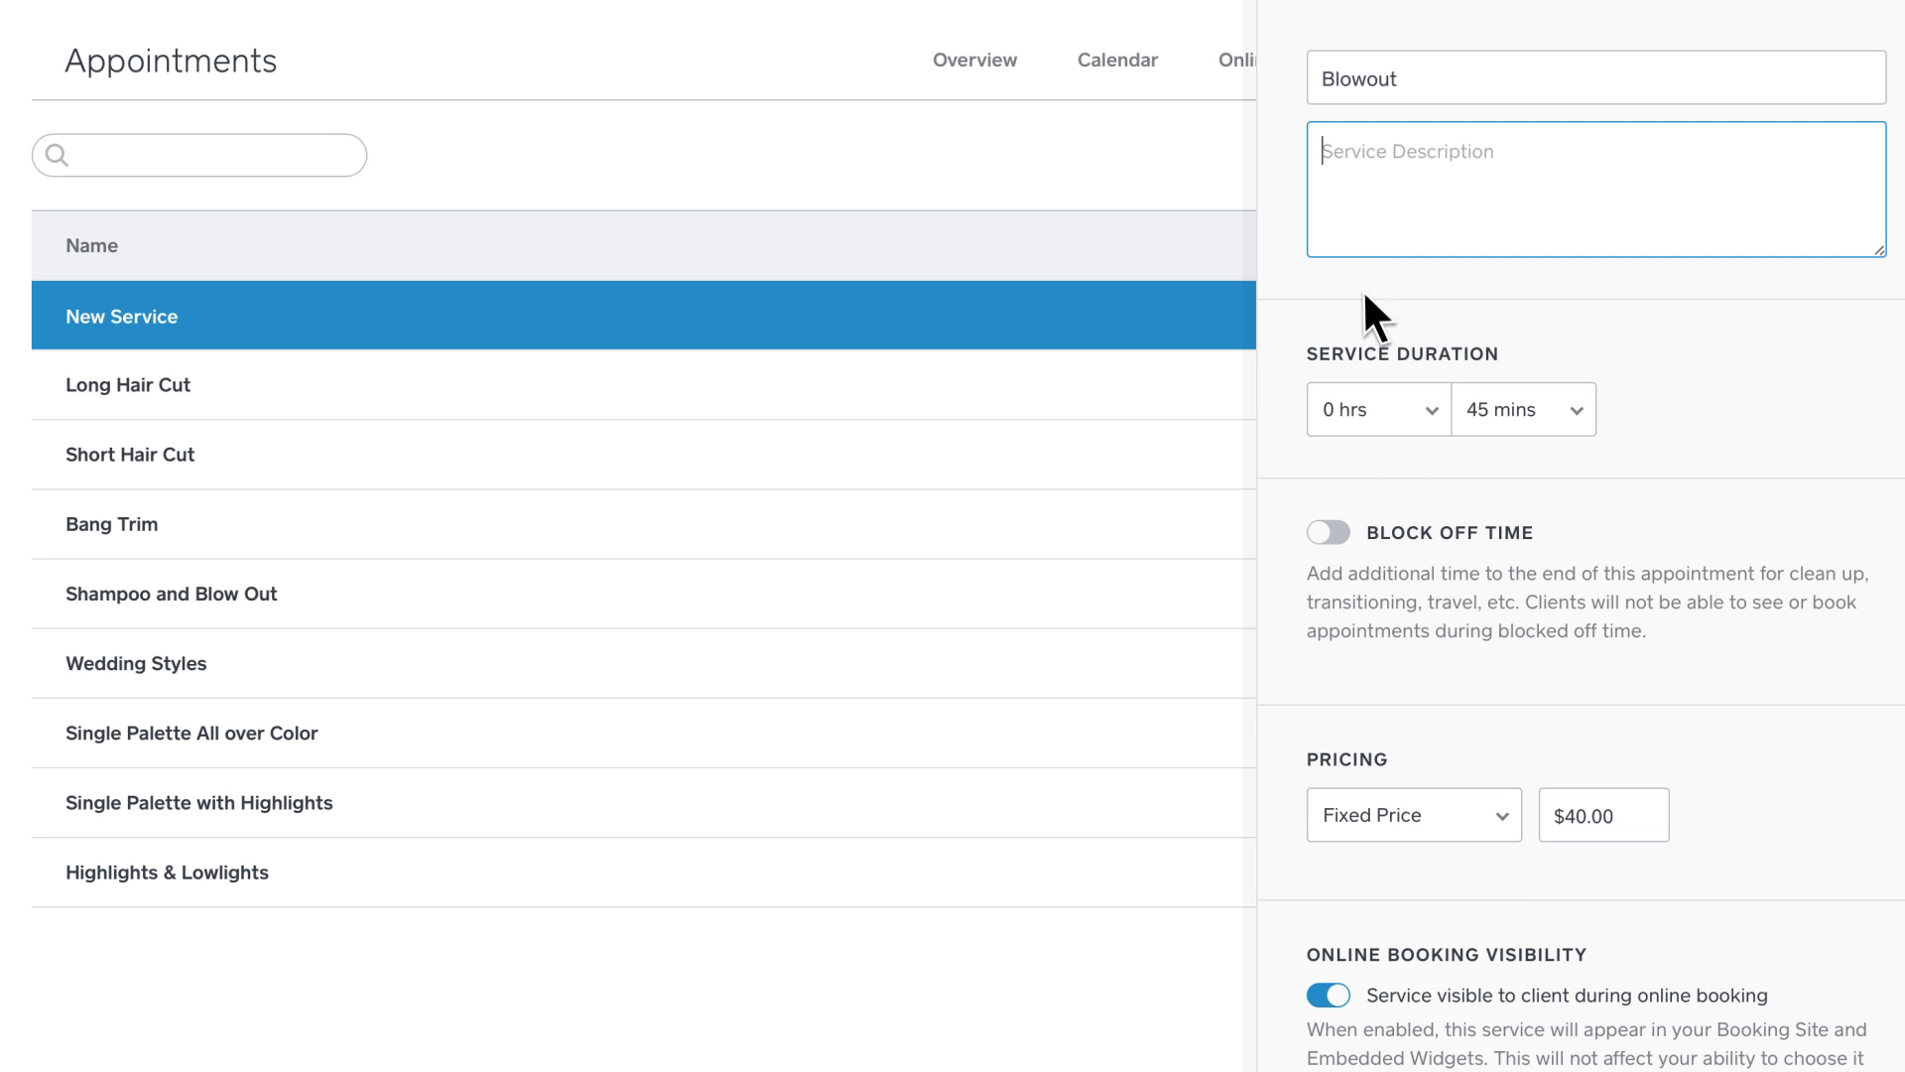
pyautogui.click(1328, 532)
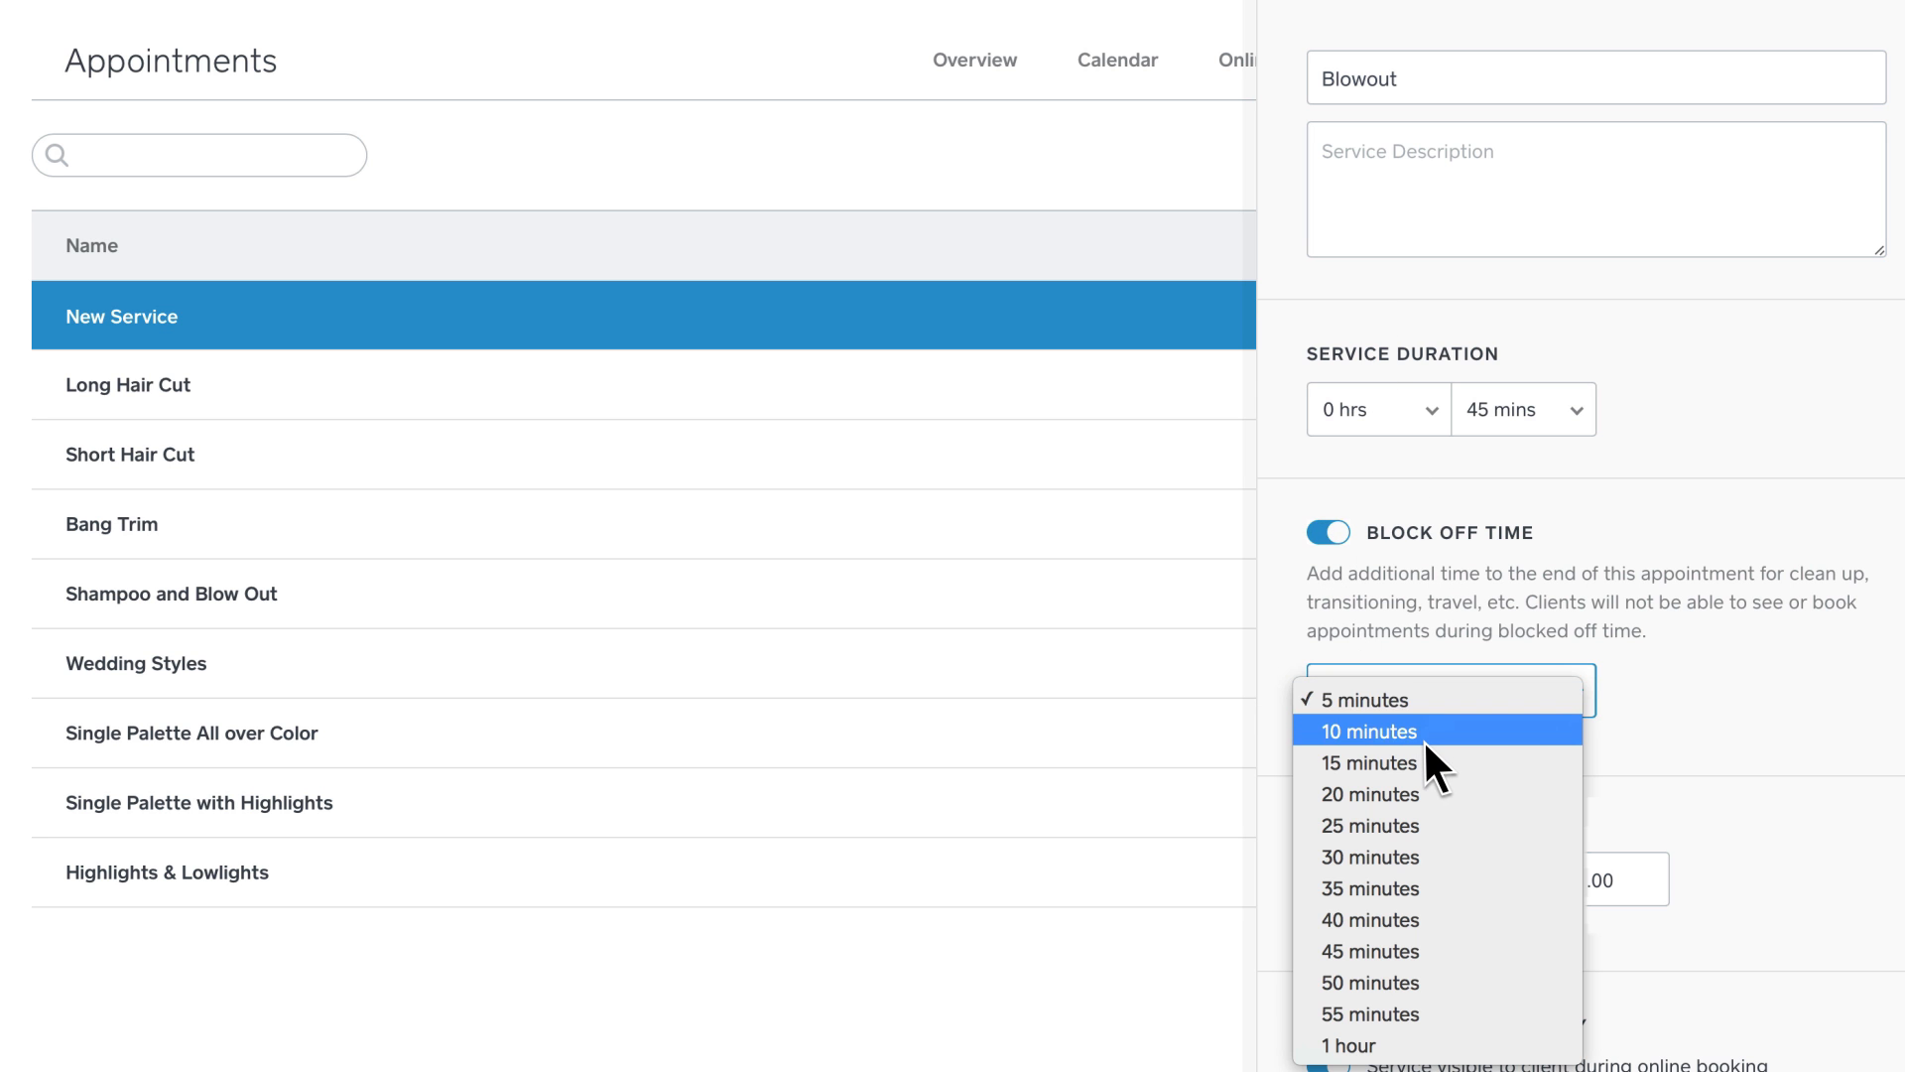
pyautogui.click(1367, 731)
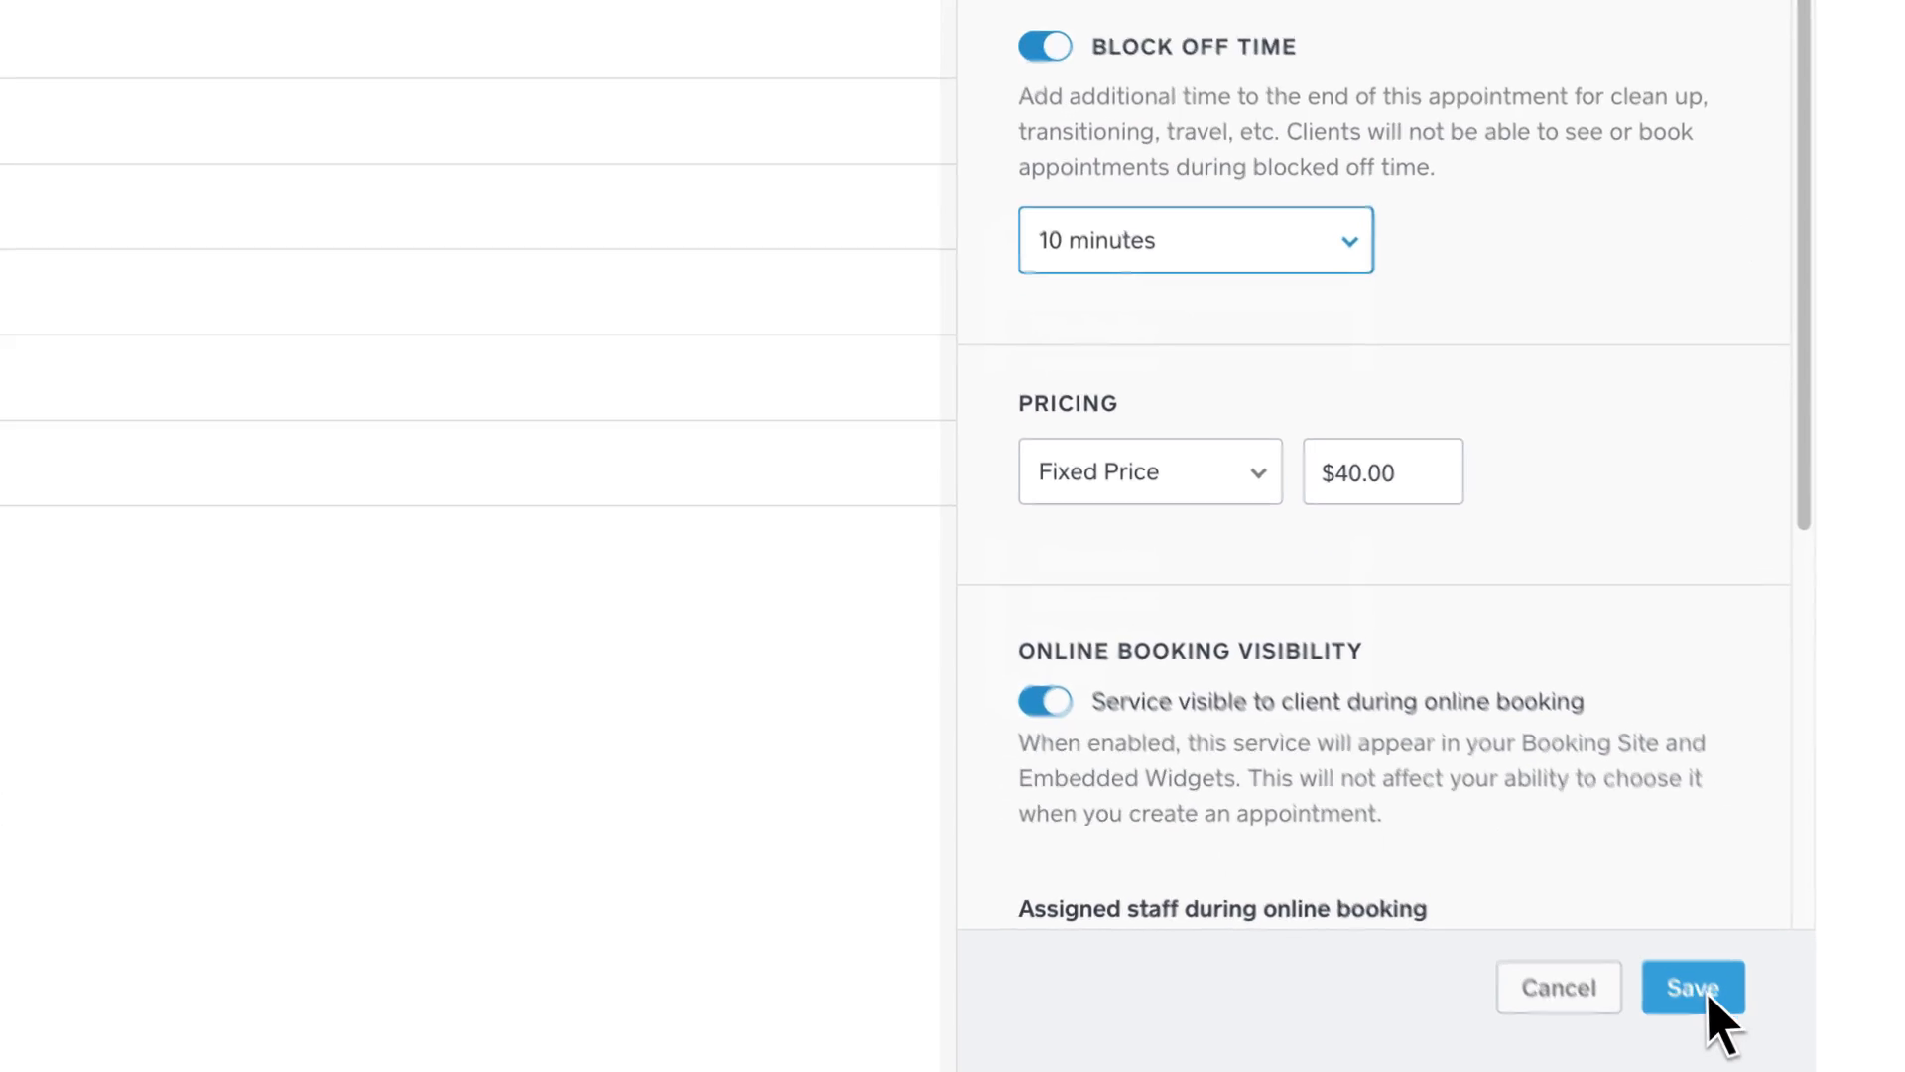
pyautogui.click(1691, 987)
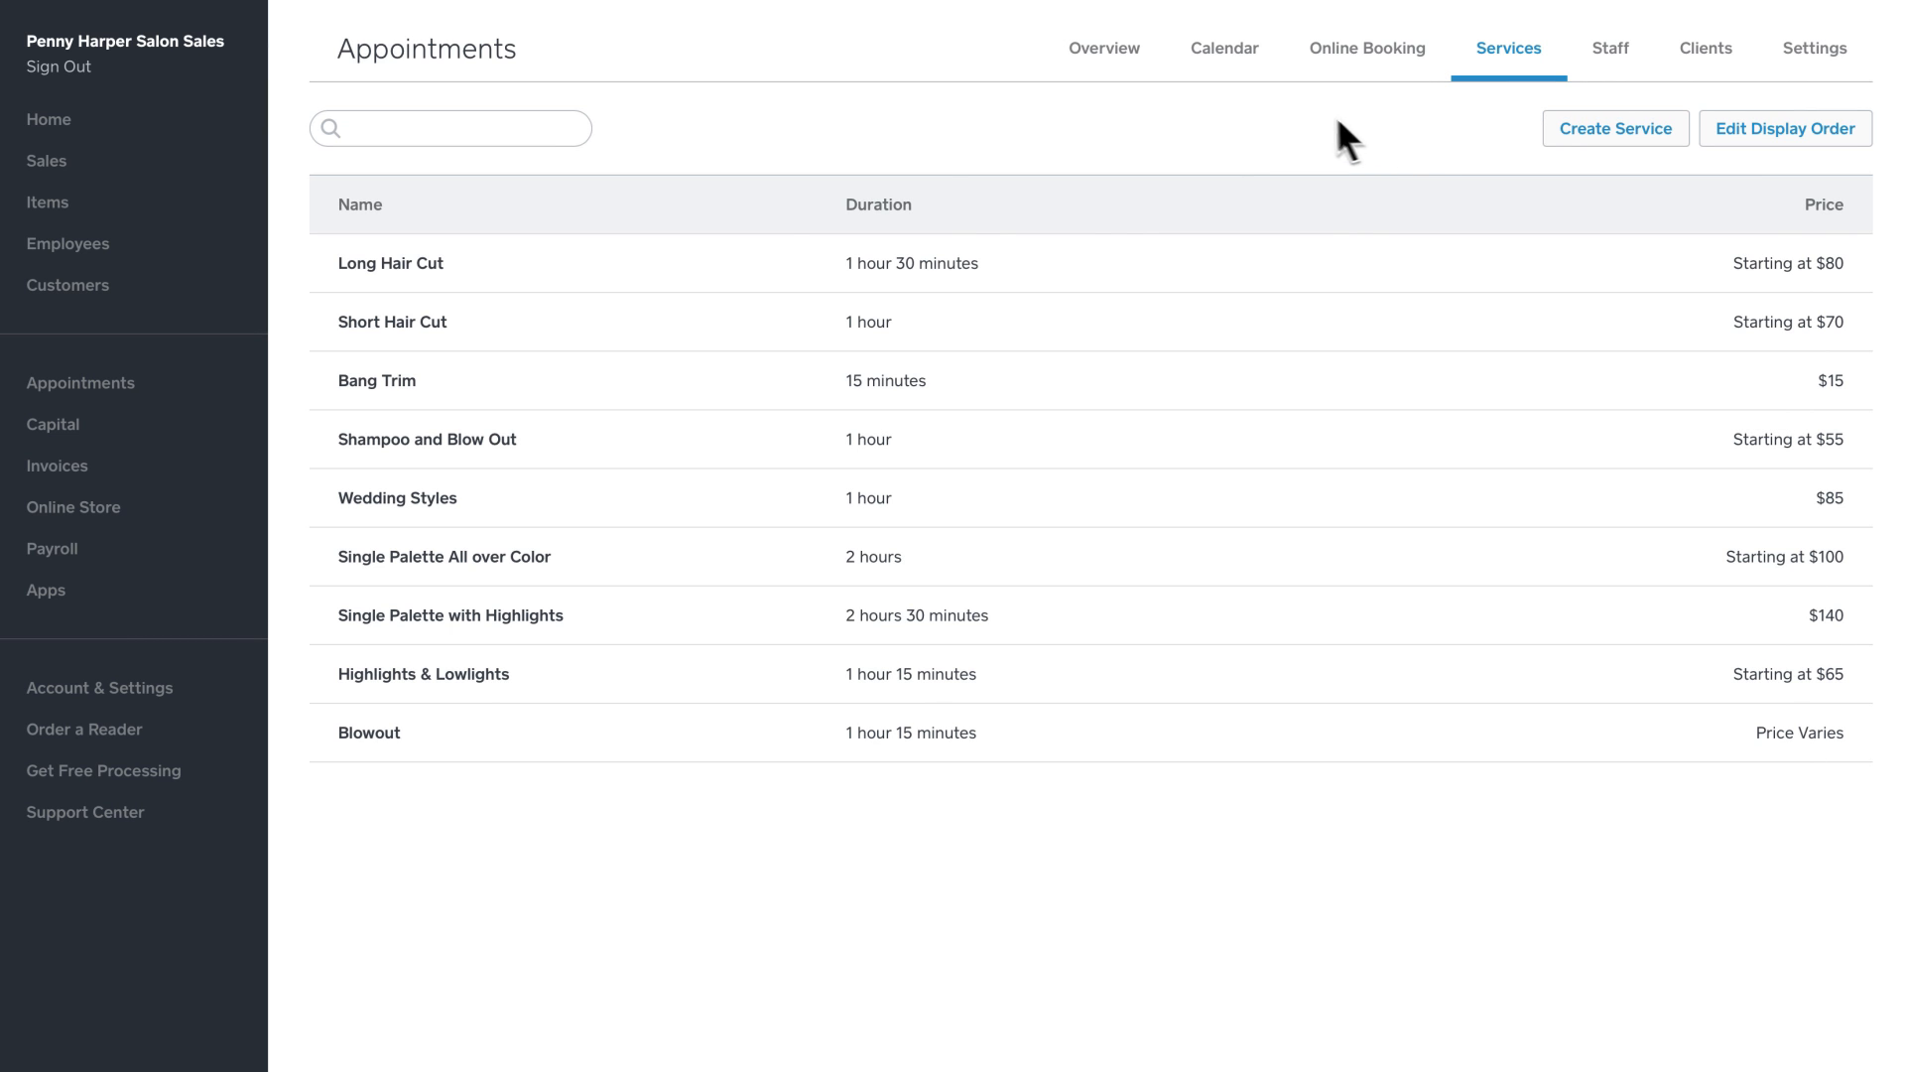
pyautogui.click(1224, 48)
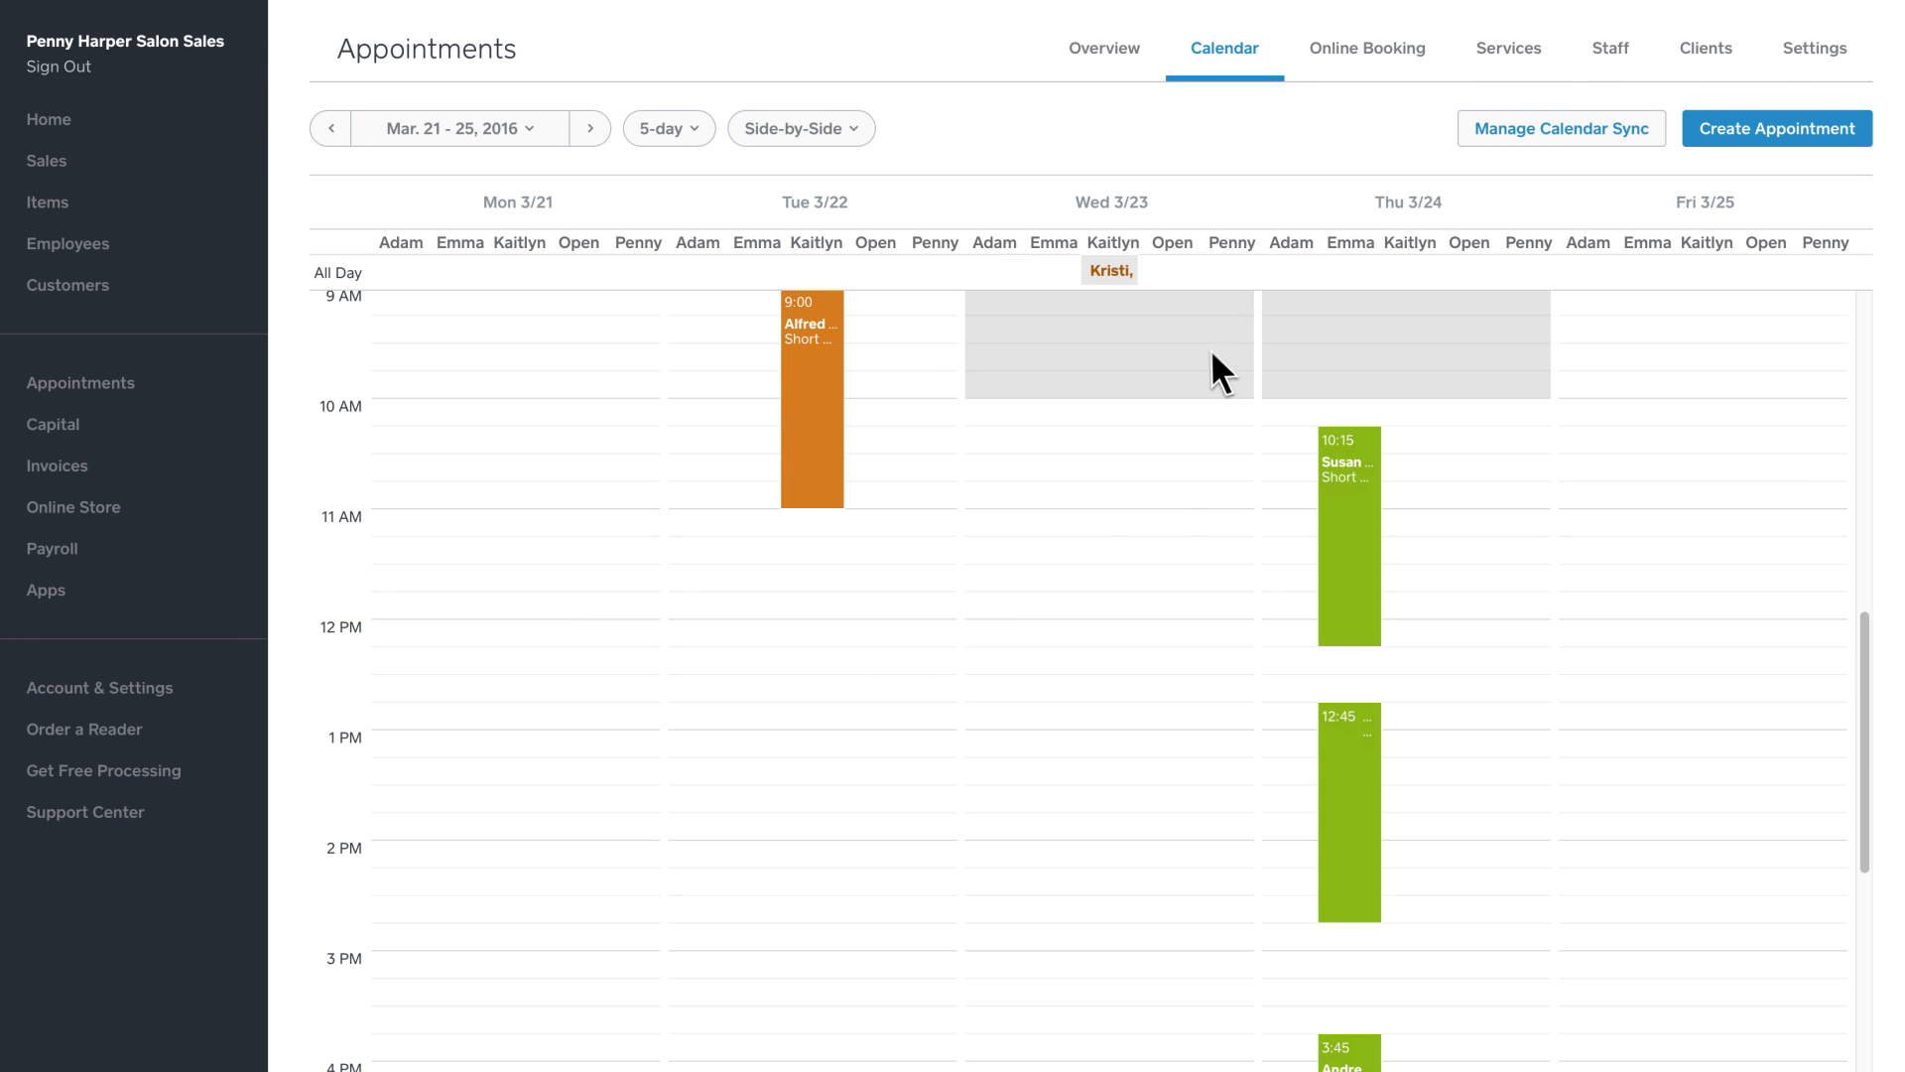
pyautogui.moveTo(756, 982)
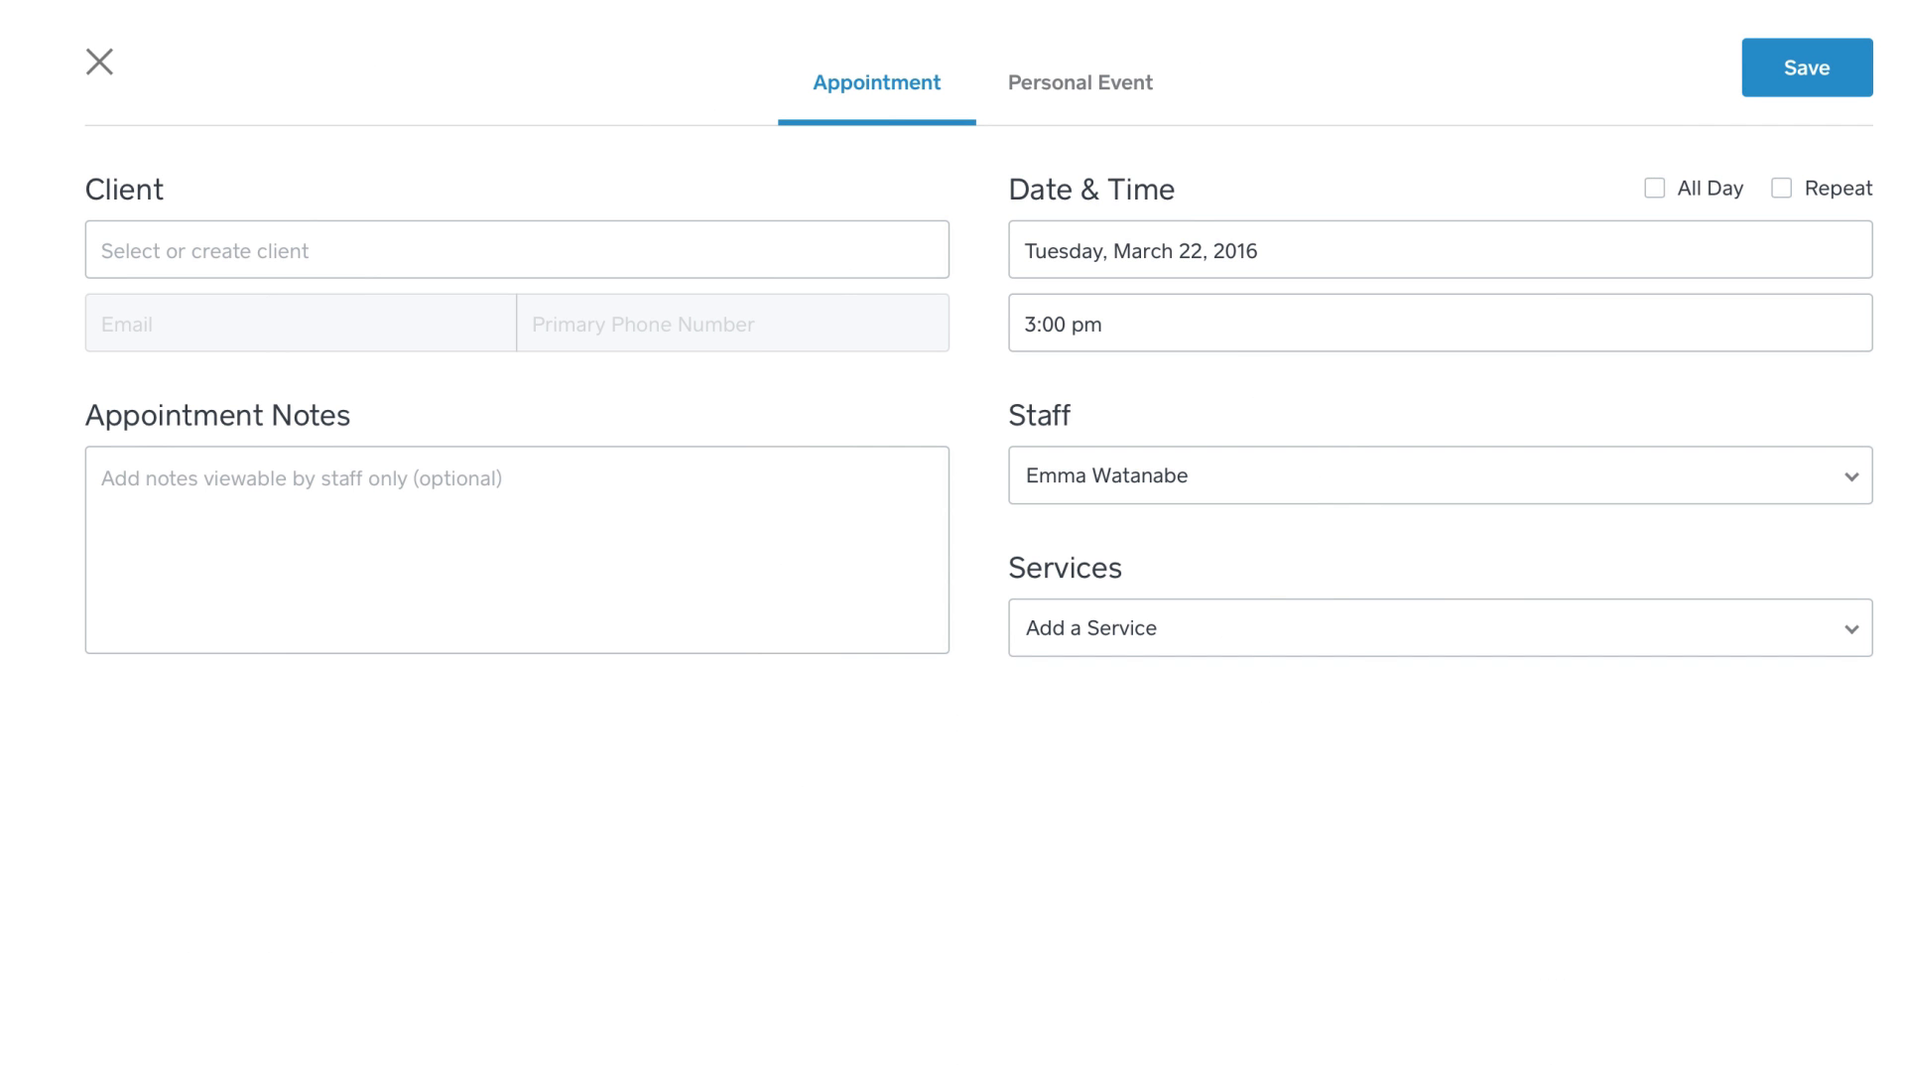
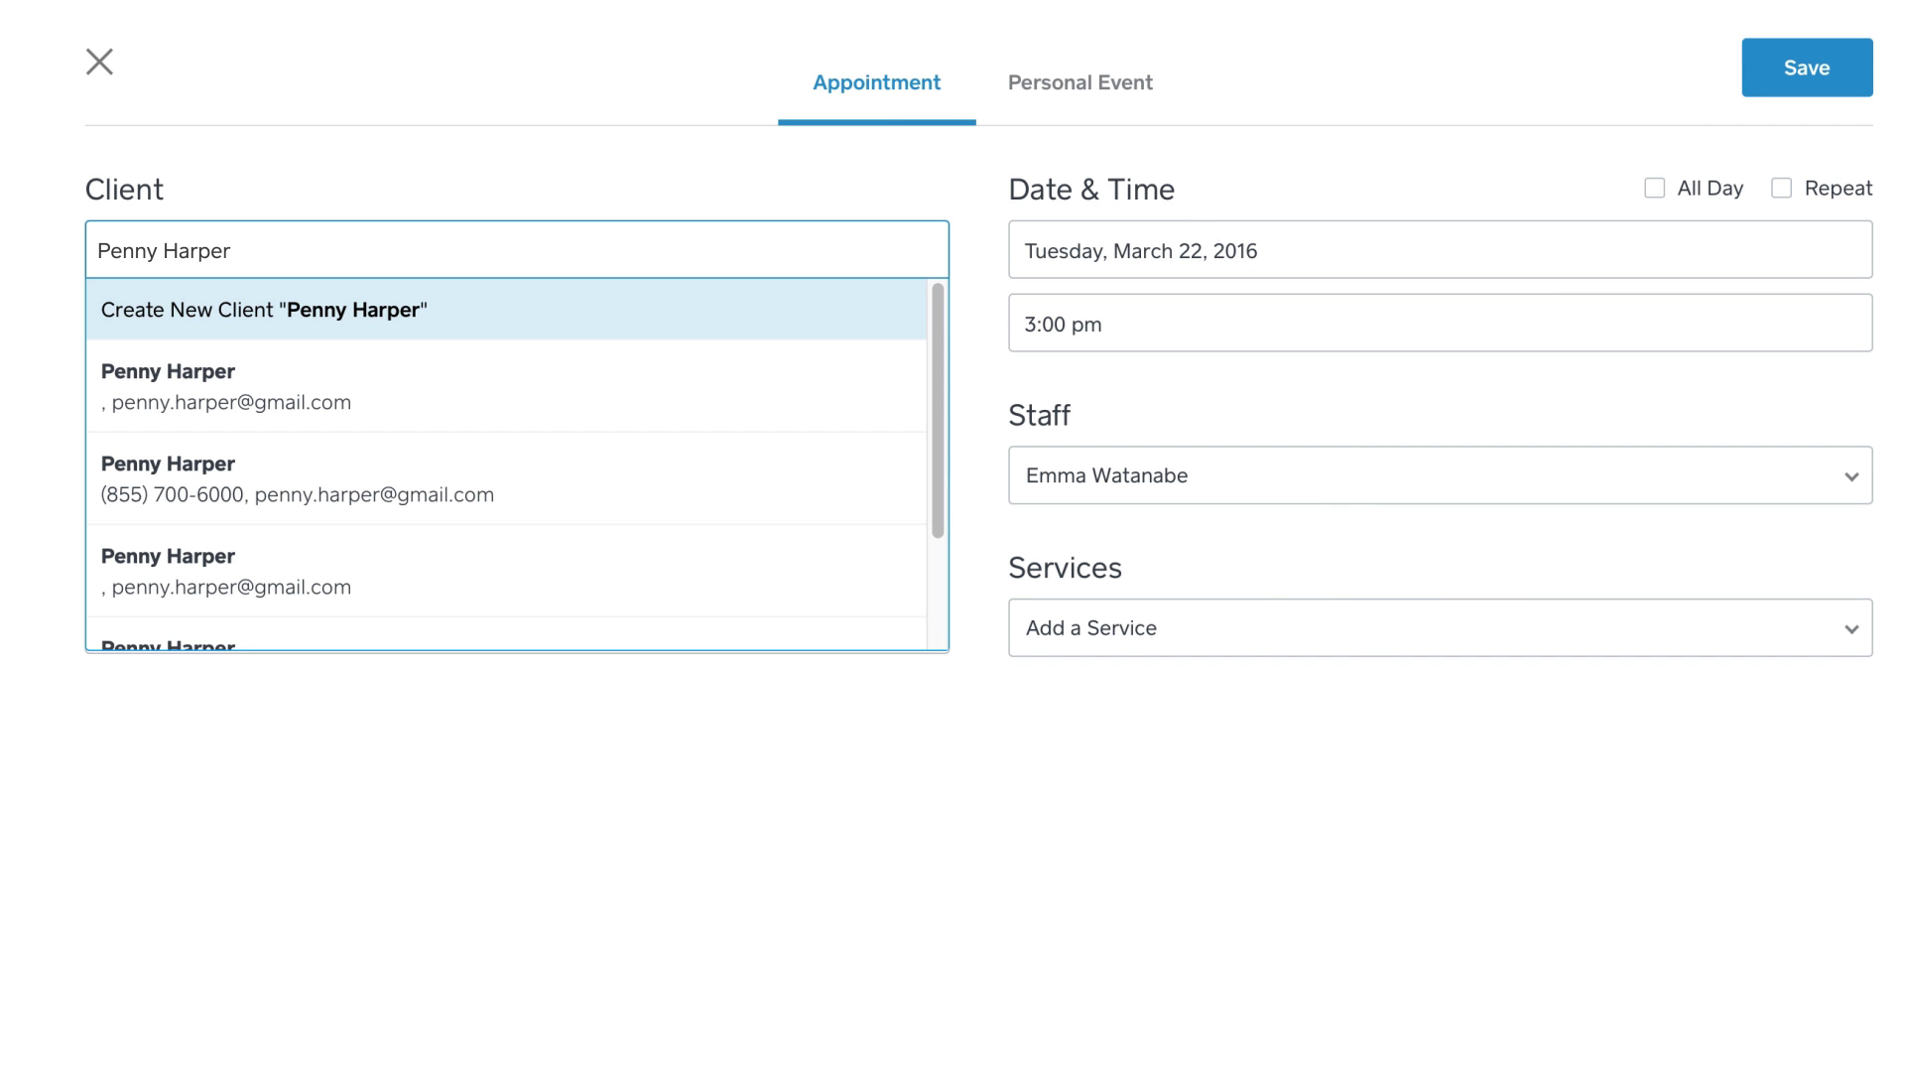
pyautogui.click(264, 310)
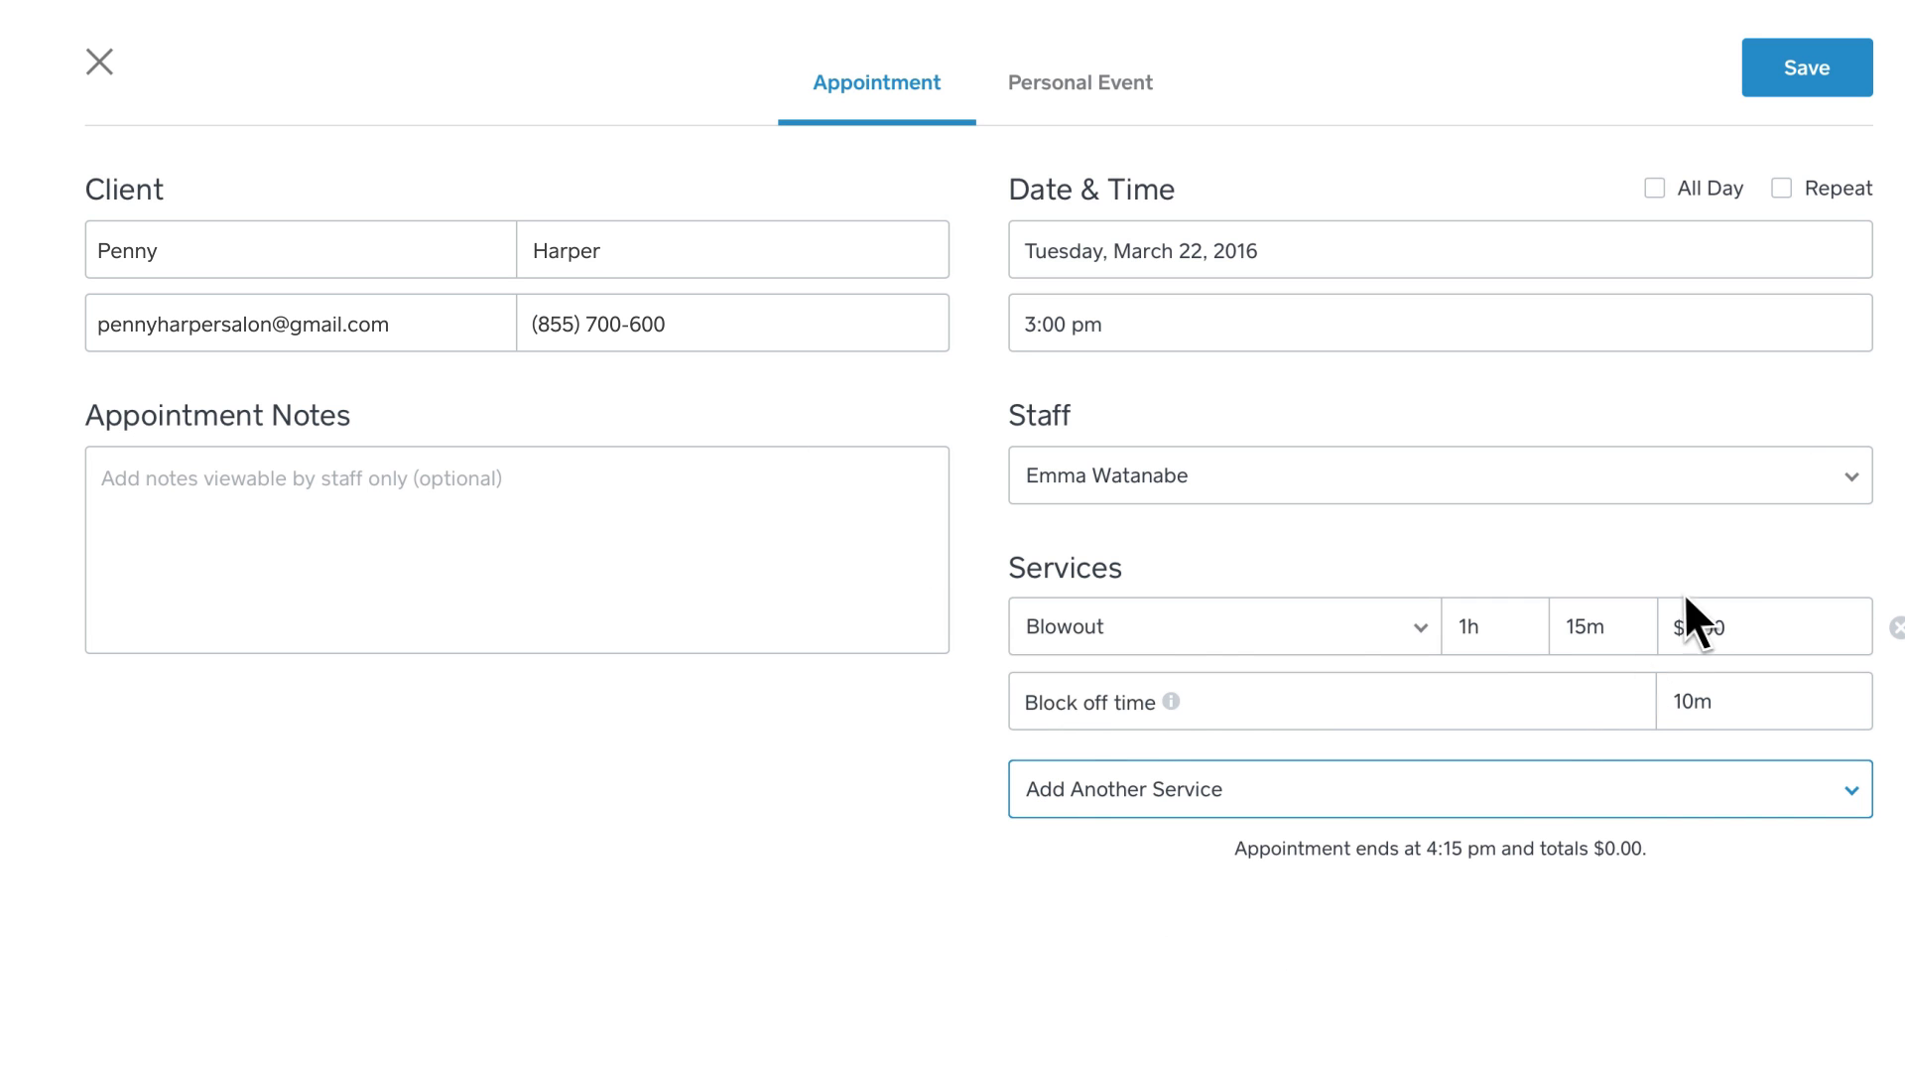
pyautogui.click(1806, 68)
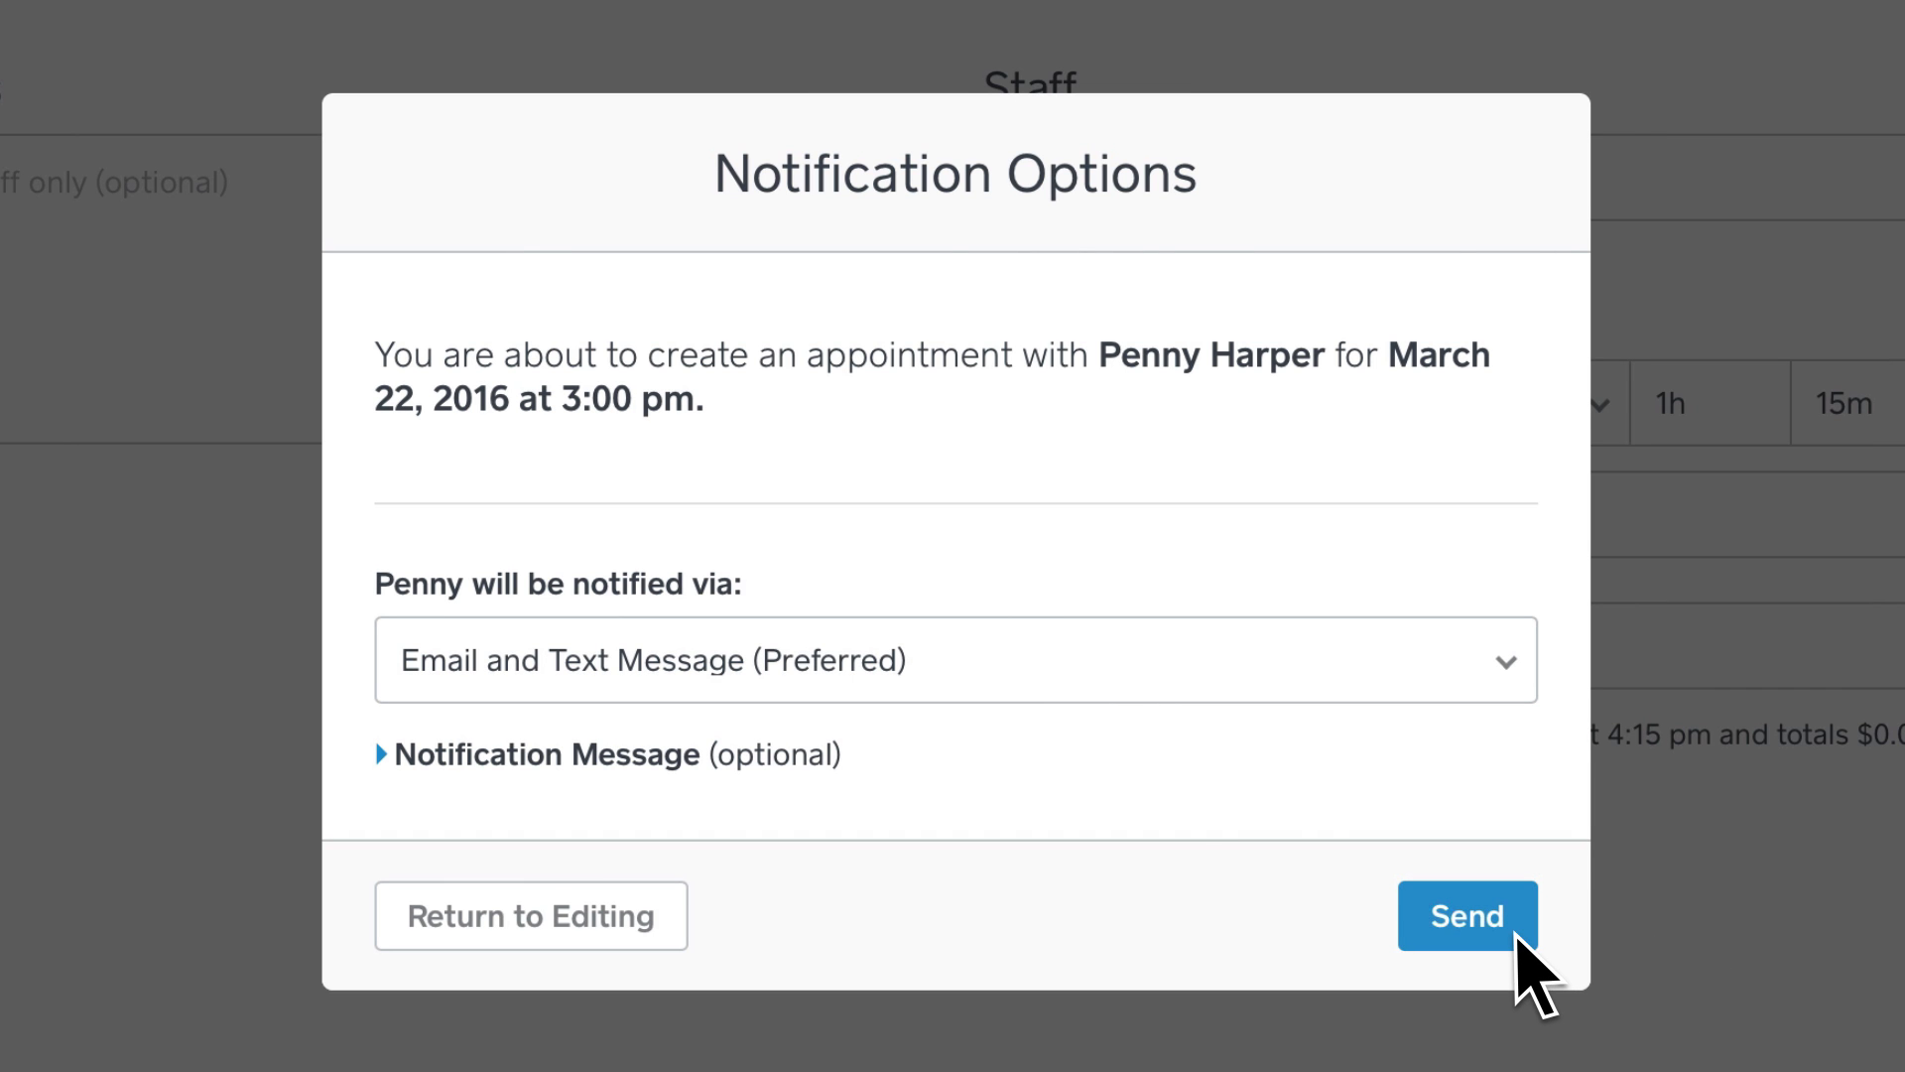
pyautogui.click(1466, 915)
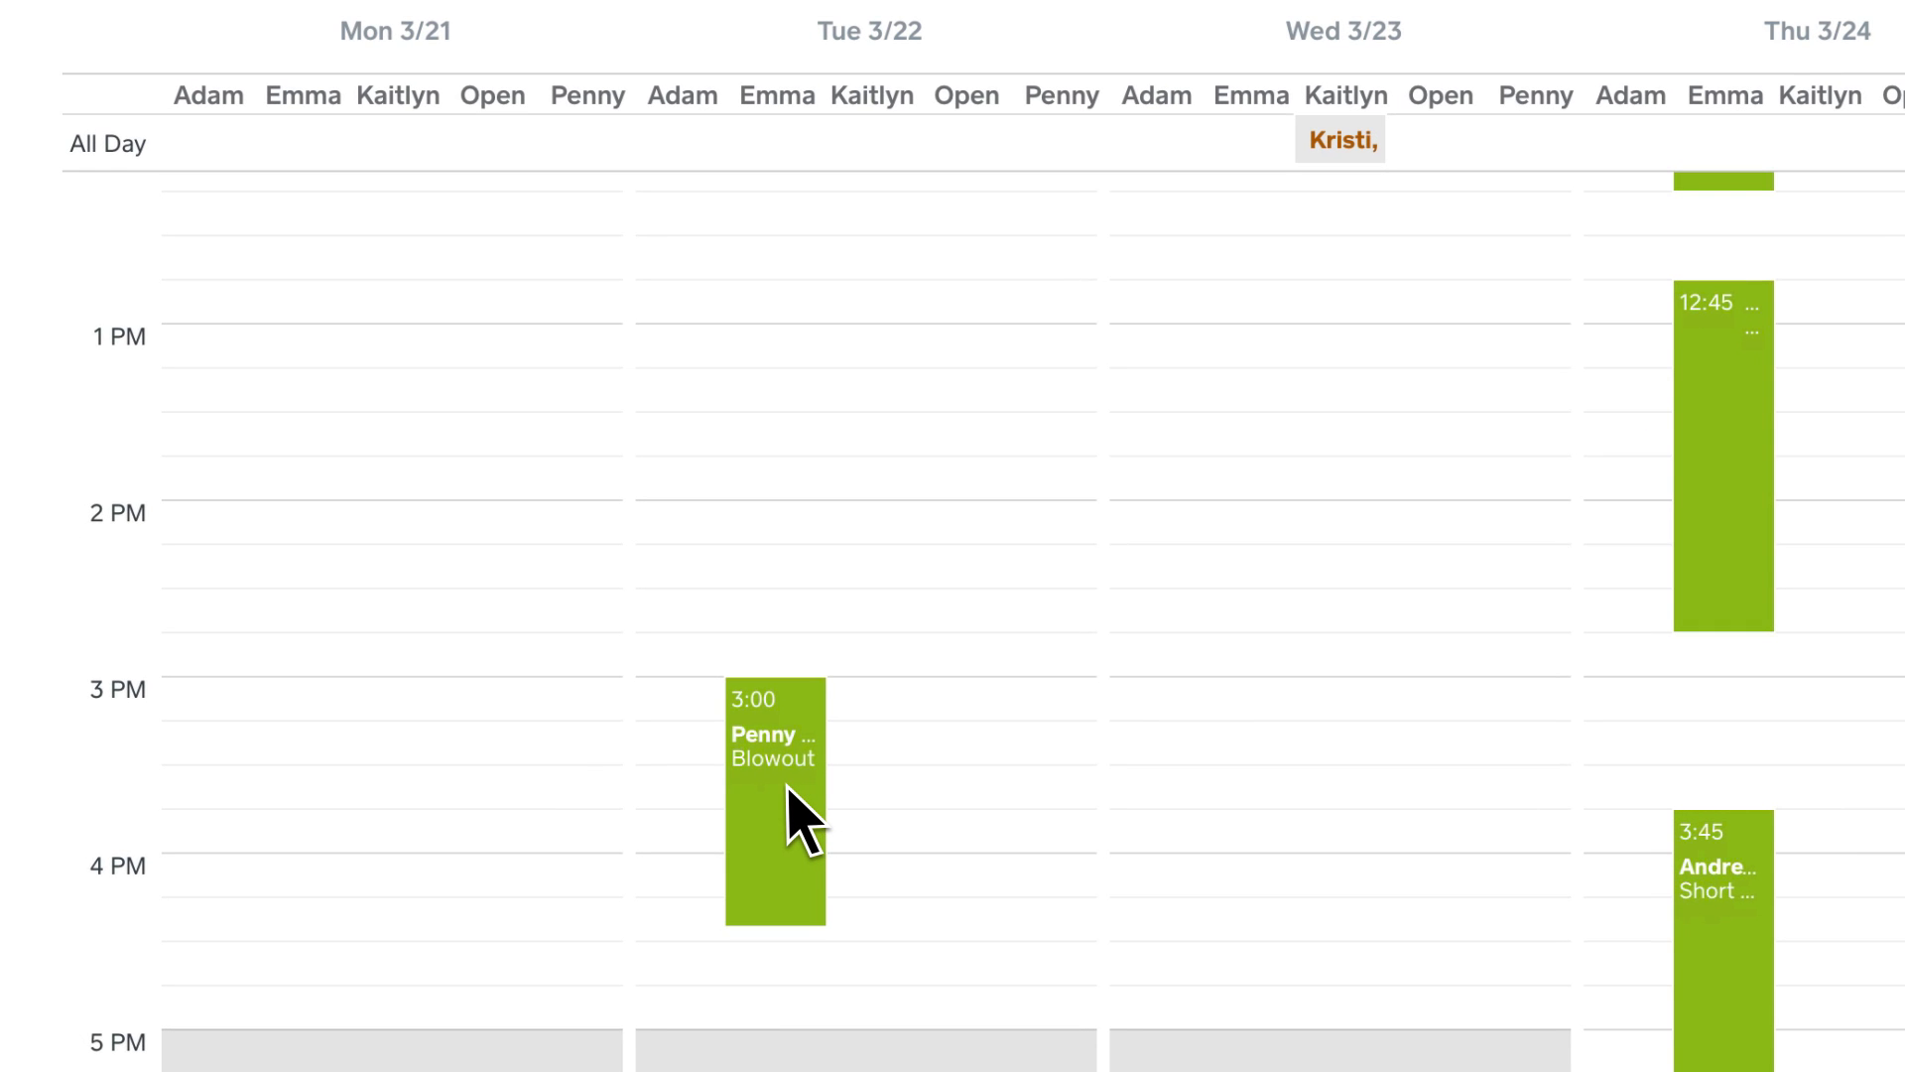
pyautogui.hscroll(3)
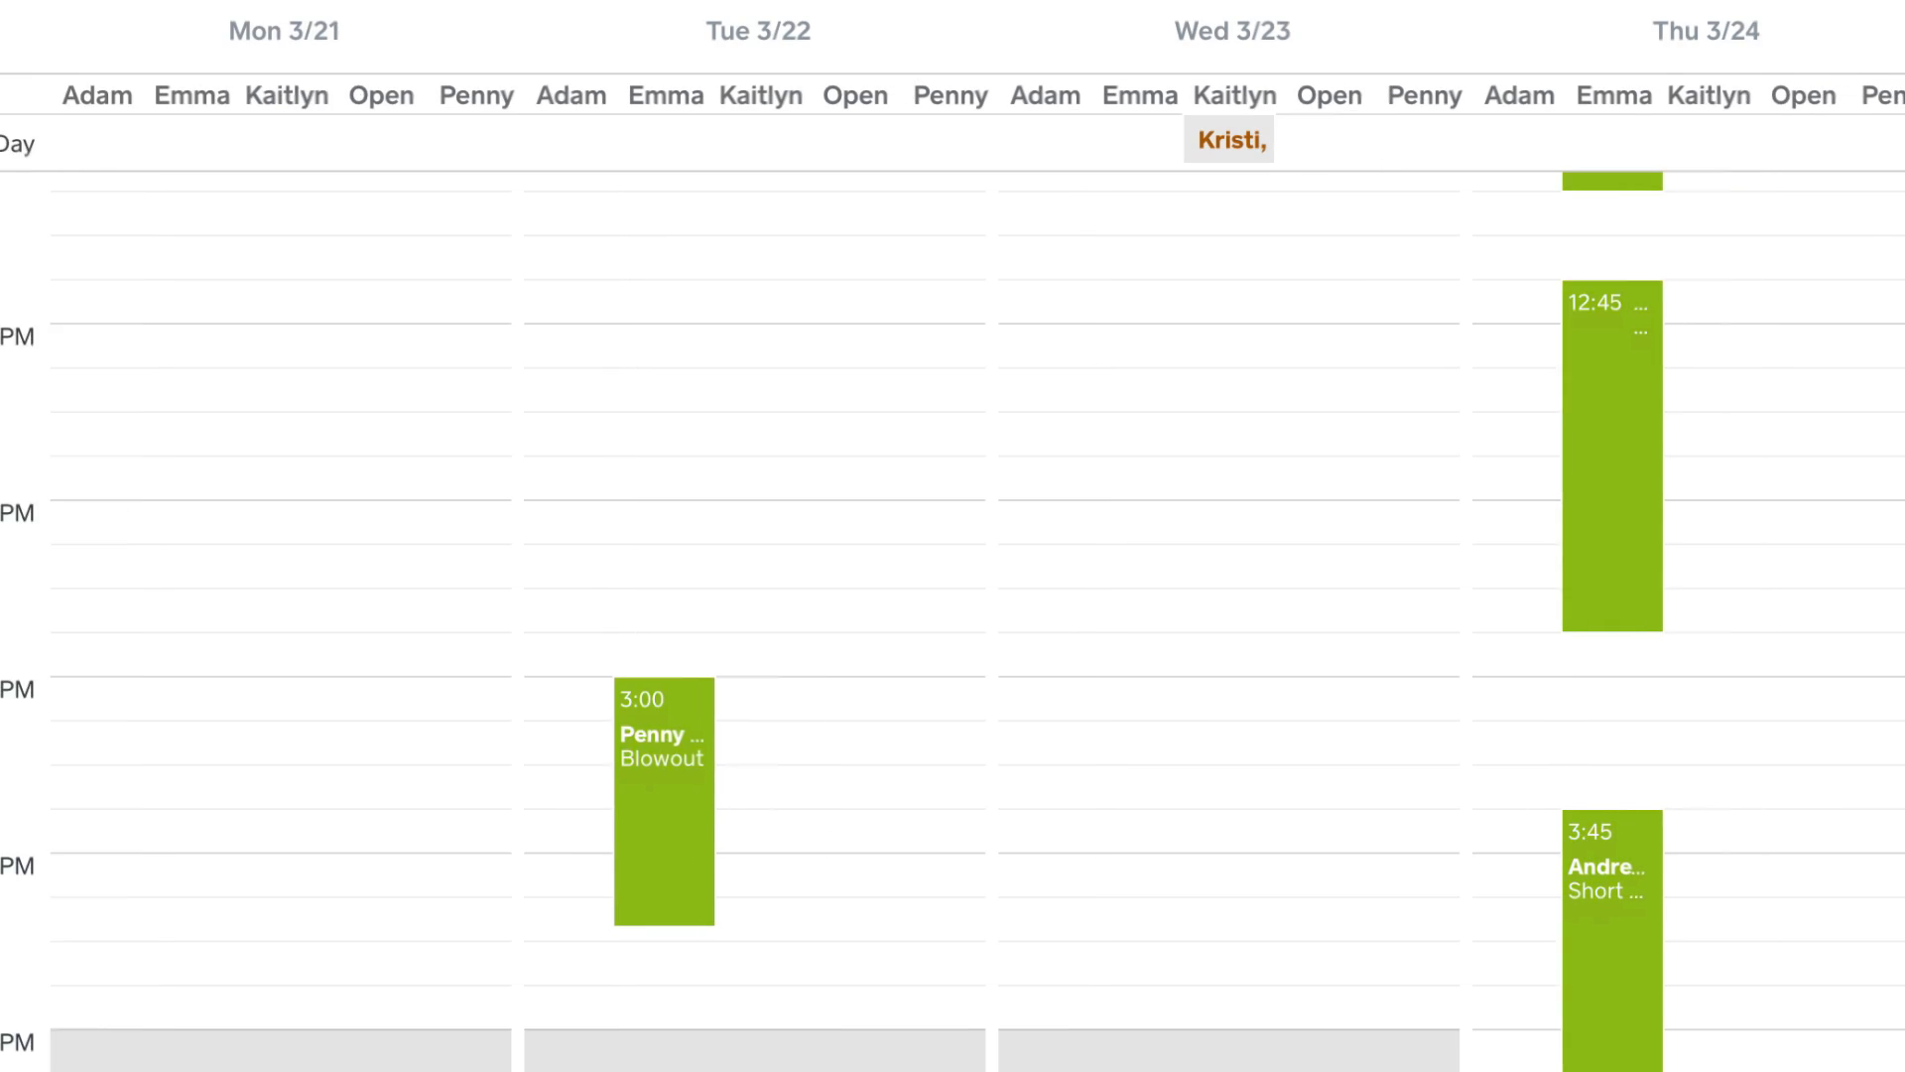